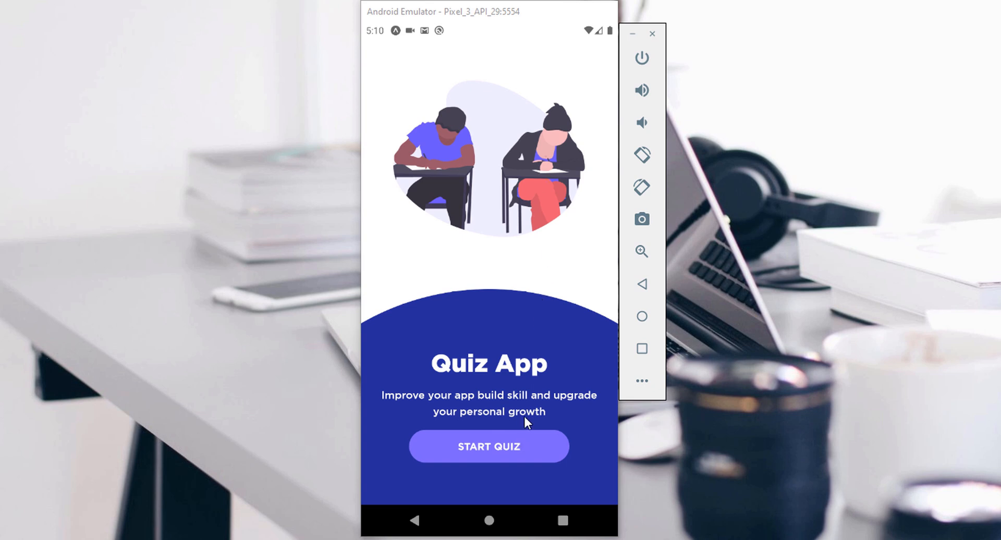
pyautogui.moveTo(527, 419)
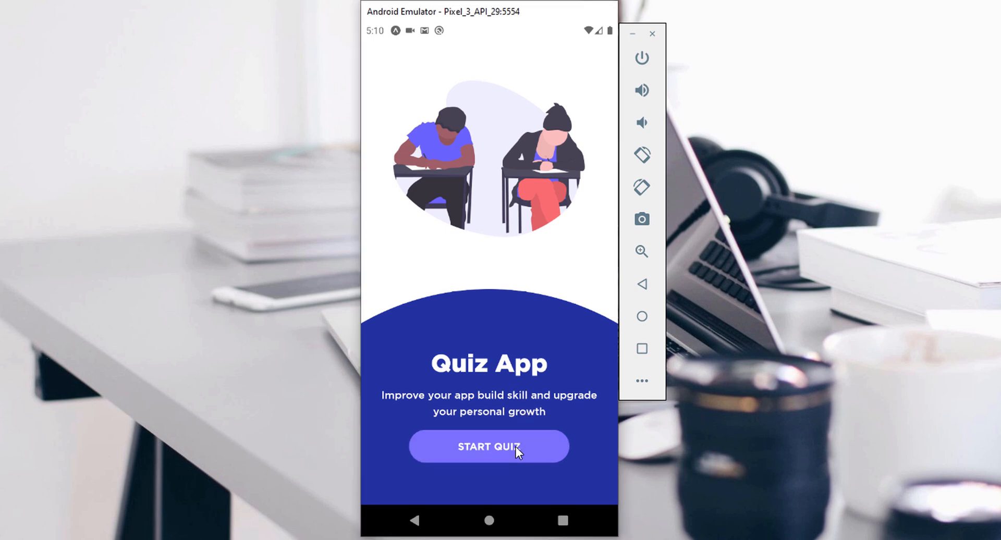
# - Start the quiz, advance through questions to number 10, and submit the final answer
pyautogui.click(488, 447)
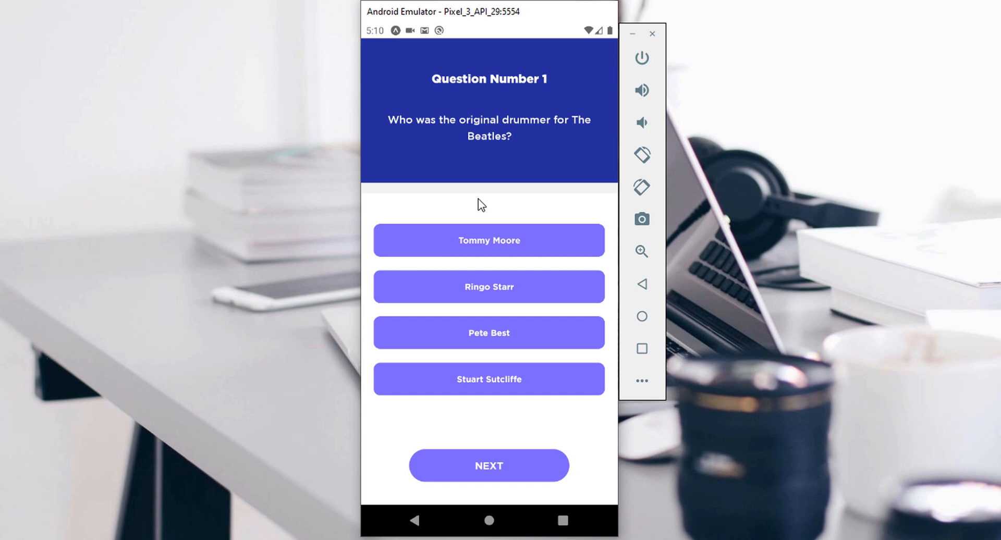
pyautogui.moveTo(516, 248)
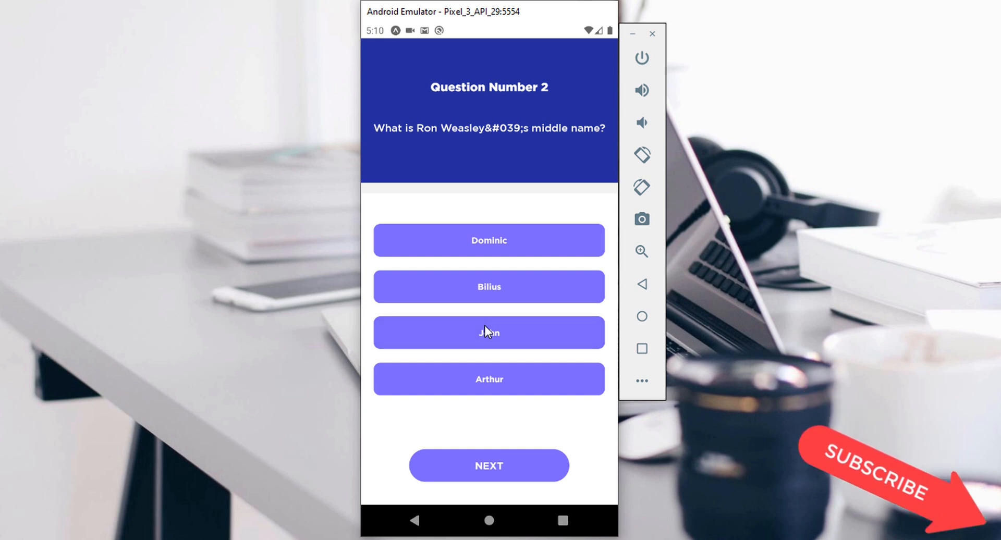
pyautogui.moveTo(500, 204)
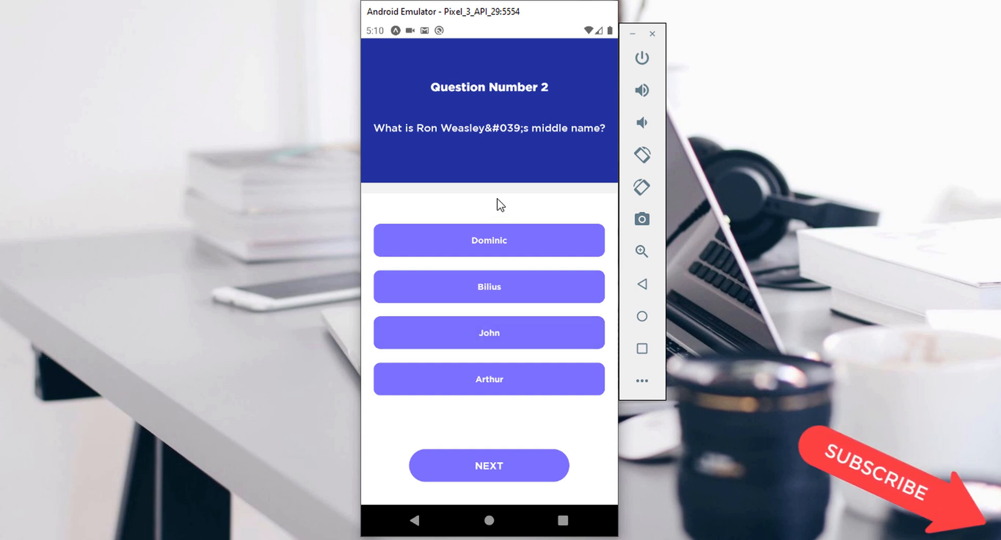
pyautogui.click(489, 466)
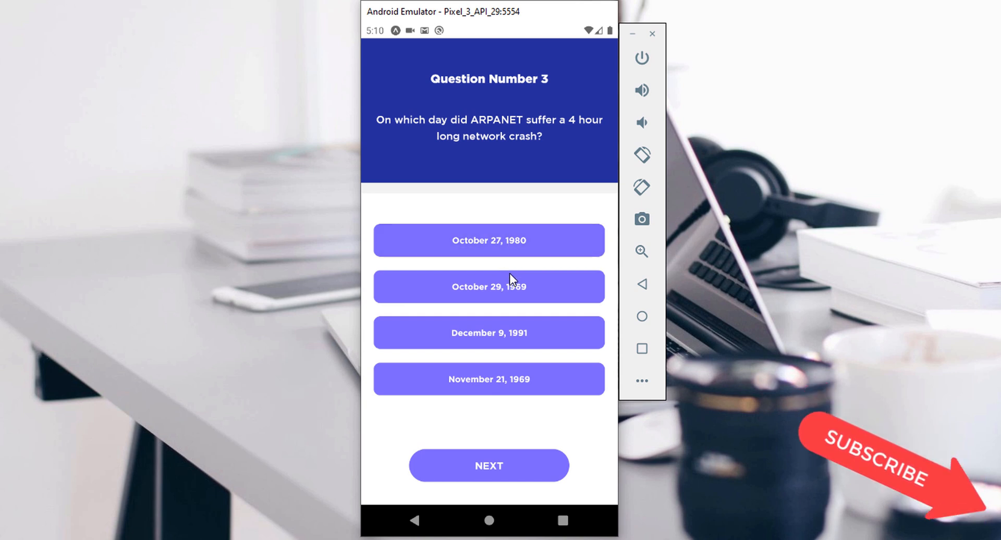
pyautogui.click(489, 466)
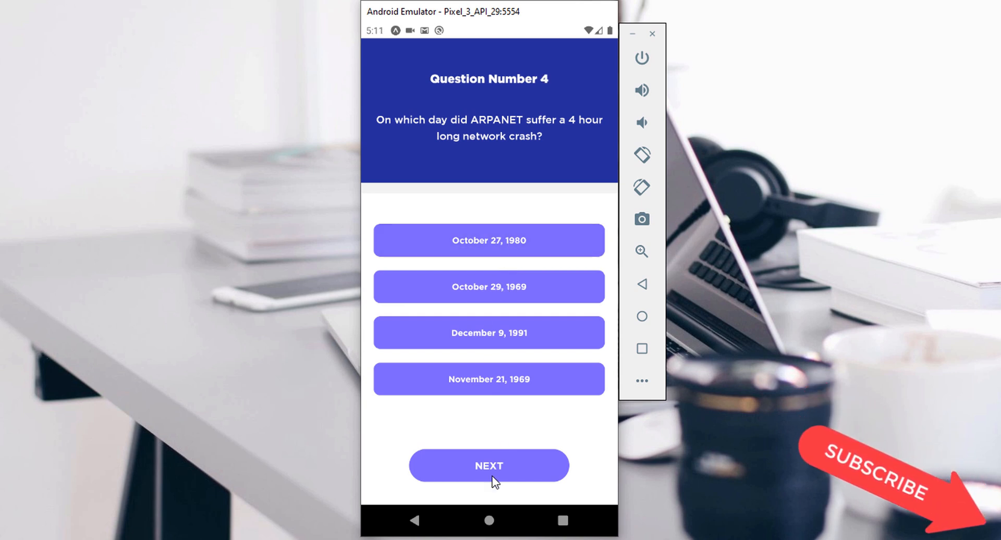
pyautogui.click(488, 465)
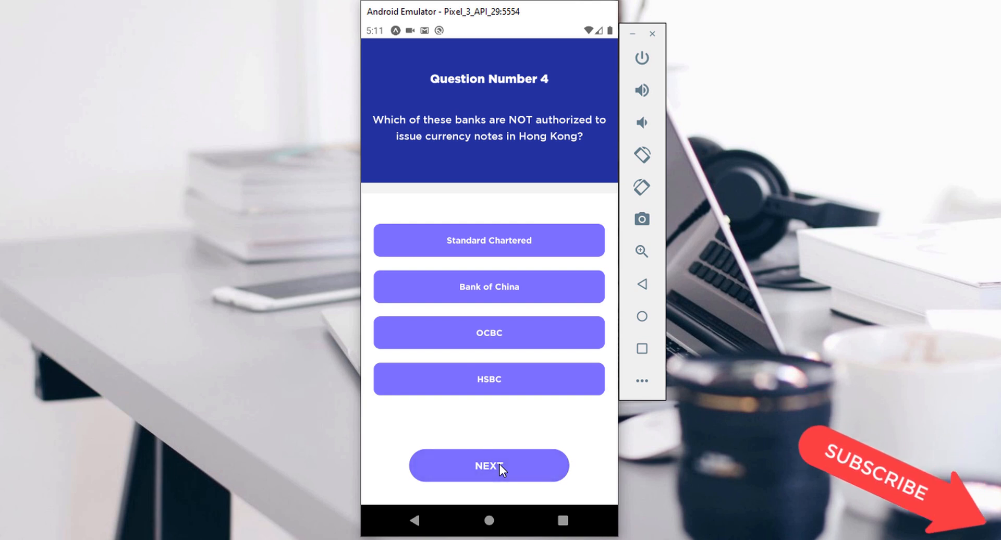
pyautogui.click(489, 465)
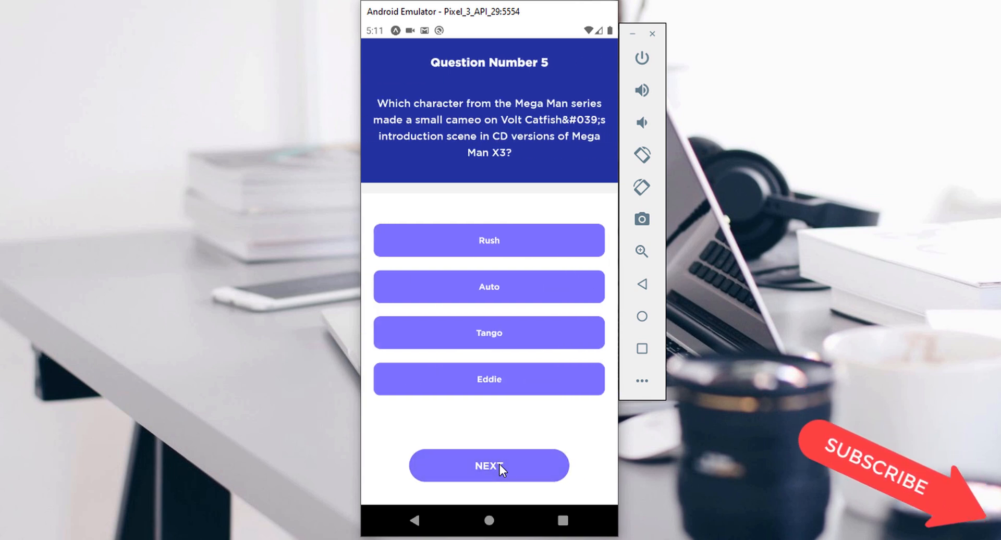
pyautogui.click(489, 465)
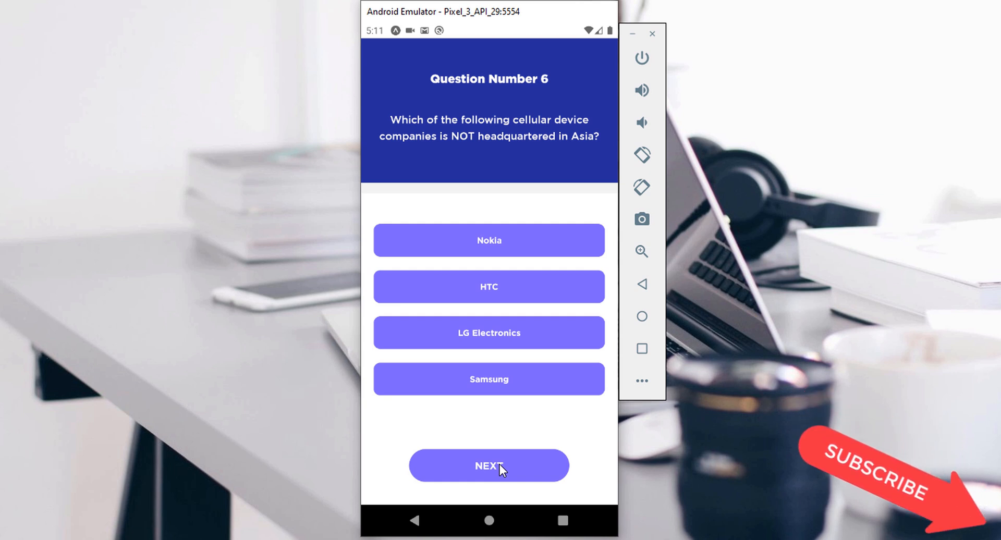
pyautogui.moveTo(520, 265)
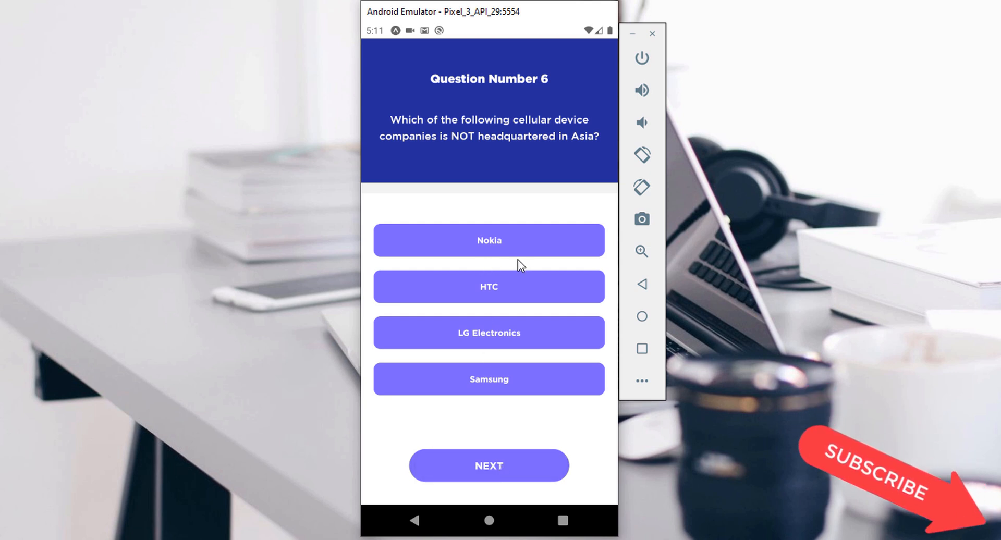
pyautogui.click(489, 465)
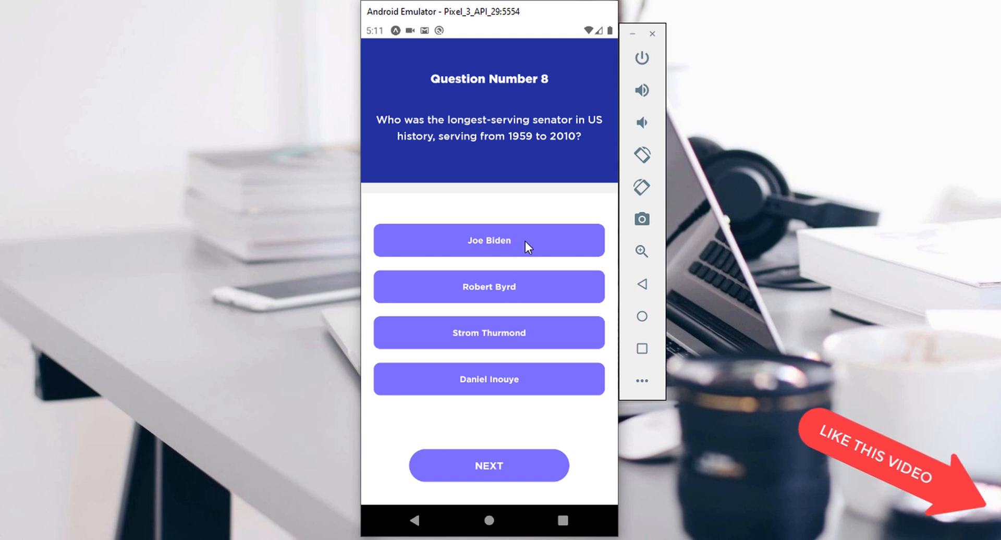
pyautogui.click(488, 465)
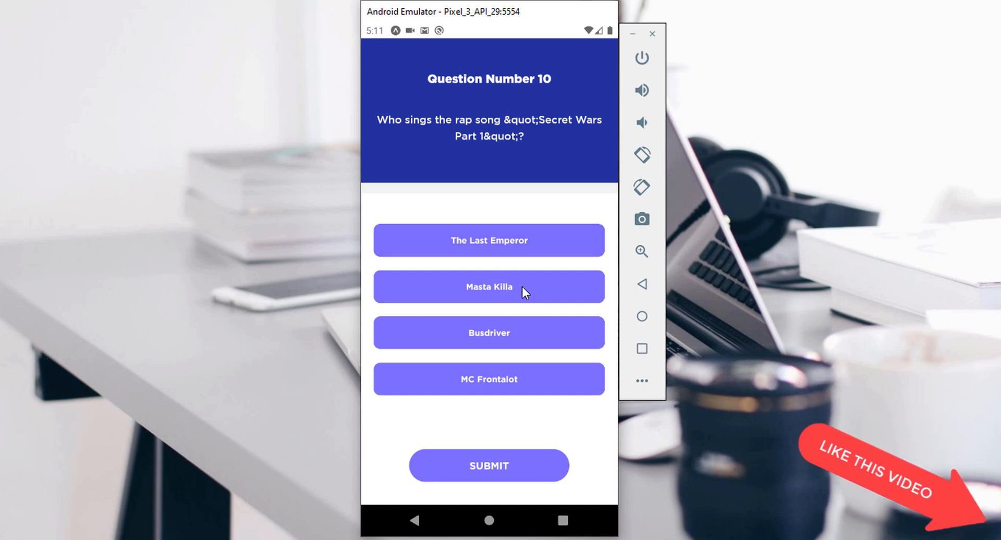
pyautogui.click(489, 466)
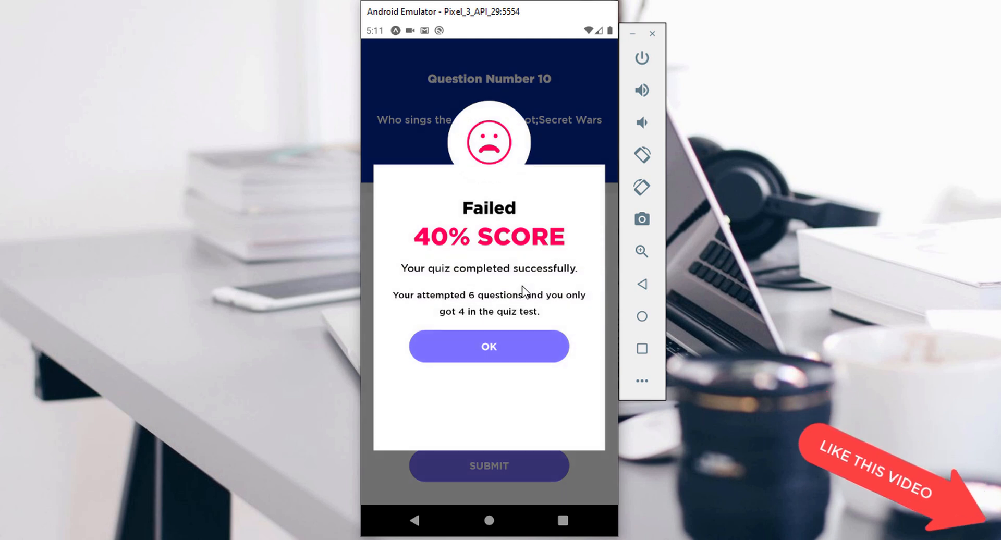
pyautogui.moveTo(507, 276)
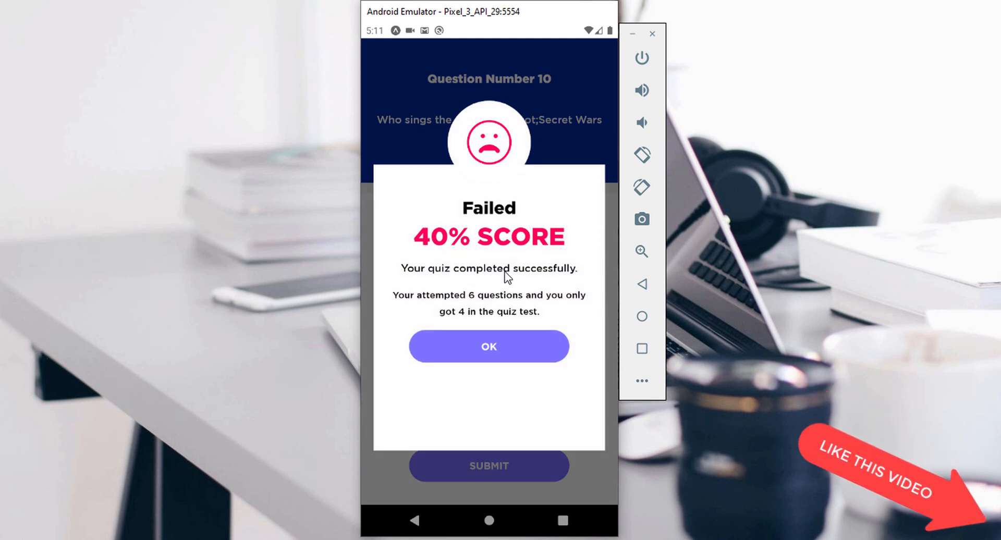
pyautogui.moveTo(452, 306)
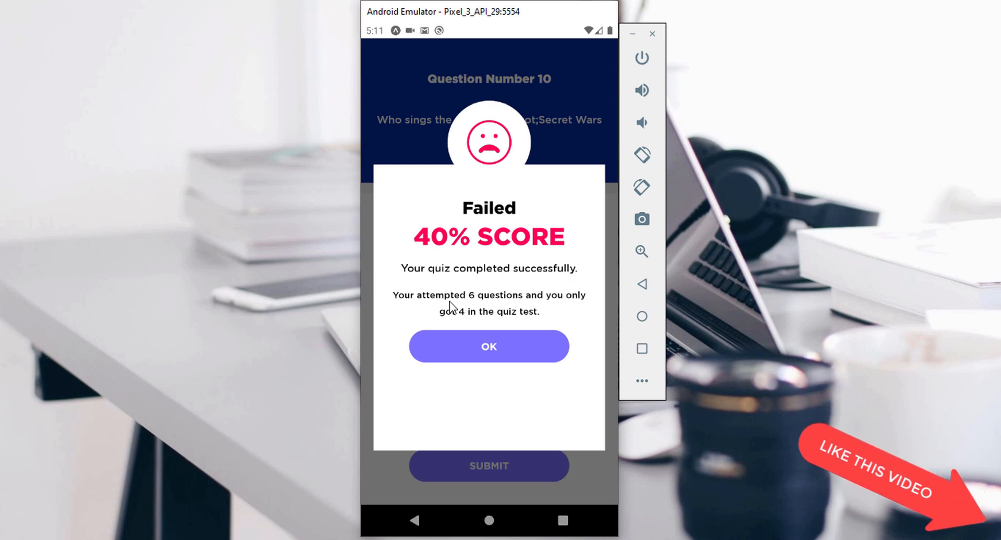
pyautogui.moveTo(548, 300)
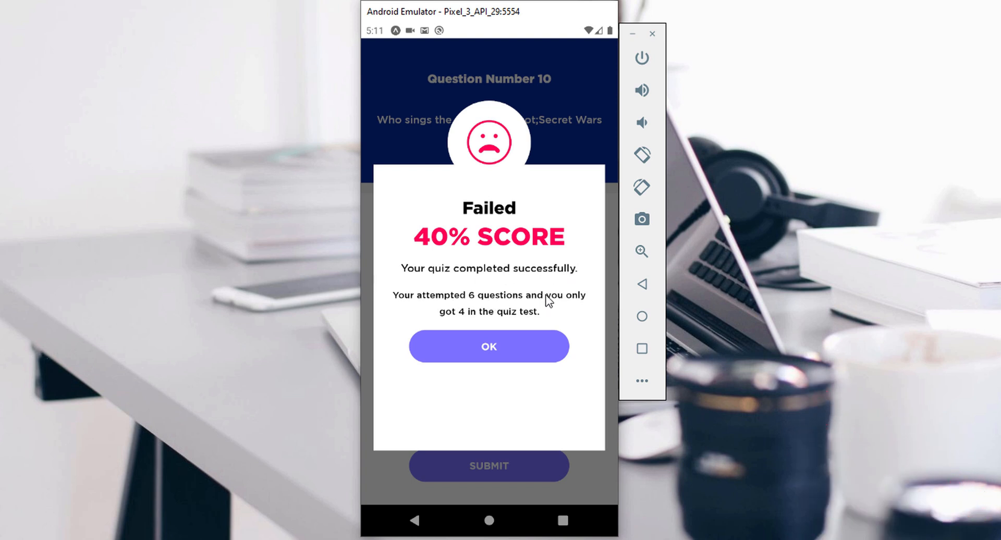
pyautogui.moveTo(543, 288)
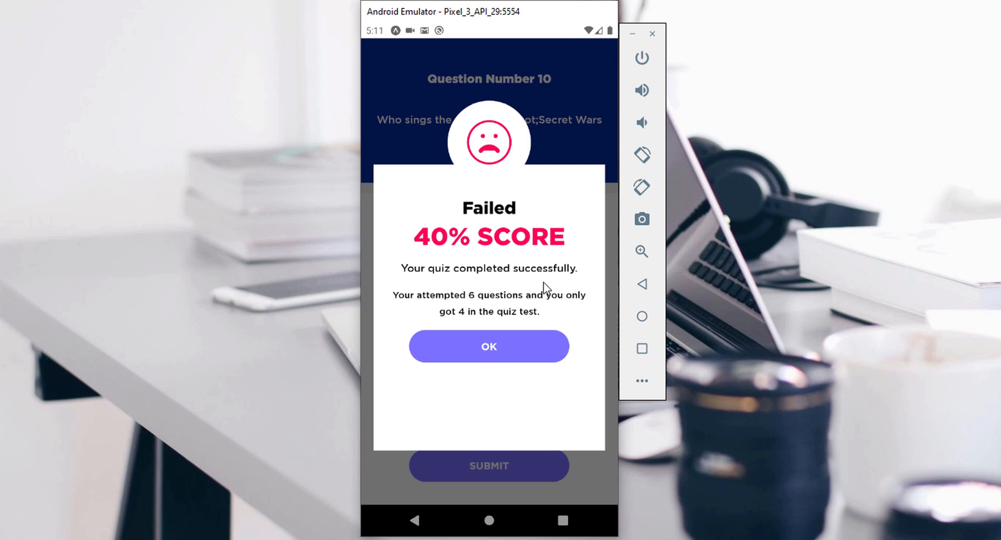
pyautogui.moveTo(487, 239)
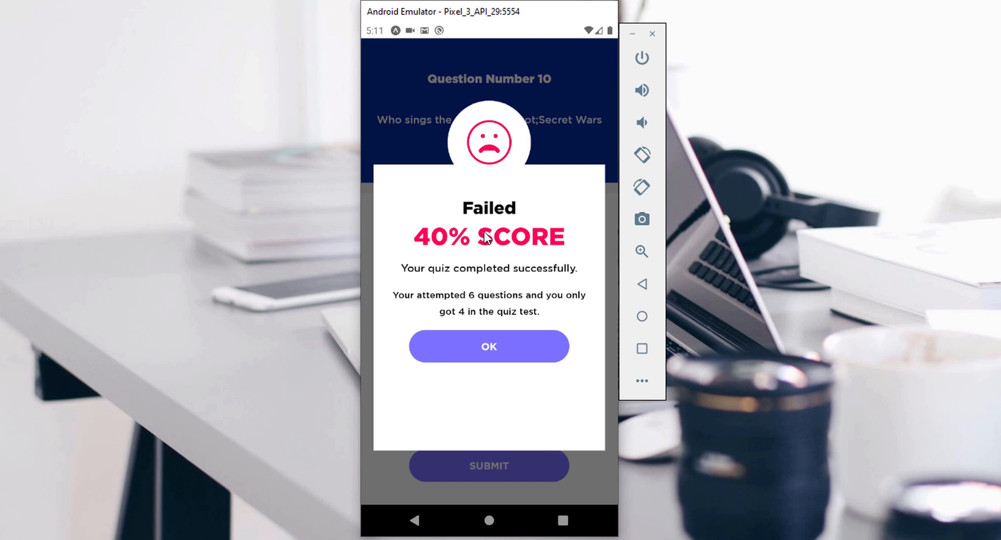
pyautogui.moveTo(483, 239)
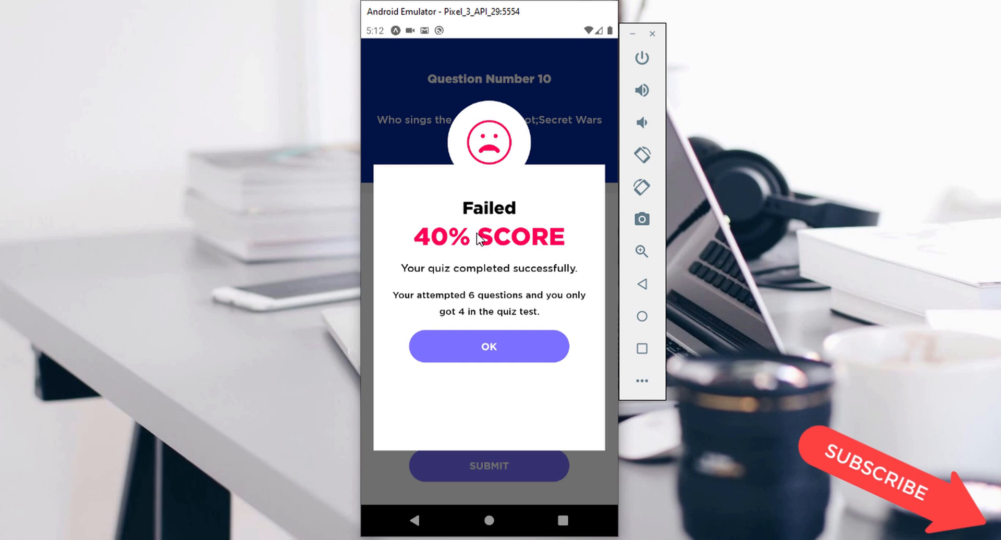
pyautogui.moveTo(500, 468)
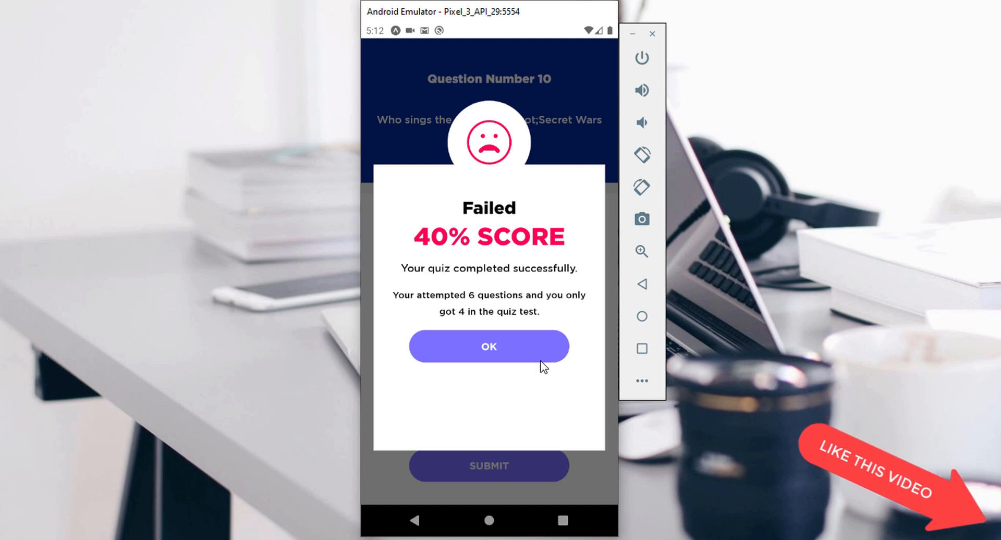
pyautogui.moveTo(537, 381)
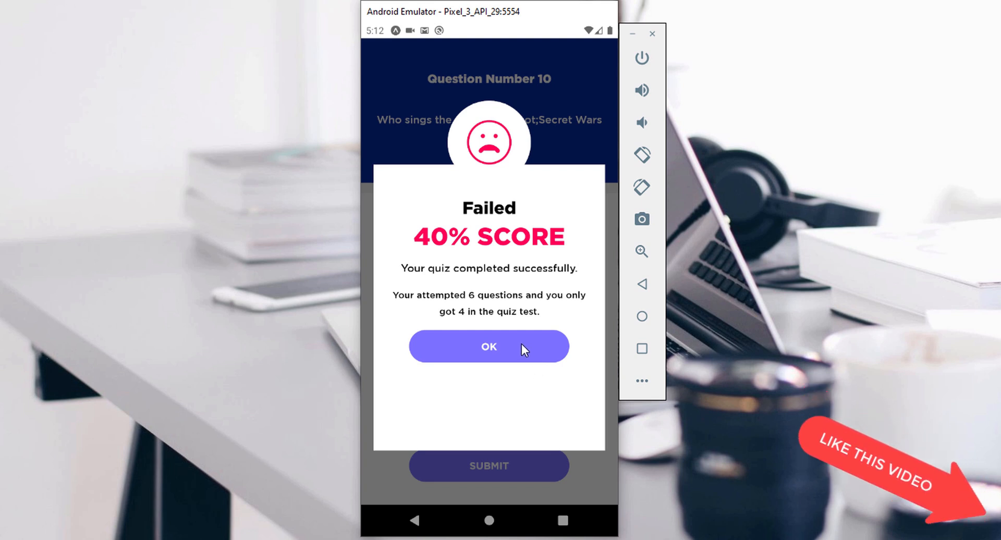
# - Dismiss the Failed 40% score result dialog with OK
pyautogui.click(488, 347)
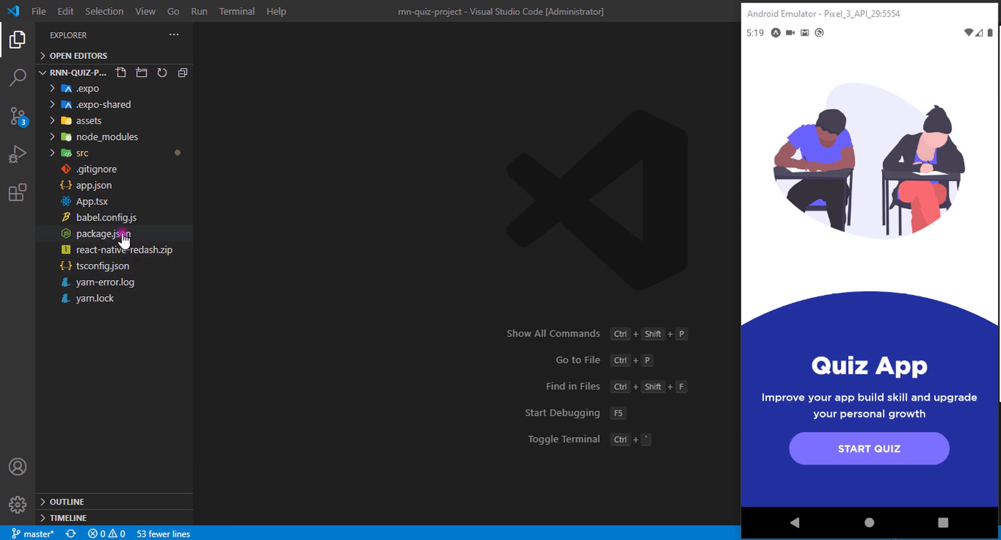
# - Open package.json to view dependencies such as react-native-reanimated
pyautogui.click(103, 234)
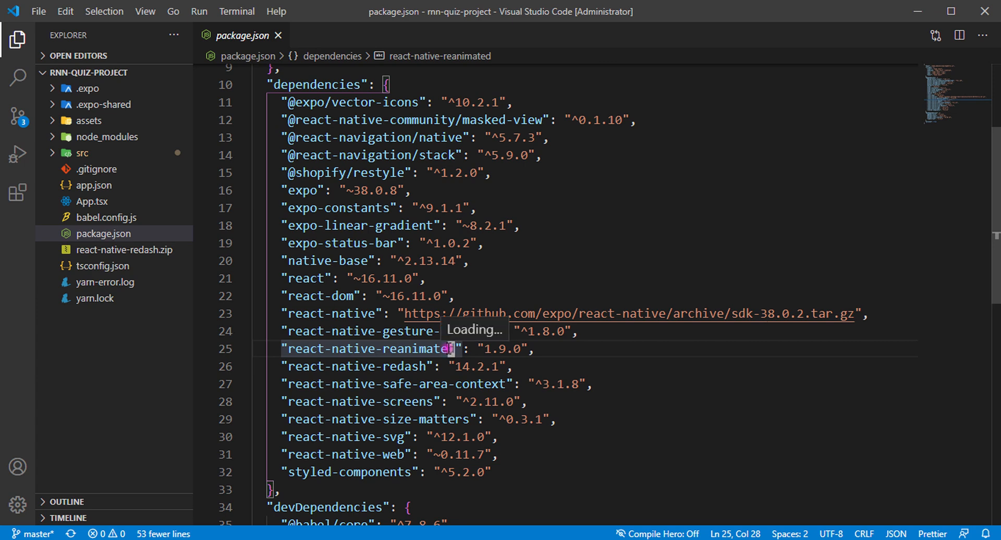
pyautogui.moveTo(558, 361)
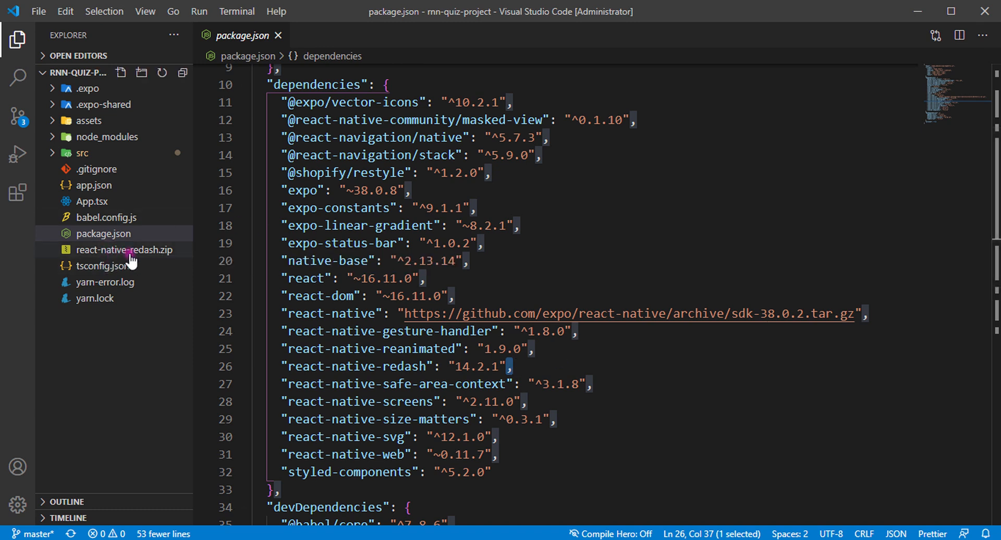
pyautogui.moveTo(126, 249)
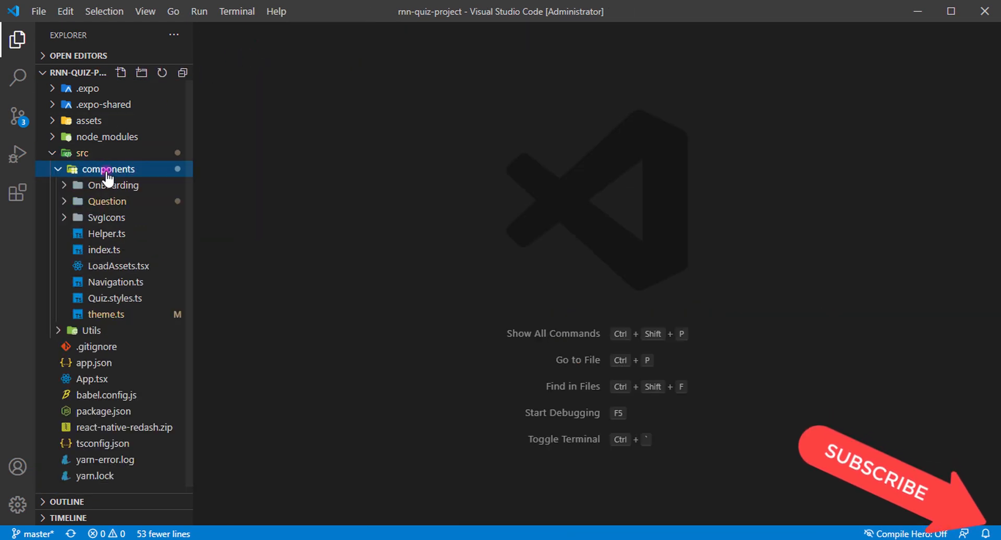
pyautogui.click(122, 72)
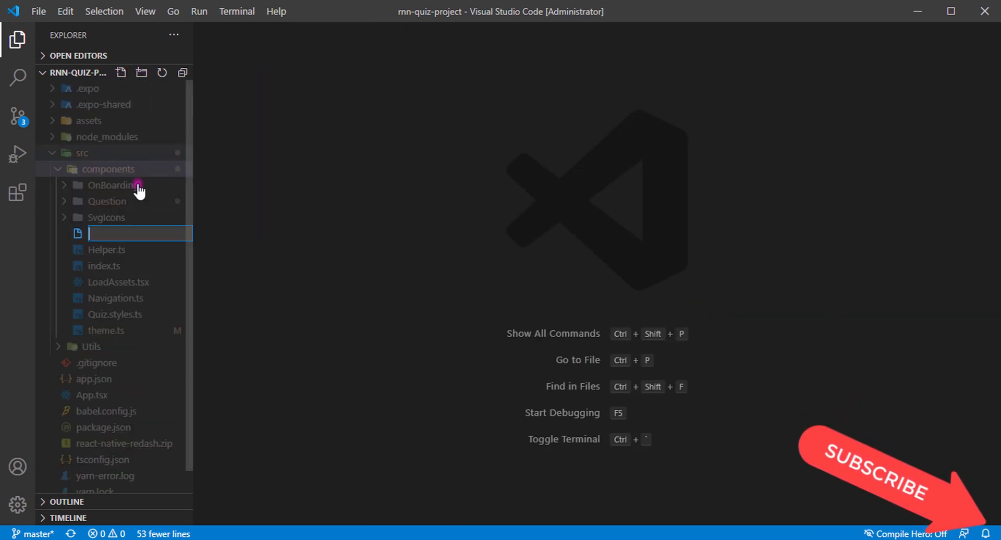
pyautogui.write('theme.ts')
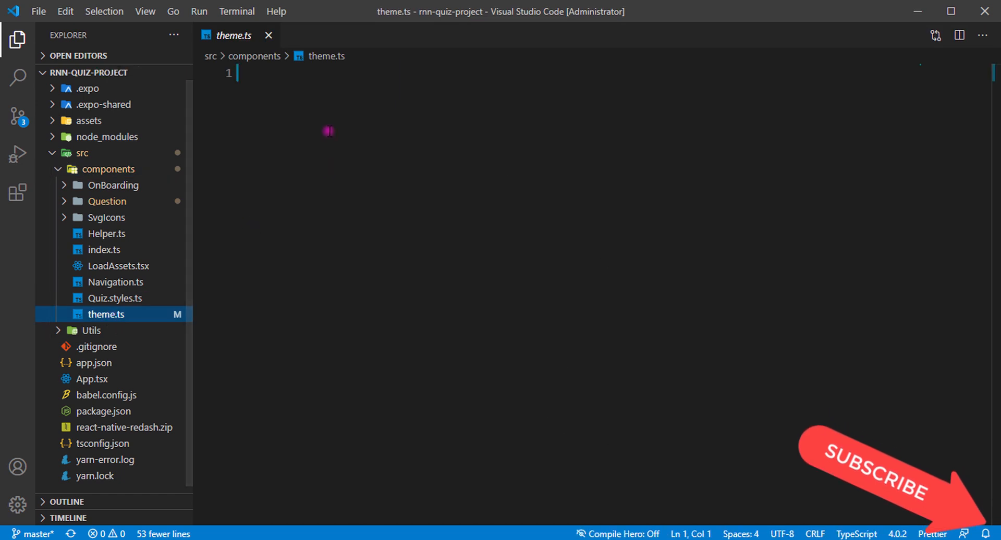
pyautogui.write('m')
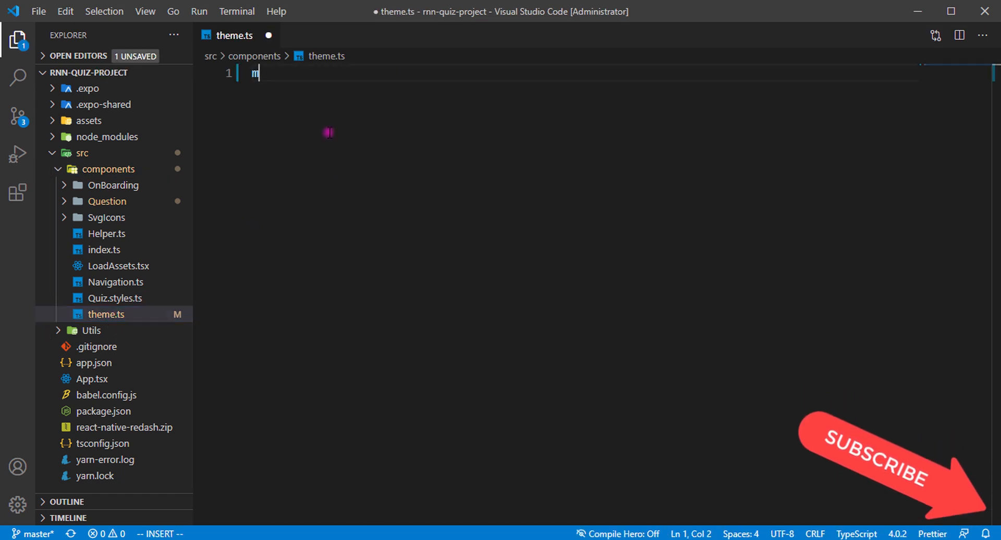
pyautogui.write('importkt {')
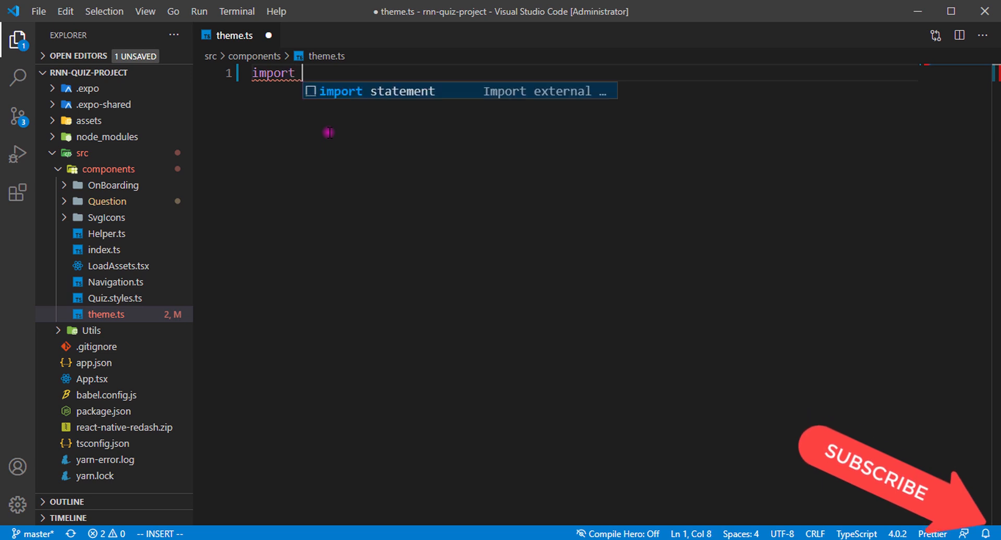
pyautogui.write("{} form '@'")
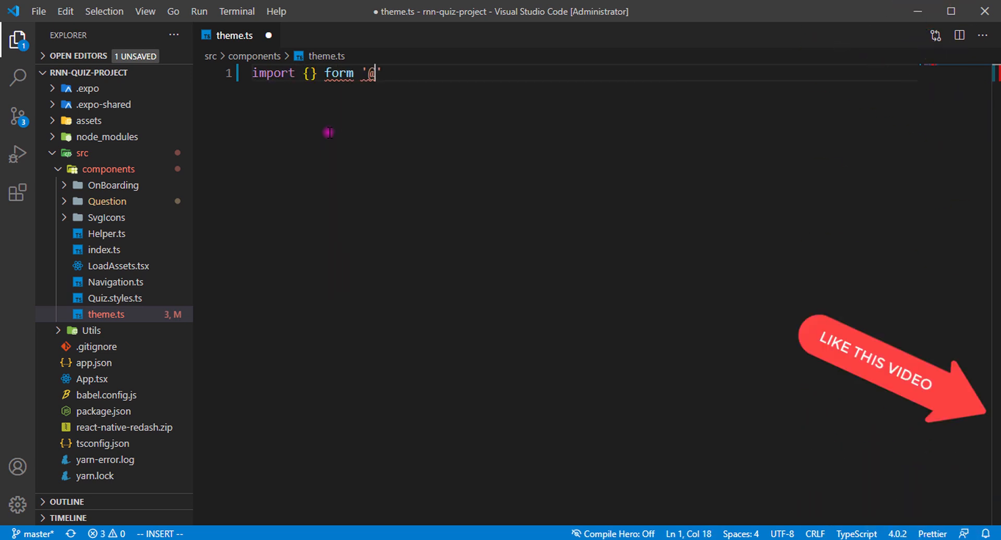
pyautogui.press('BackSpace')
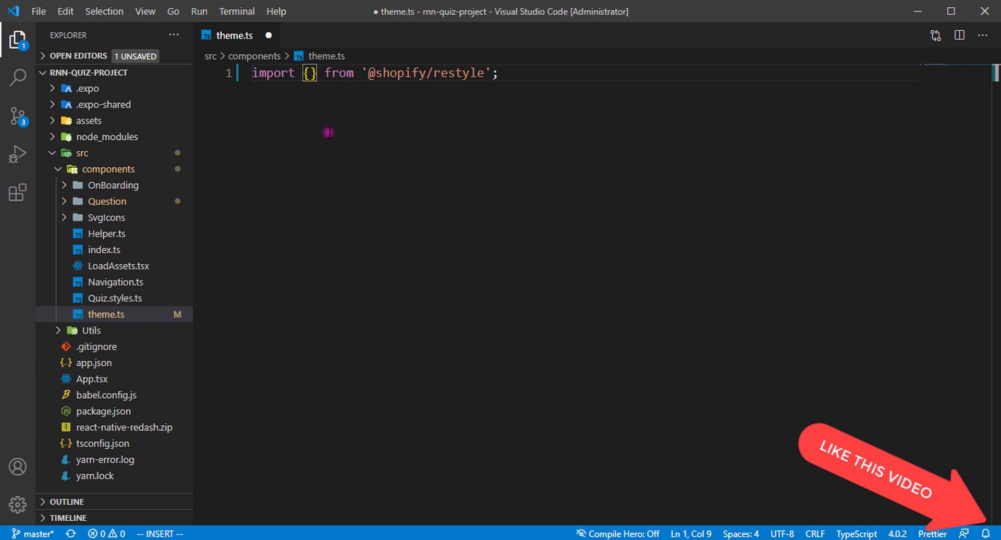
pyautogui.write('creatTEx')
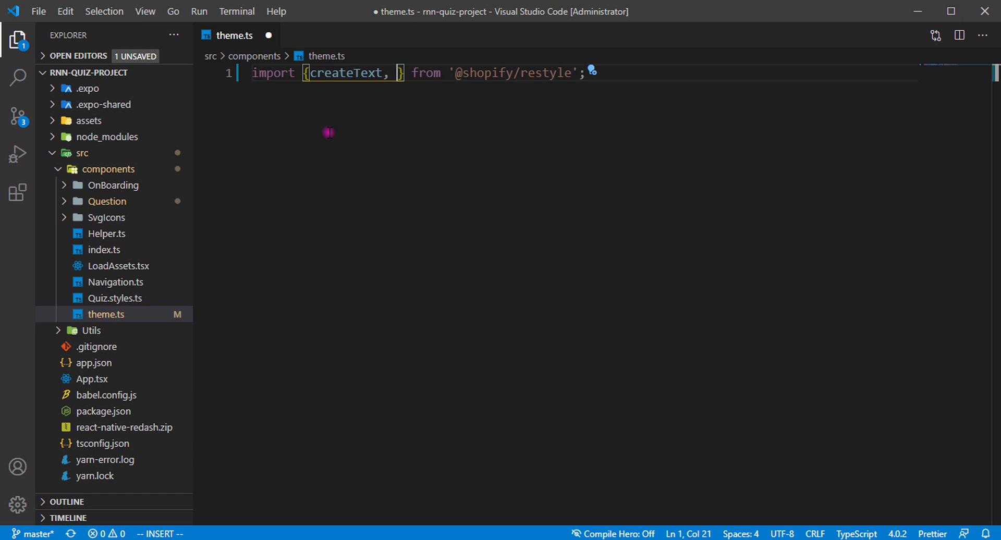
pyautogui.write('createBox')
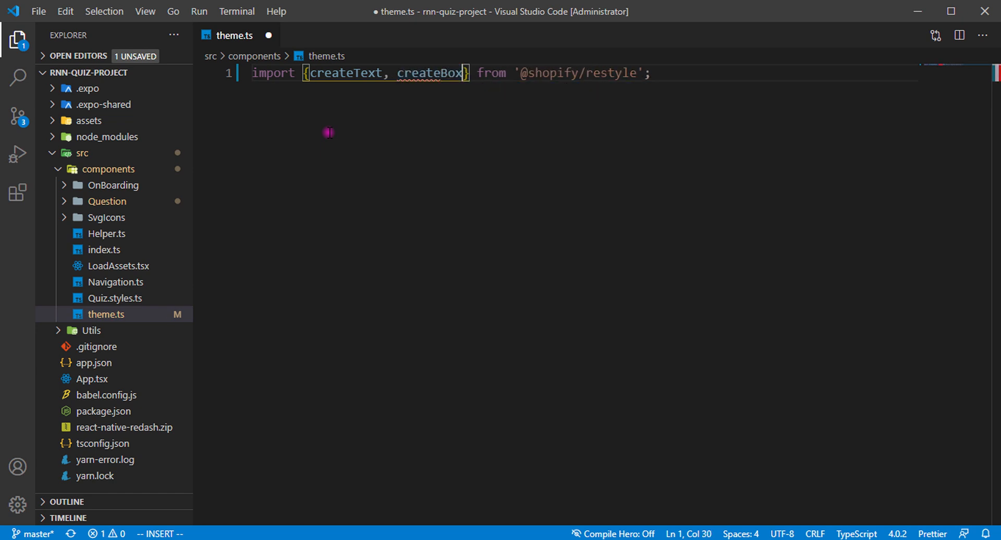
# - Import moderateScale from 'react-native-size-matters'
pyautogui.write('import')
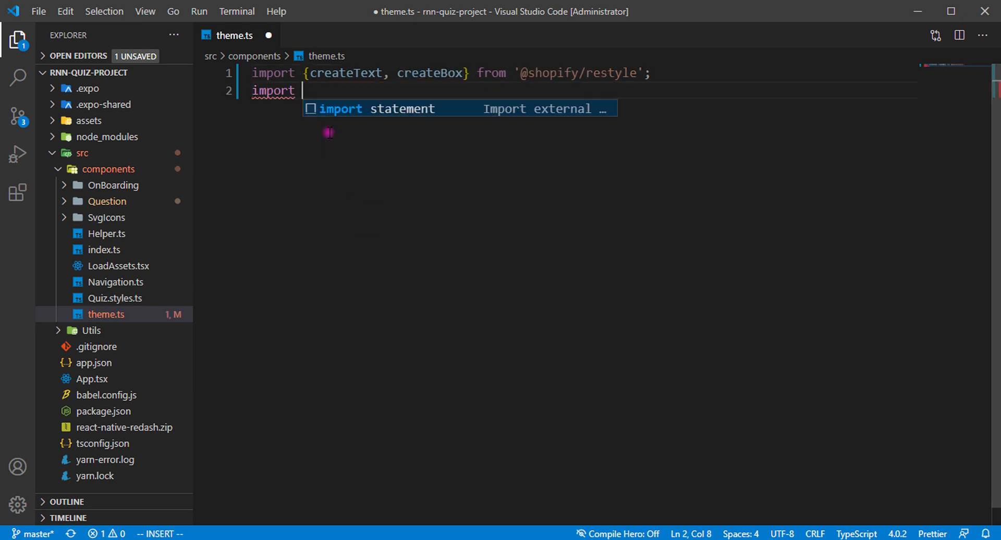
pyautogui.write('{}')
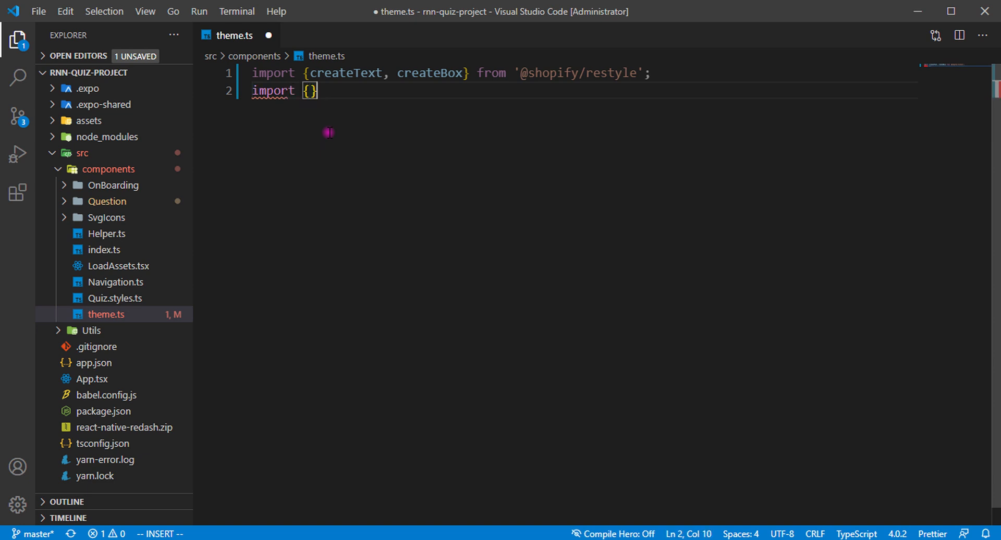
pyautogui.write("from 'react-native-s")
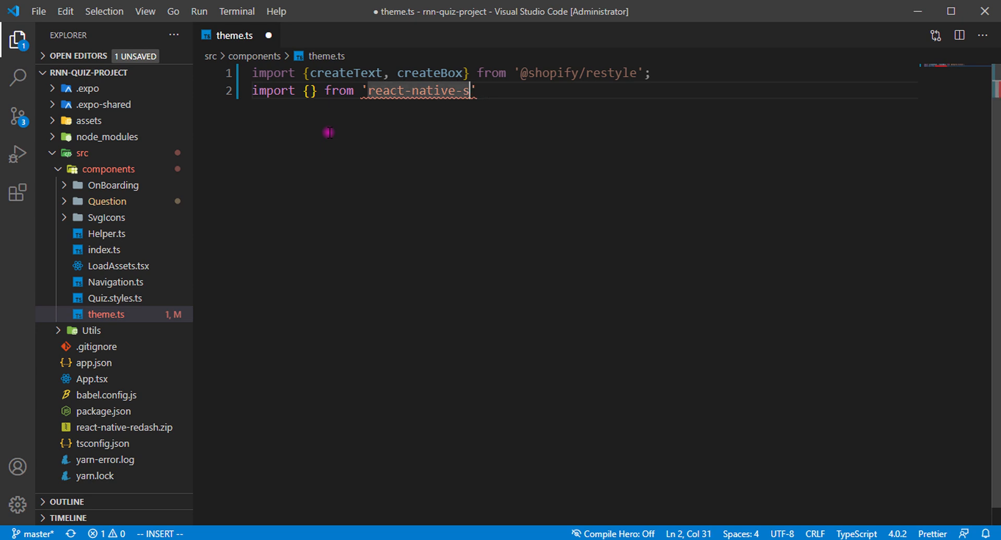
pyautogui.write('ize-matters')
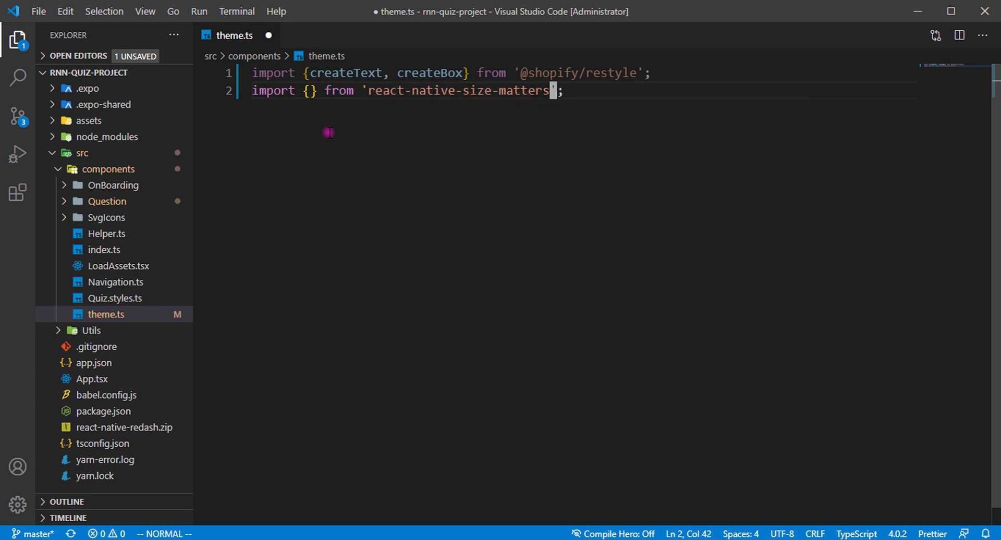
pyautogui.click(310, 90)
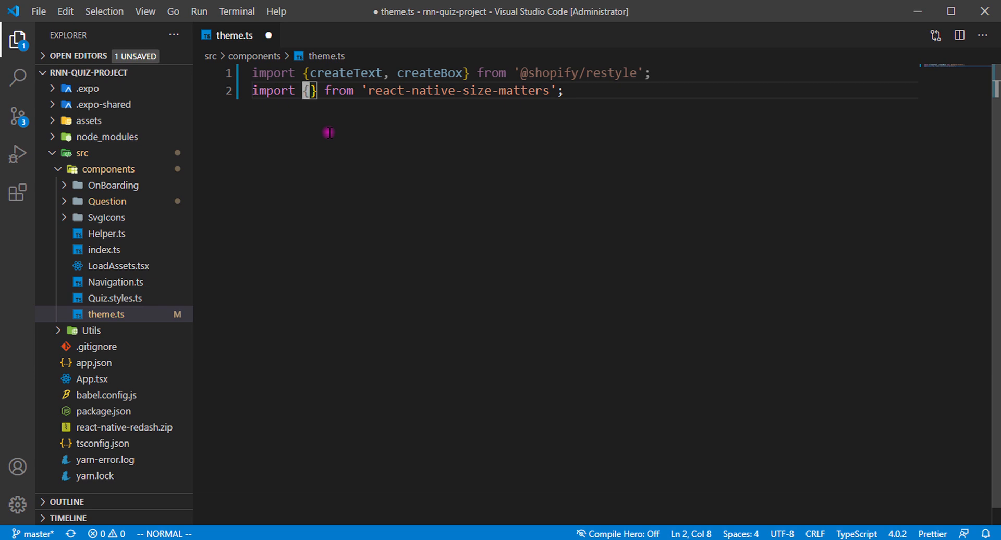
pyautogui.press('i')
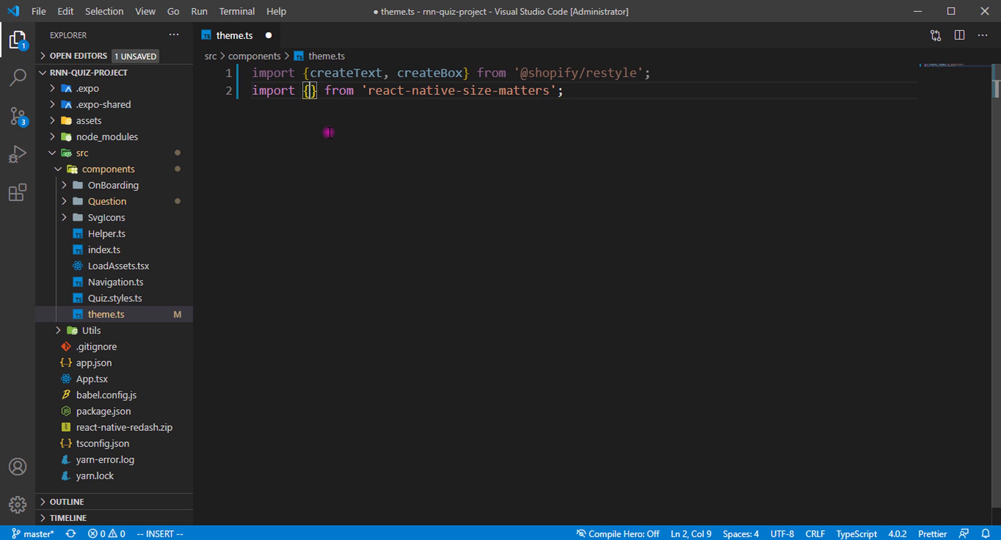
pyautogui.write('moderateScale')
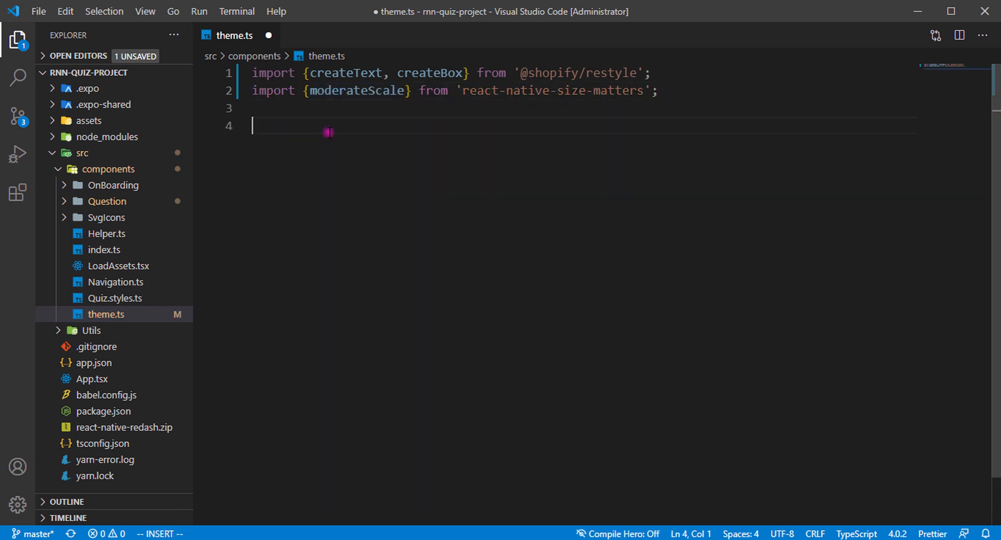
# - Begin the theme object's colors with white, primary and text hex values
pyautogui.write('const them')
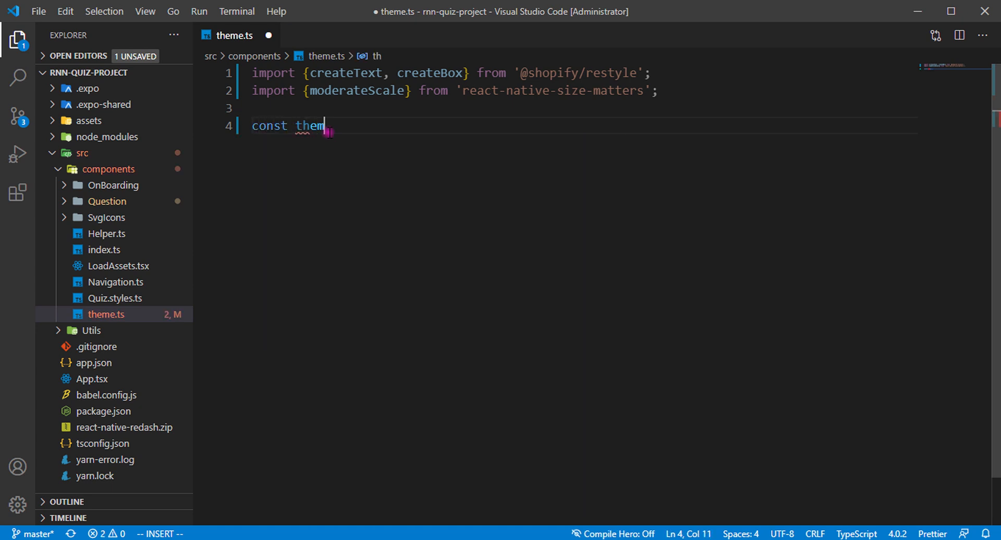
pyautogui.write('e = {')
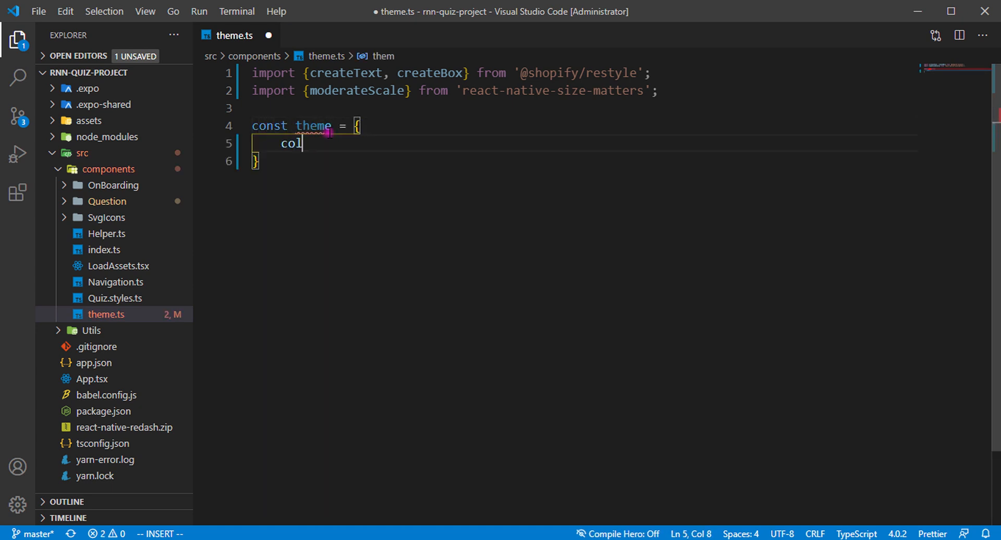
pyautogui.write('or: {')
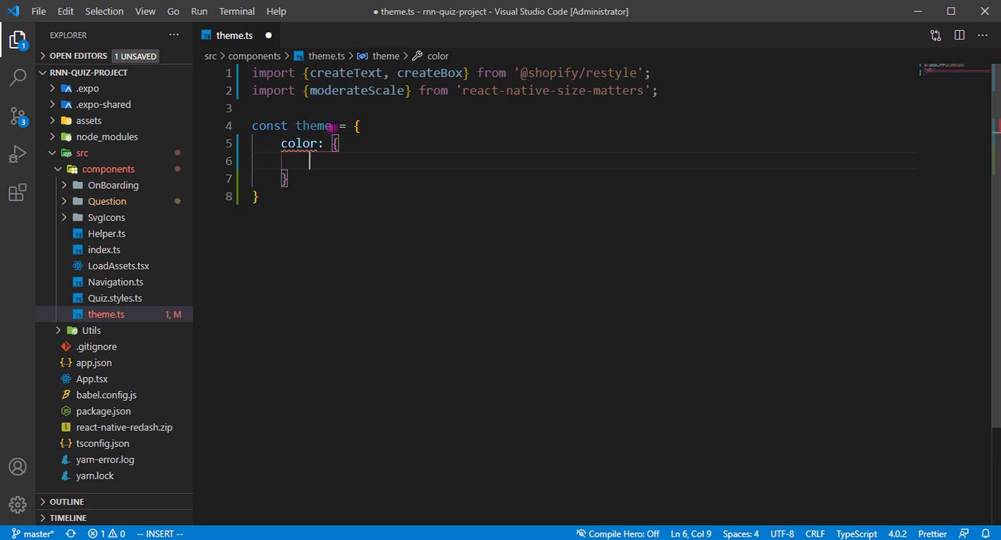
pyautogui.write("white: '#ff'")
pyautogui.write('pri')
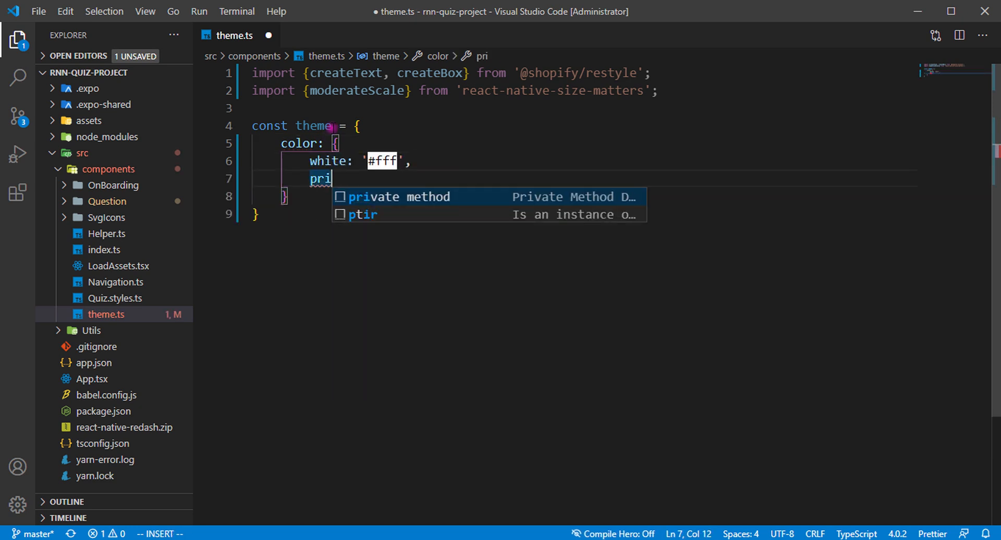
pyautogui.write("mary: '#")
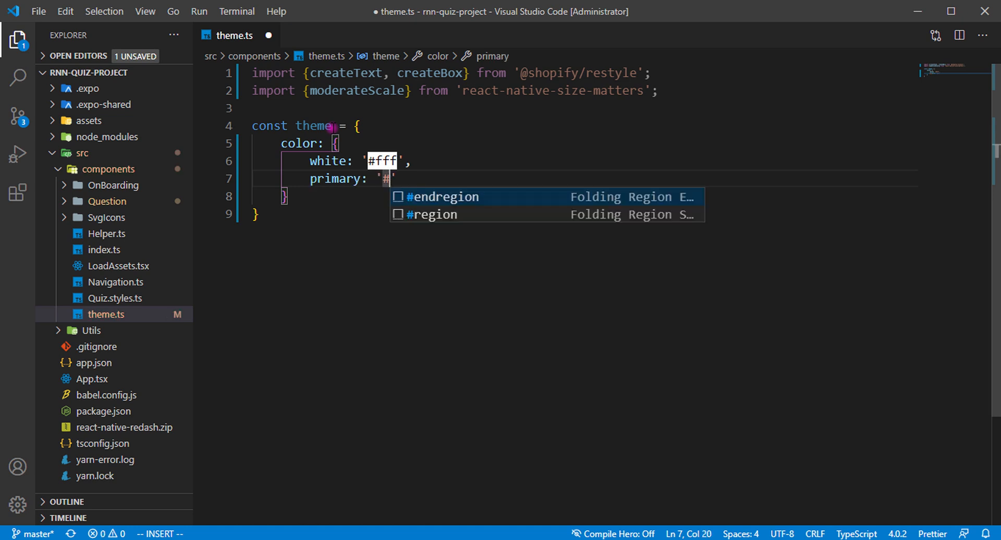
pyautogui.write('213')
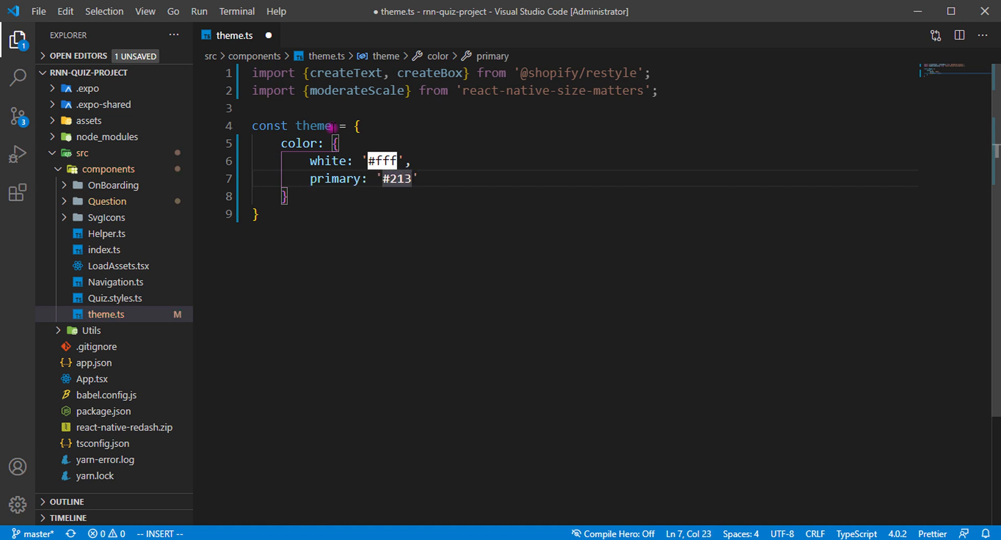
pyautogui.write('3A0')
pyautogui.write('text')
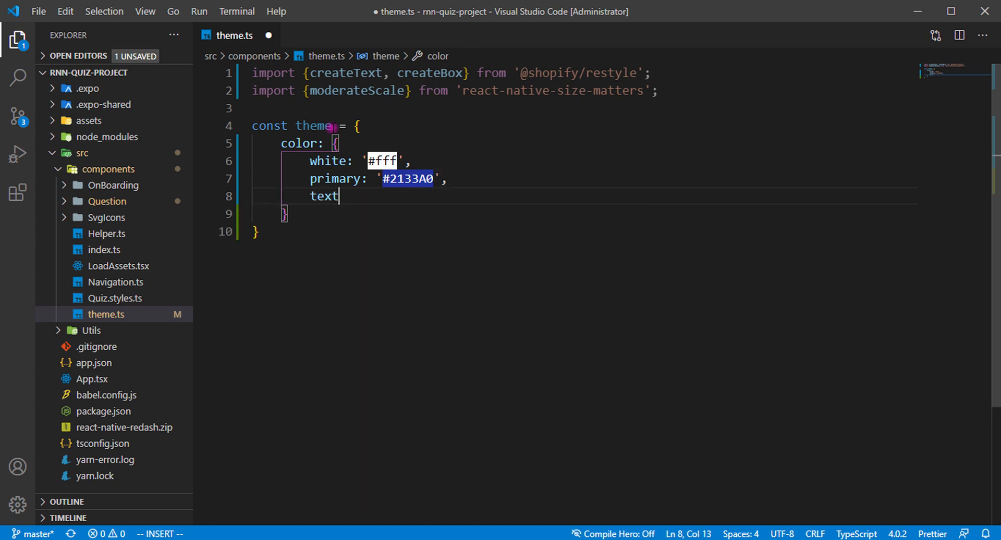
pyautogui.write(": '#272'")
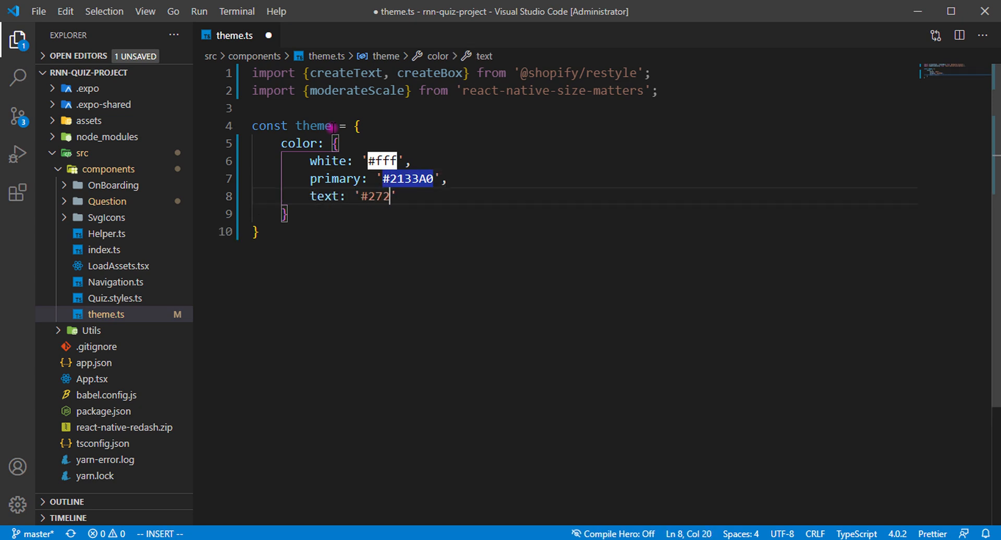
pyautogui.write('829')
pyautogui.write('butt')
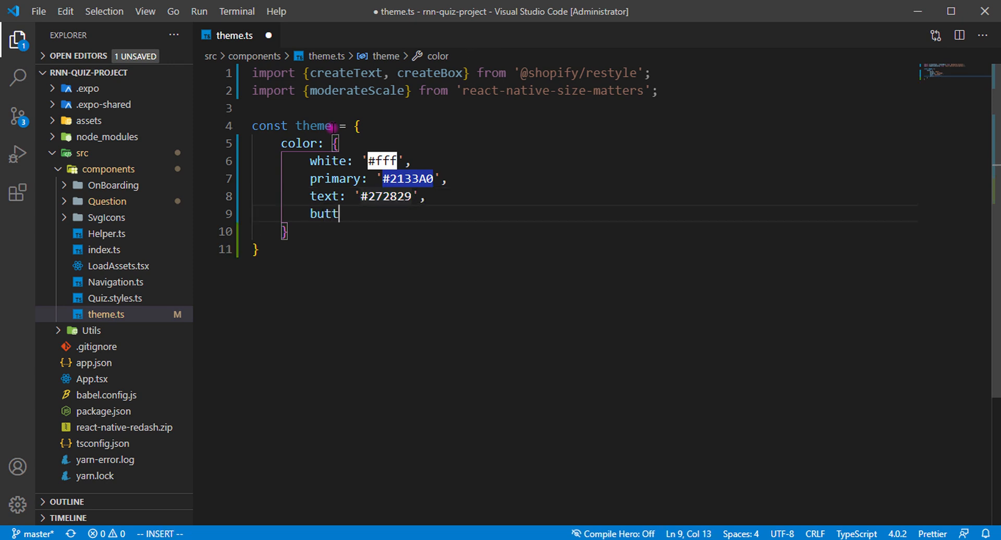
# - Add the remaining button, color, grey, danger, green and black colours, then format
pyautogui.write('on:')
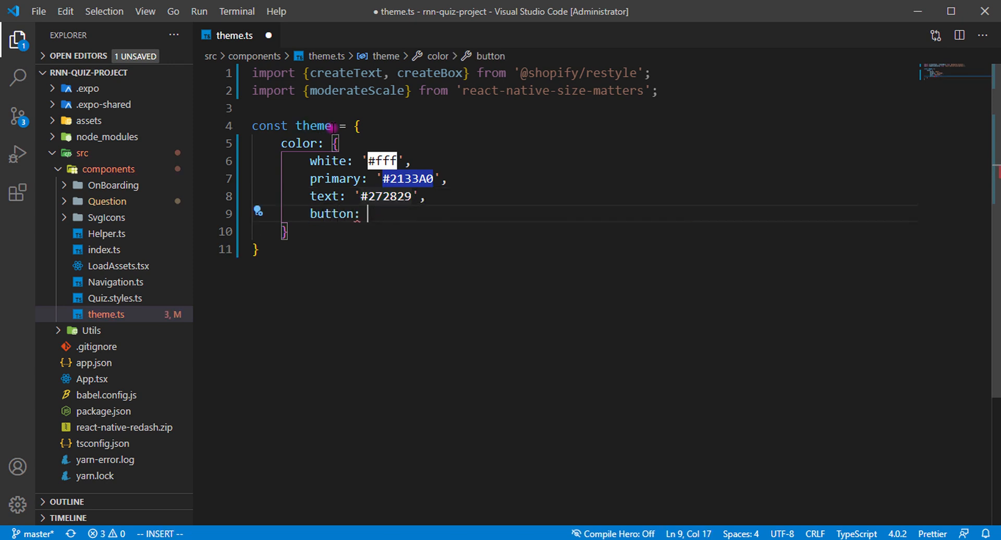
pyautogui.write("'#7c'")
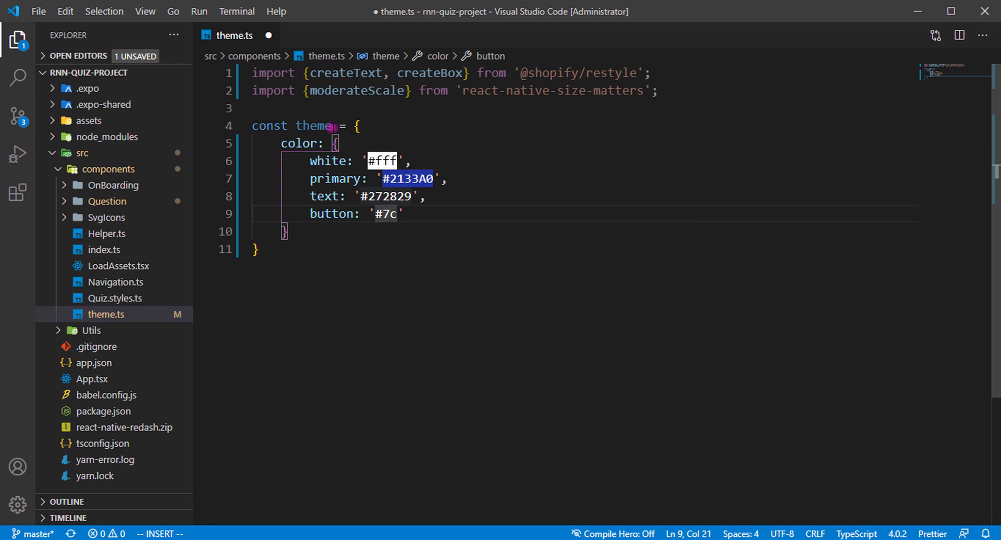
pyautogui.write('7')
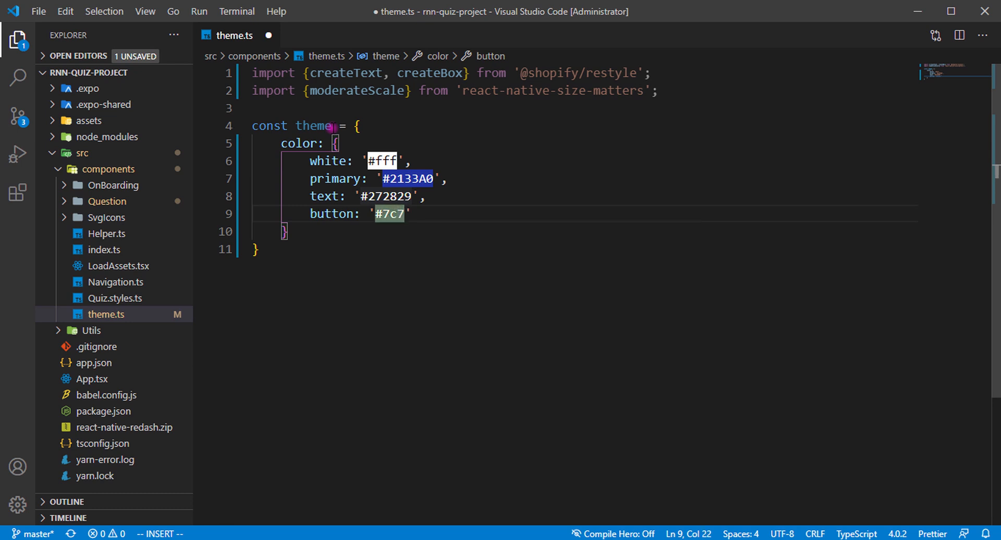
pyautogui.write('2')
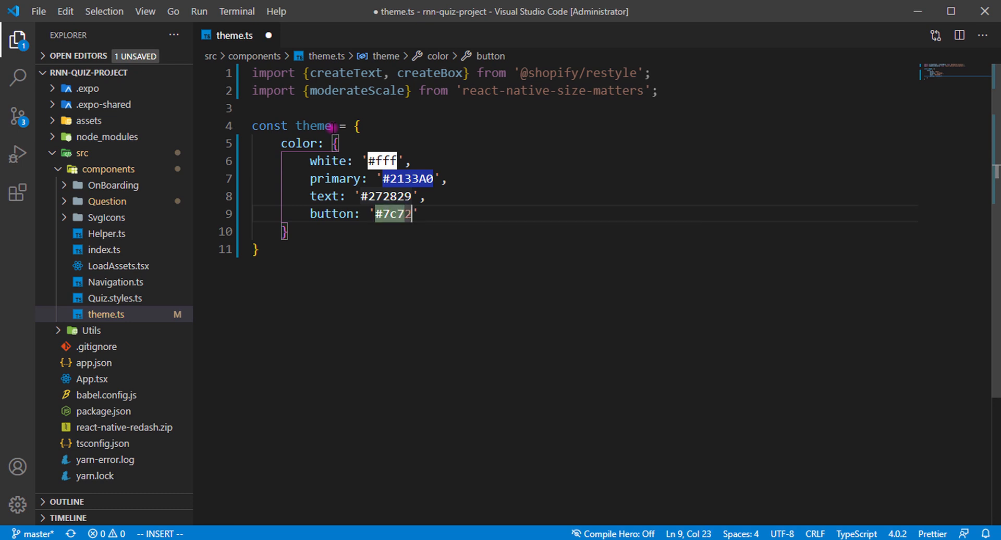
pyautogui.write('ff')
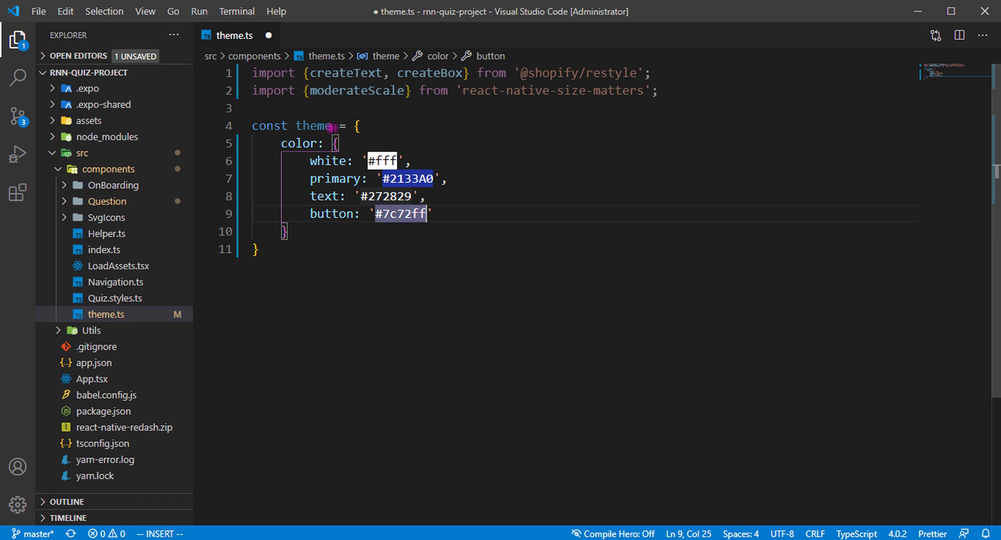
pyautogui.press('Ctrl+Shift+P')
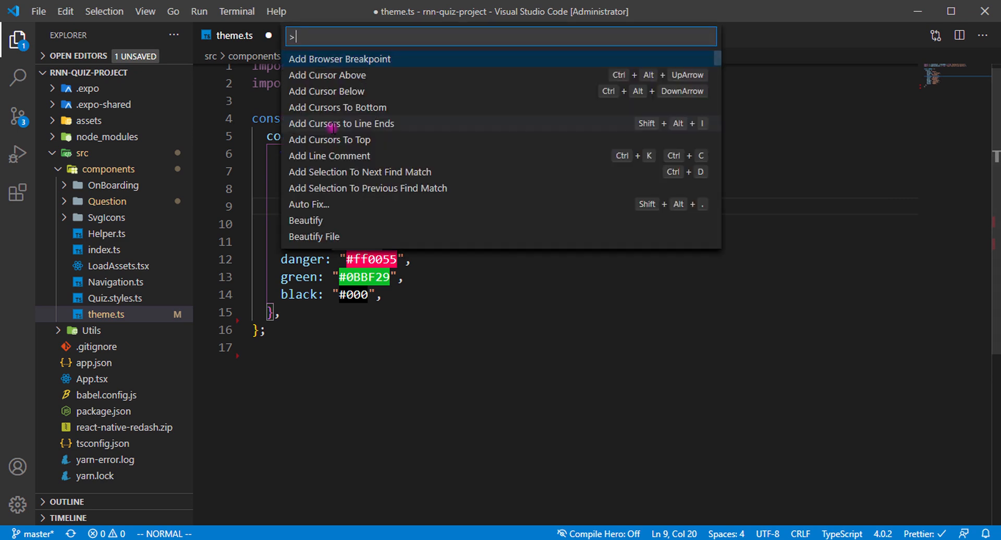
pyautogui.press('Escape')
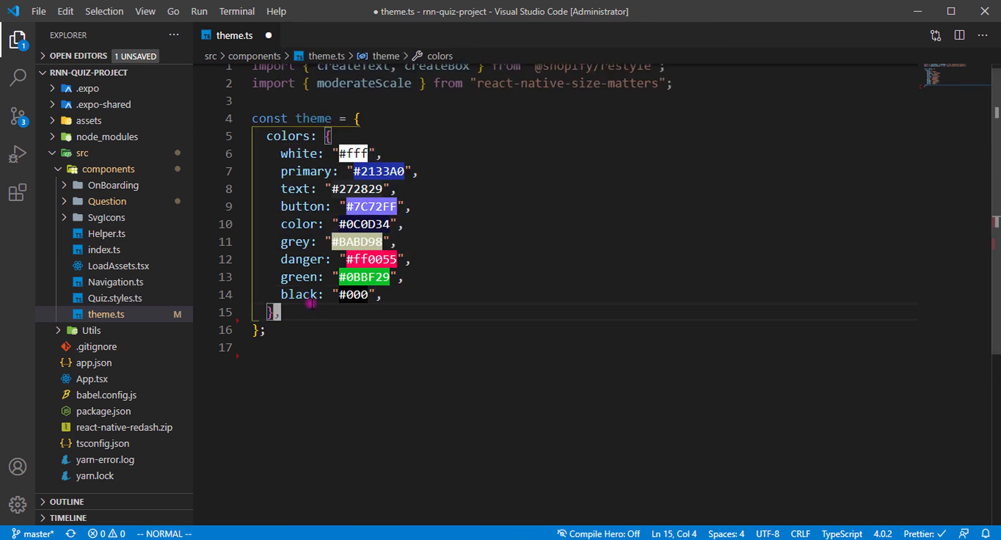
# - Add a spacing object with s: 8, m: 16, l: 24, xl: 40
pyautogui.write('sapcing')
pyautogui.write('m: 1')
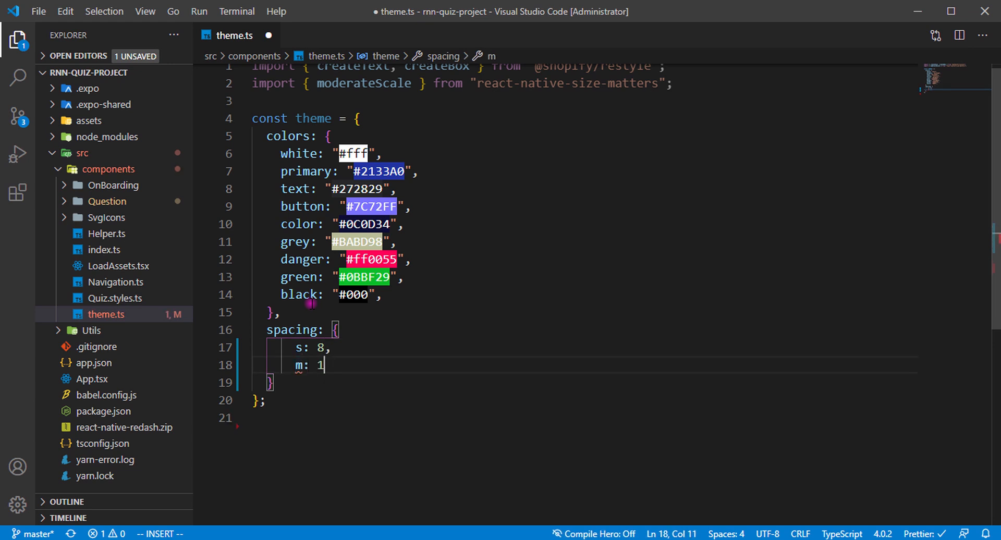
pyautogui.write('6')
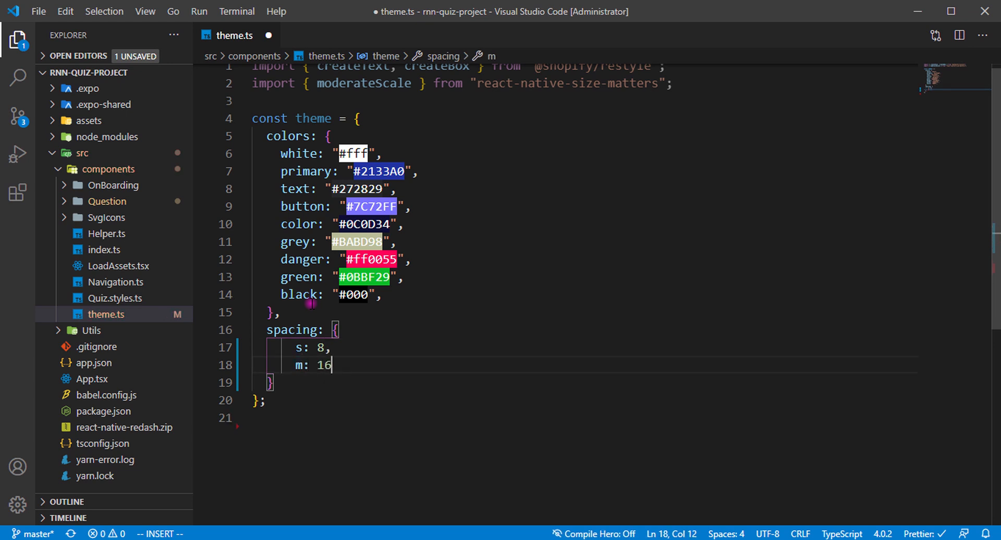
pyautogui.write(',')
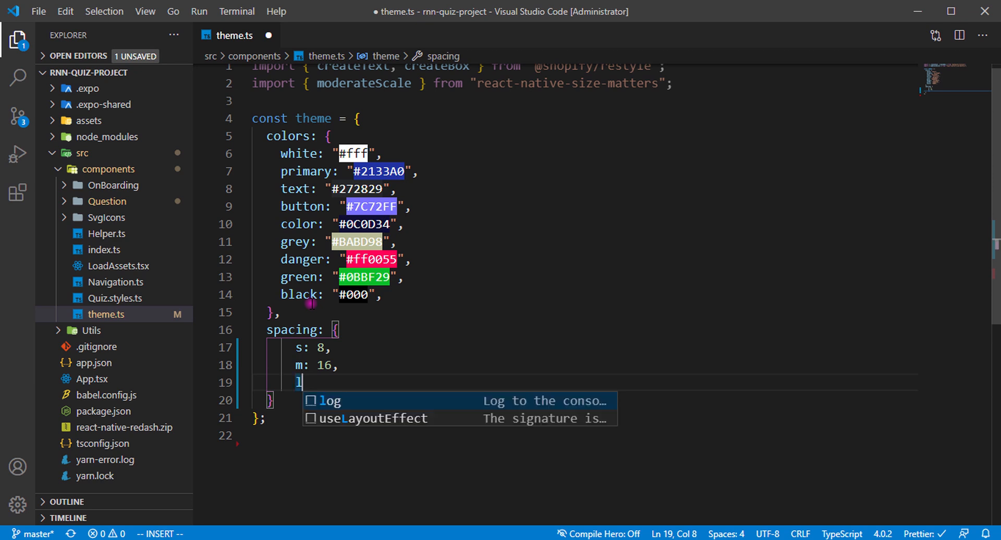
pyautogui.write(': 24,')
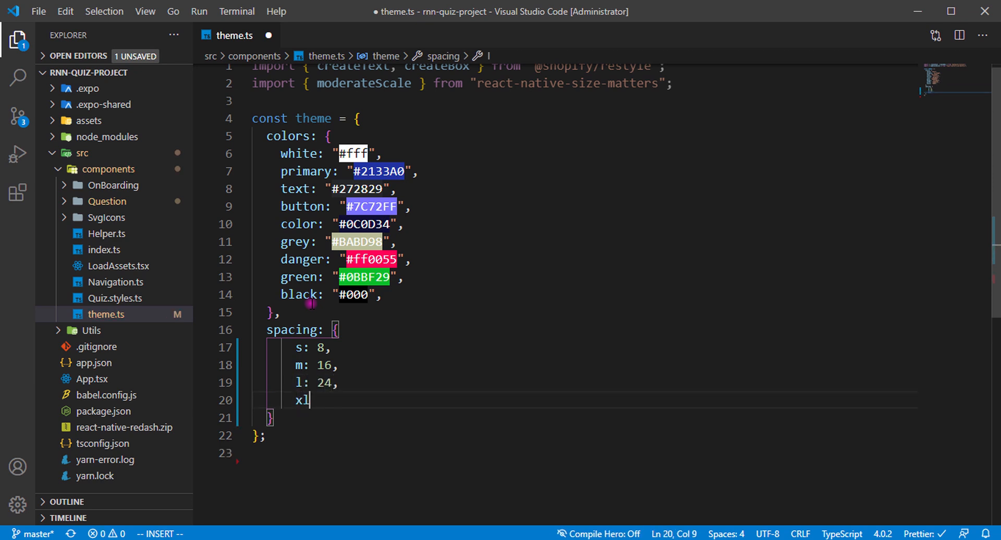
pyautogui.write(': 40')
pyautogui.click(584, 418)
pyautogui.write(',')
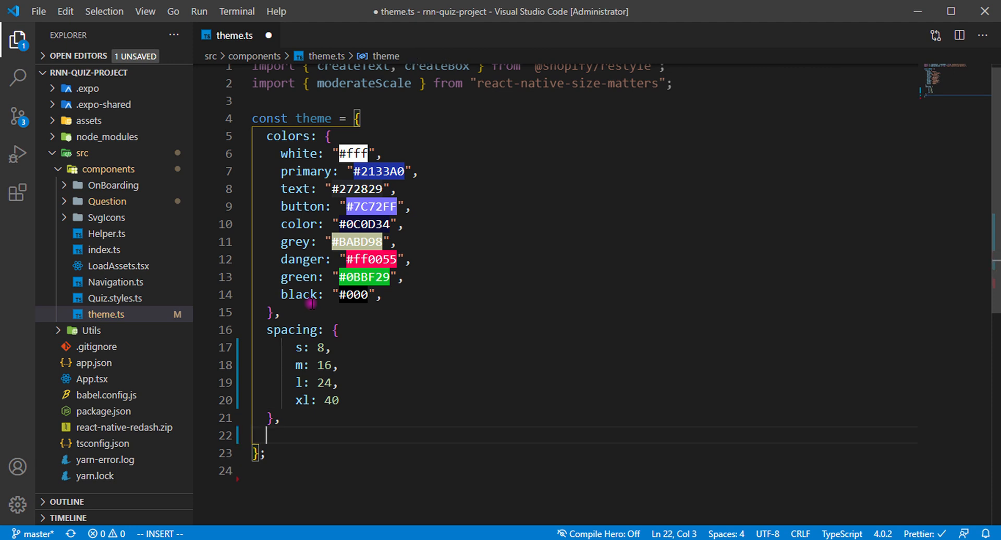
# - Add a borderRadius object with s: 4, m: 10, l: 25, xl: 75
pyautogui.write('bor')
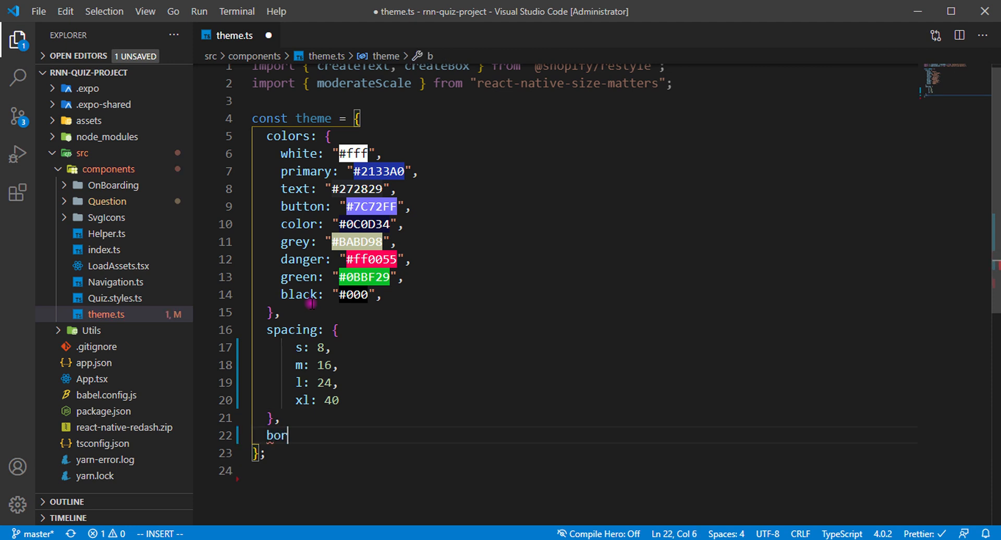
pyautogui.write('derRadius: {')
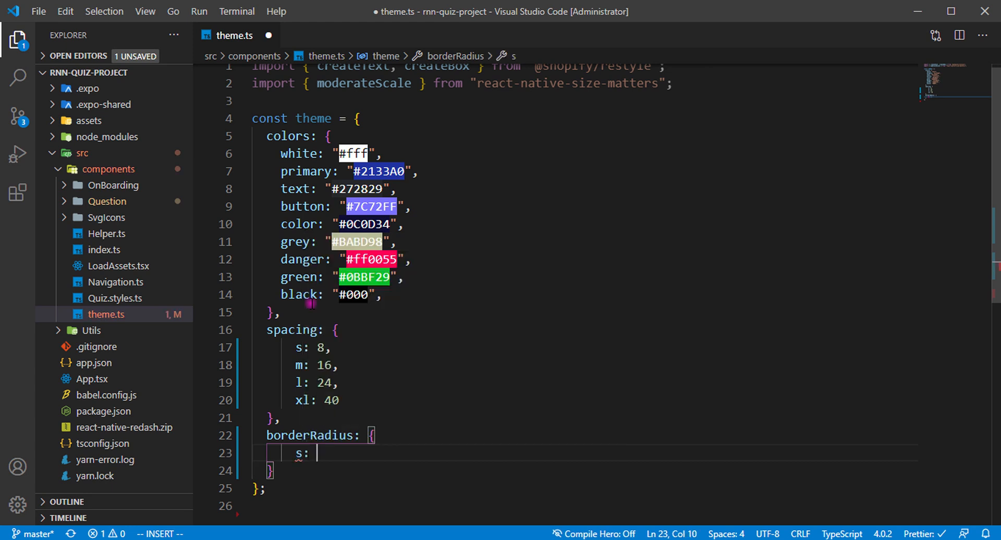
pyautogui.write('m: 10,')
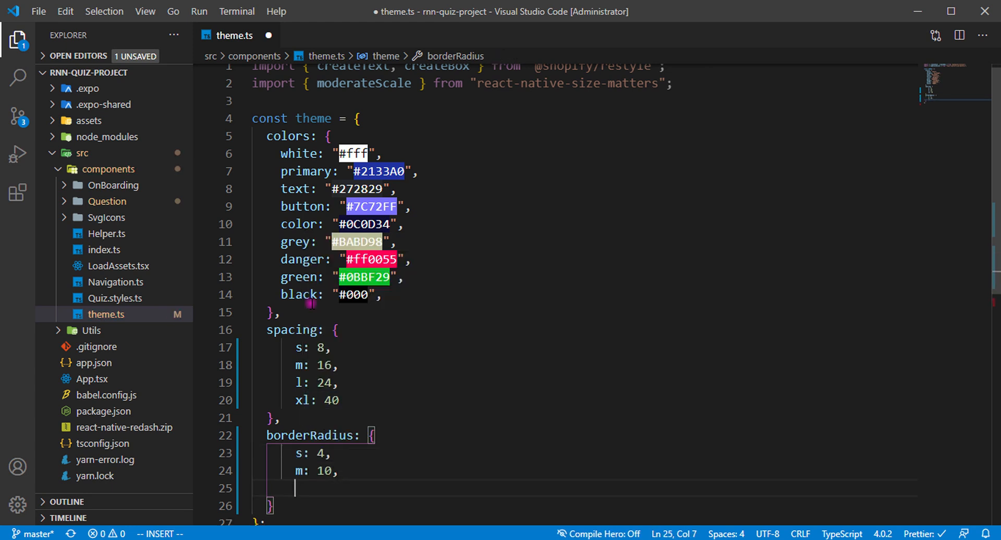
pyautogui.write('l: 2')
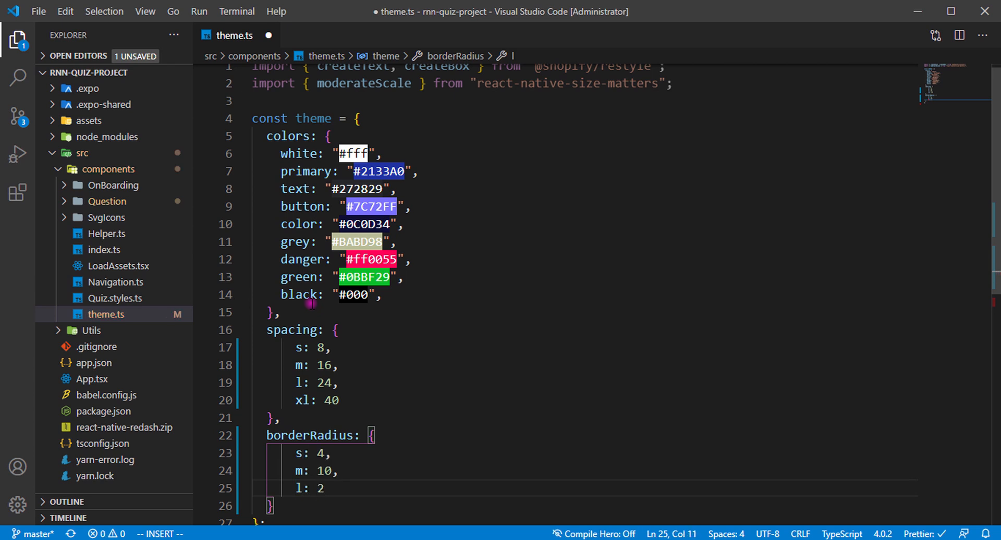
pyautogui.write('5')
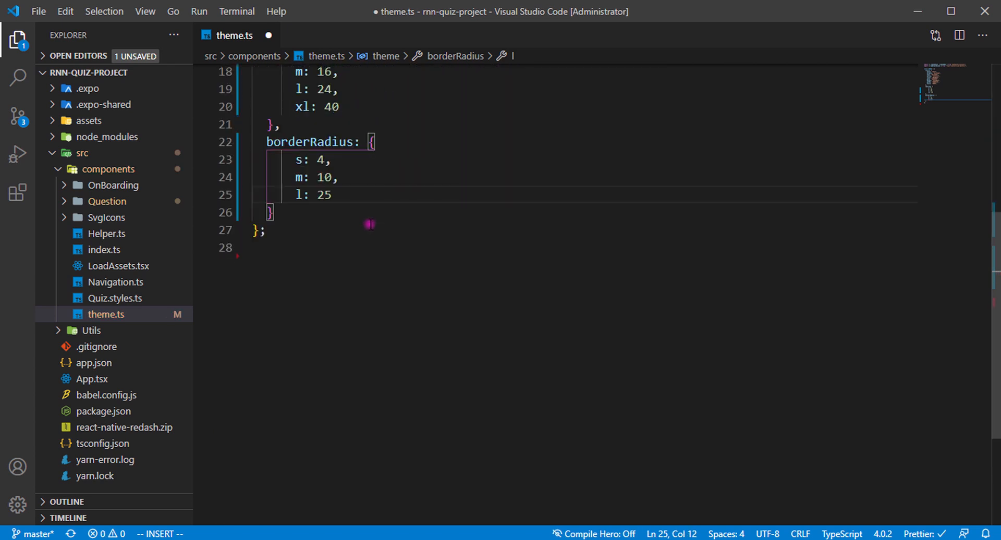
pyautogui.write('x')
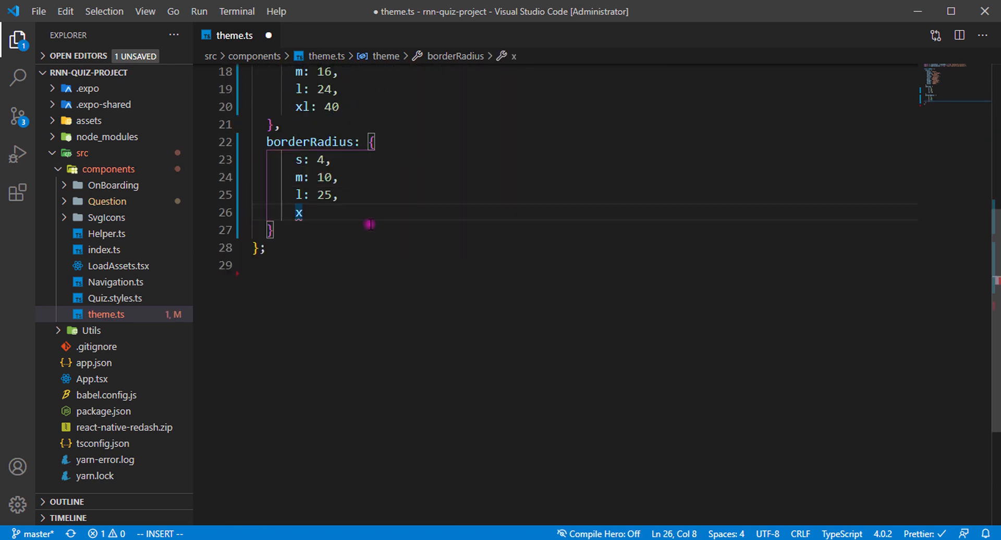
pyautogui.write('l: 75')
pyautogui.click(584, 230)
pyautogui.write(',')
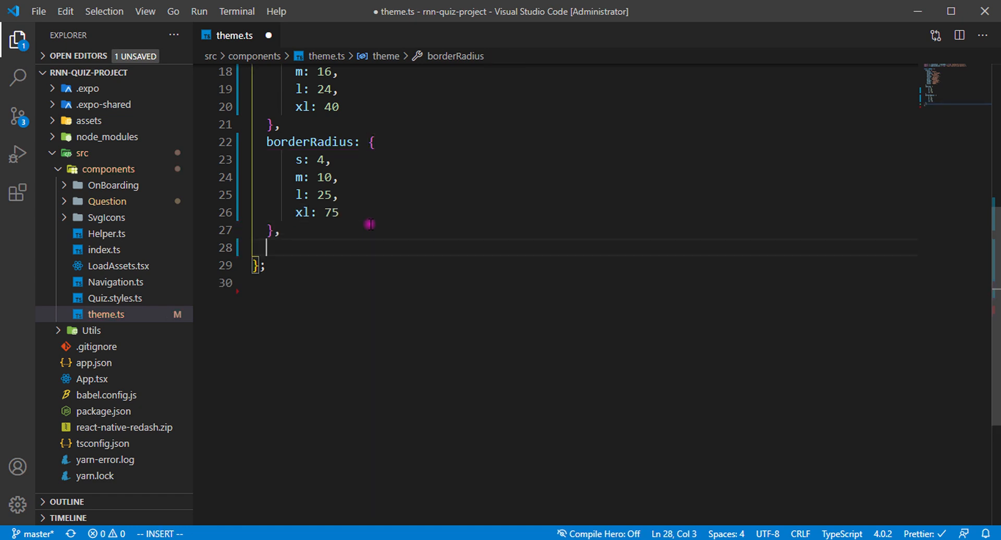
pyautogui.write('text')
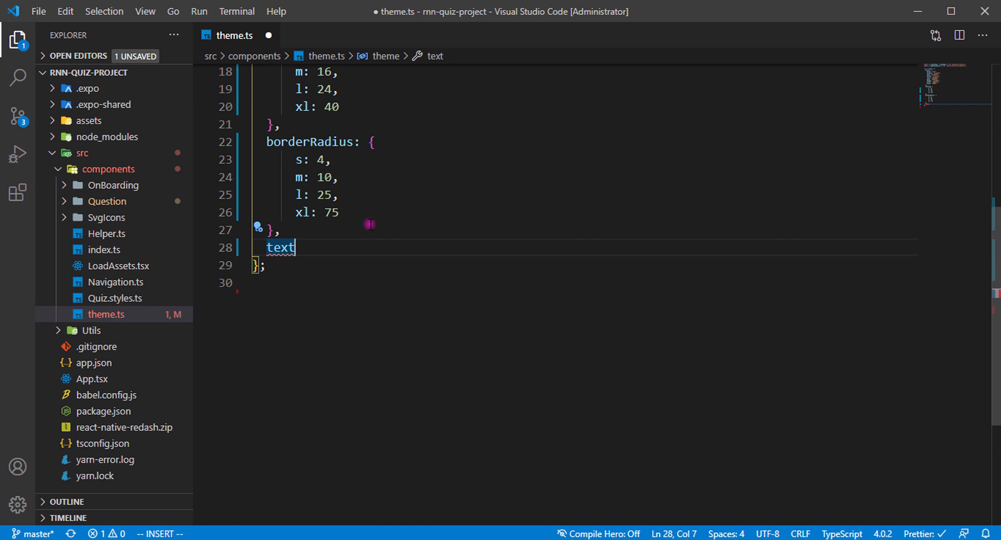
# - Add textVariants.title: fontSize moderateScale(15), fontFamily 'Gotham-Black', color 'white'
pyautogui.write('Variants: {')
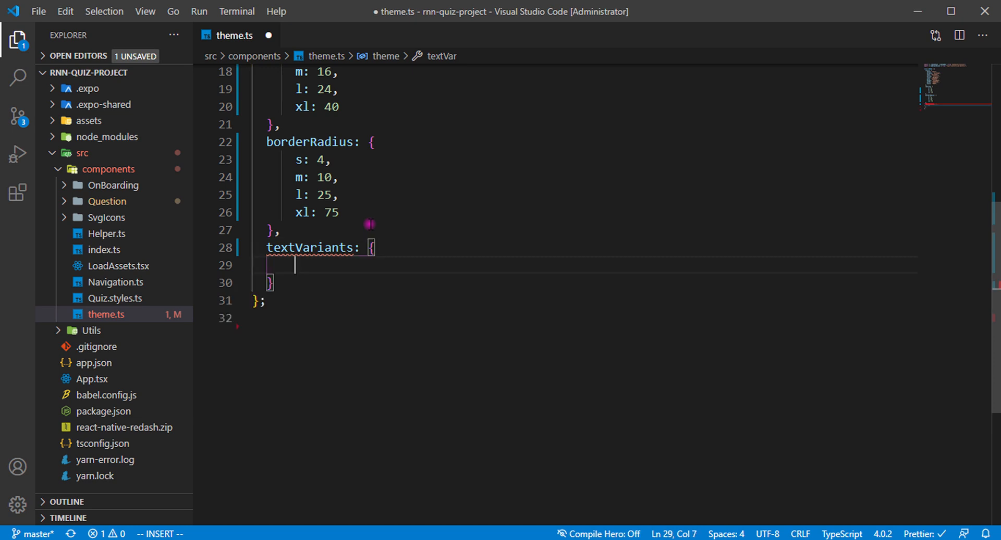
pyautogui.write('title: {')
pyautogui.write("fontSize: '")
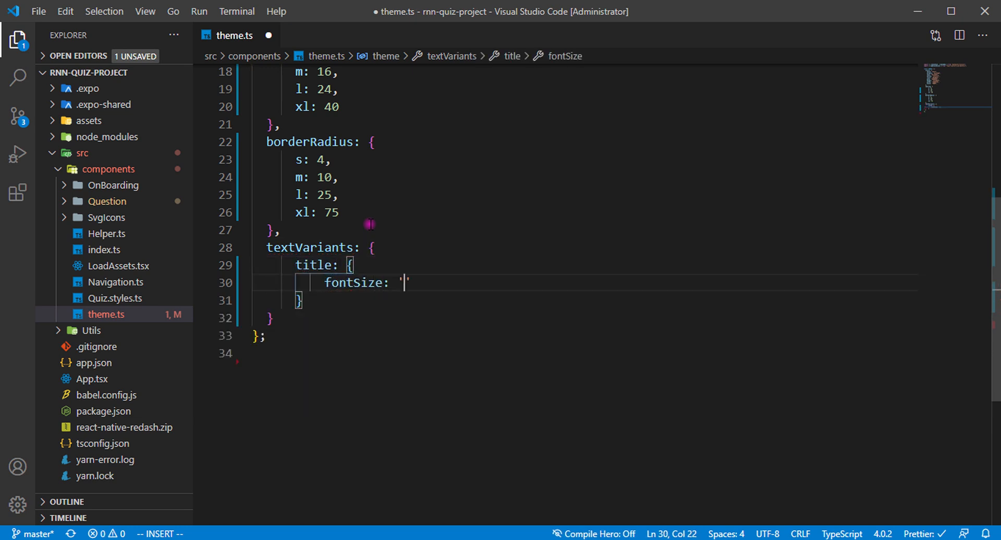
pyautogui.write('moderateScale')
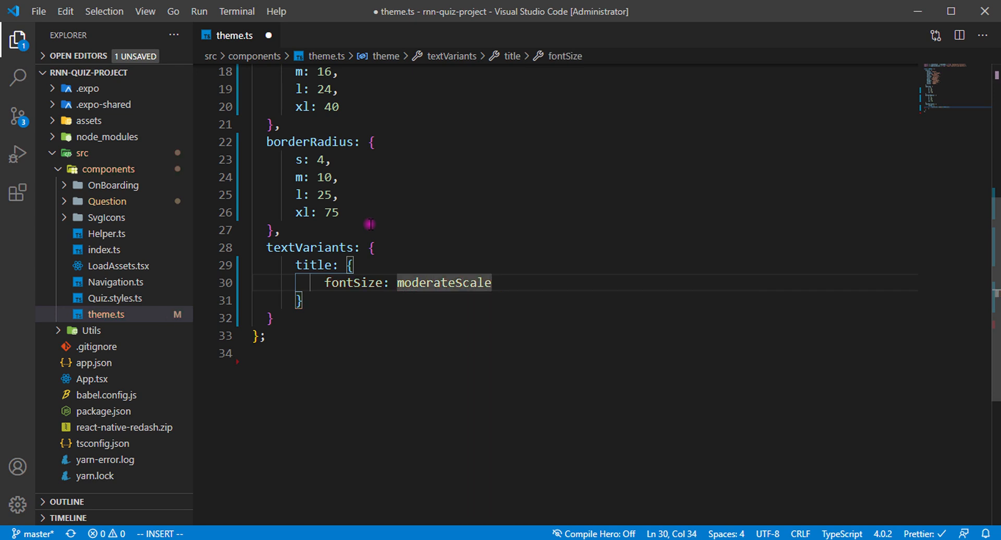
pyautogui.write('(15),')
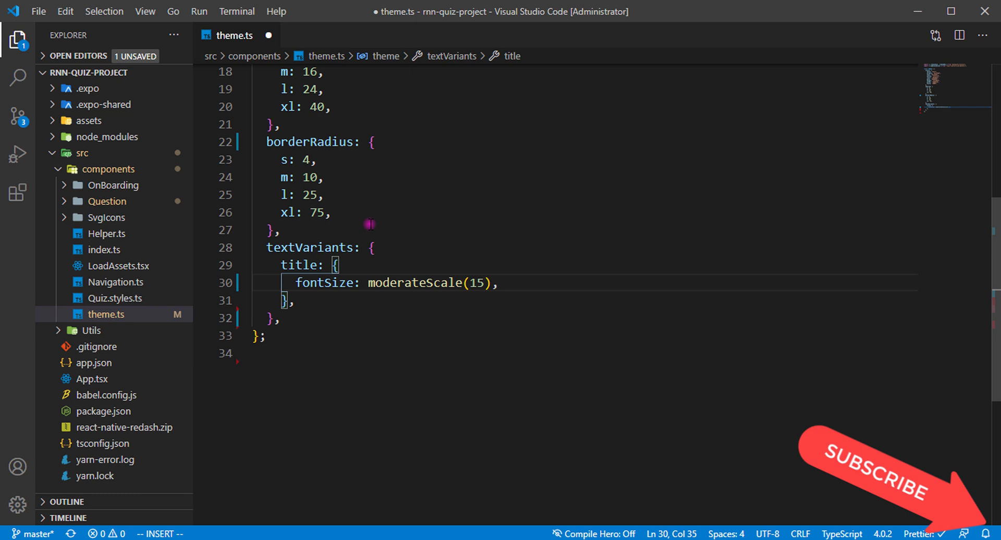
pyautogui.write('f')
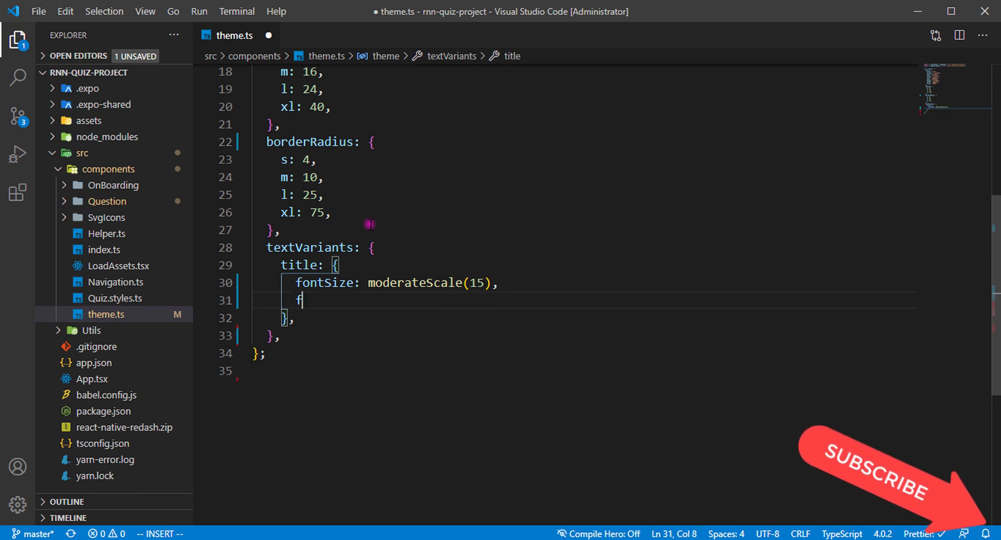
pyautogui.write('ontFamily')
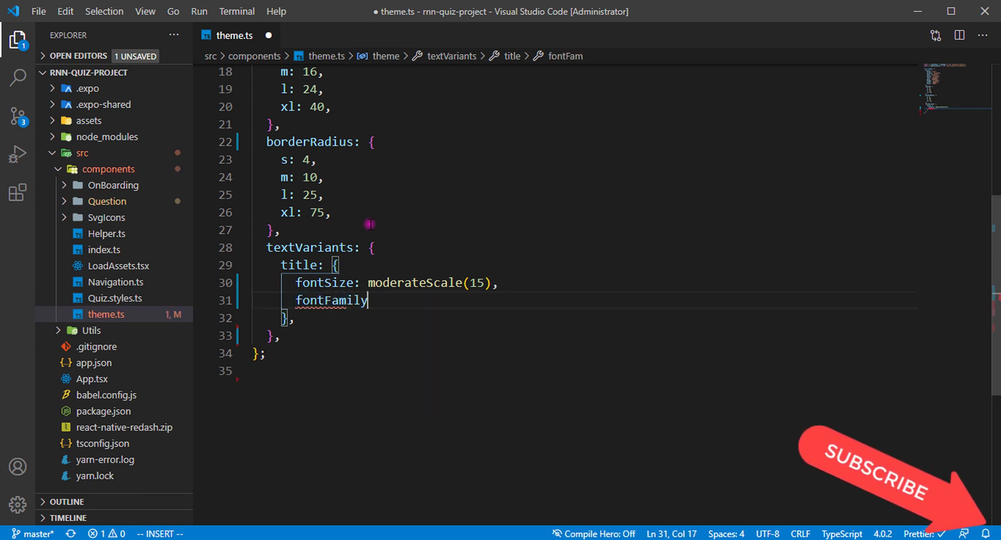
pyautogui.write(": 'Goth'")
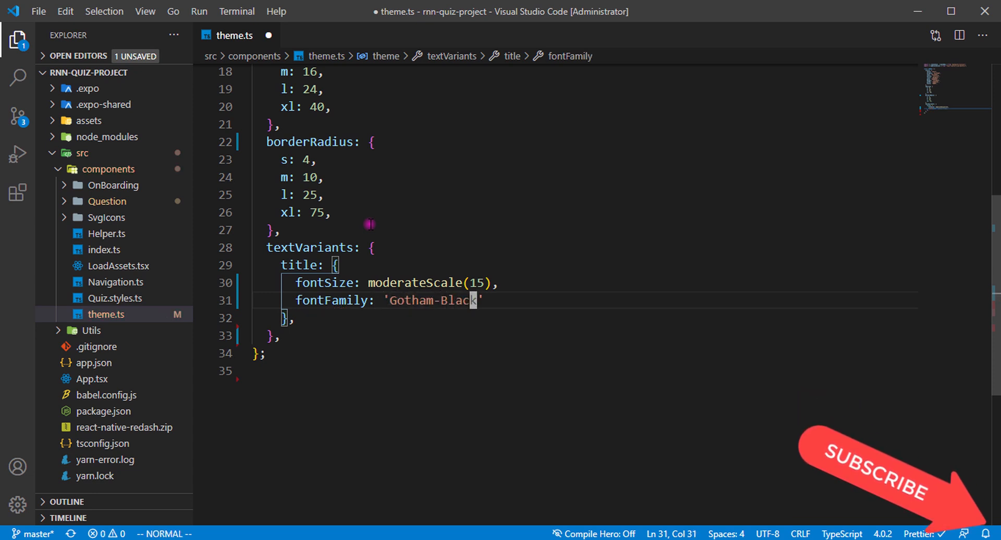
pyautogui.write('color:')
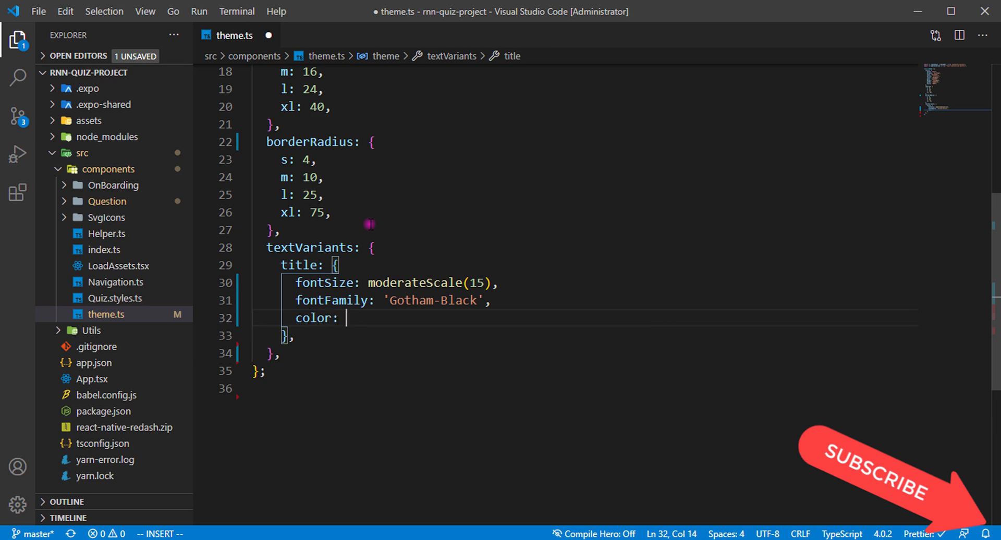
pyautogui.write('"white"')
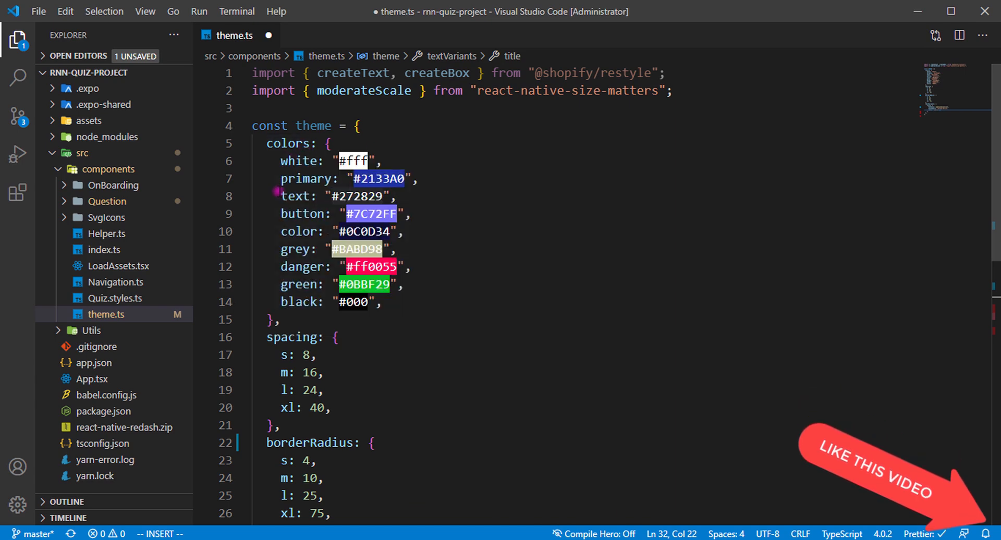
pyautogui.scroll(-3)
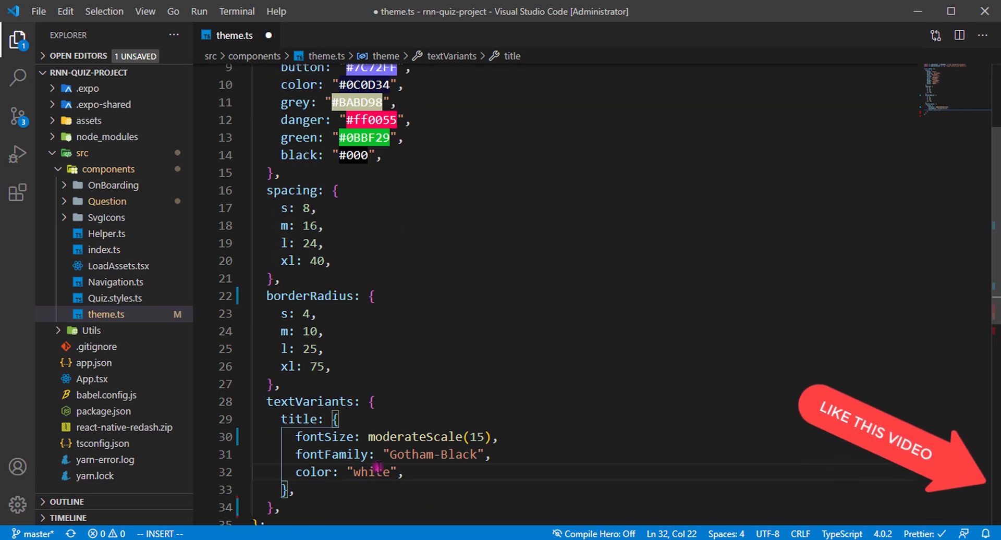
pyautogui.scroll(-3)
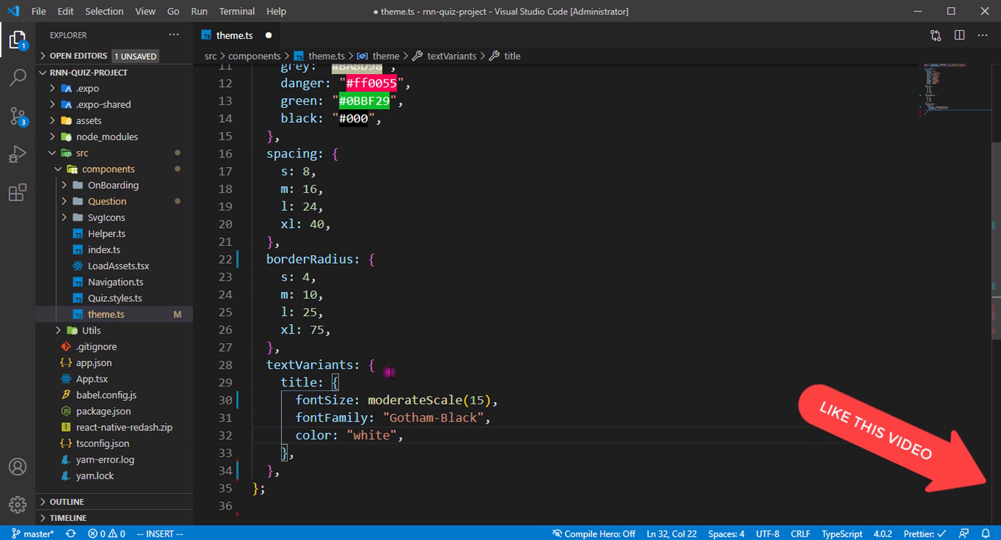
pyautogui.scroll(-3)
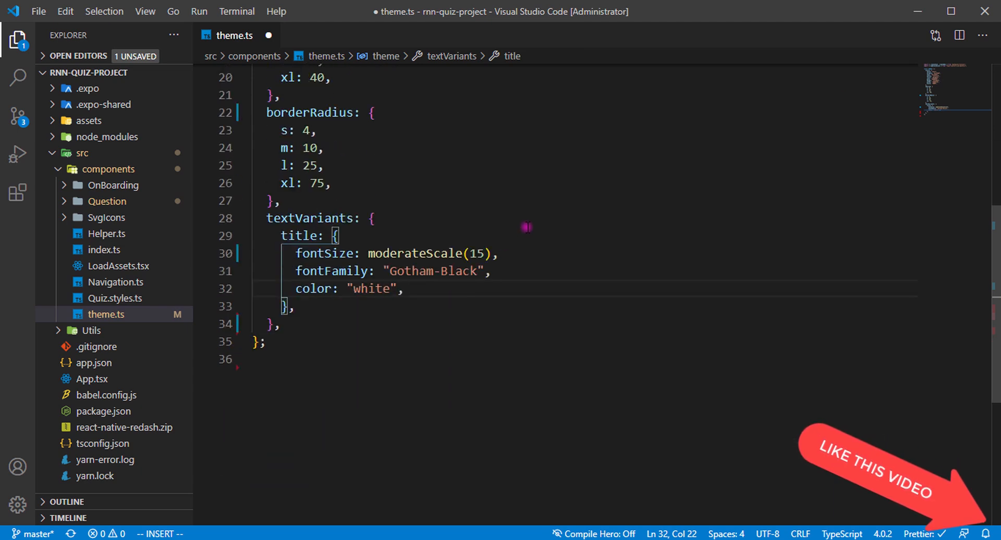
# - Add a body variant: fontSize 16, lineHeight 25, fontFamily 'Gotham-Medium'
pyautogui.write('b')
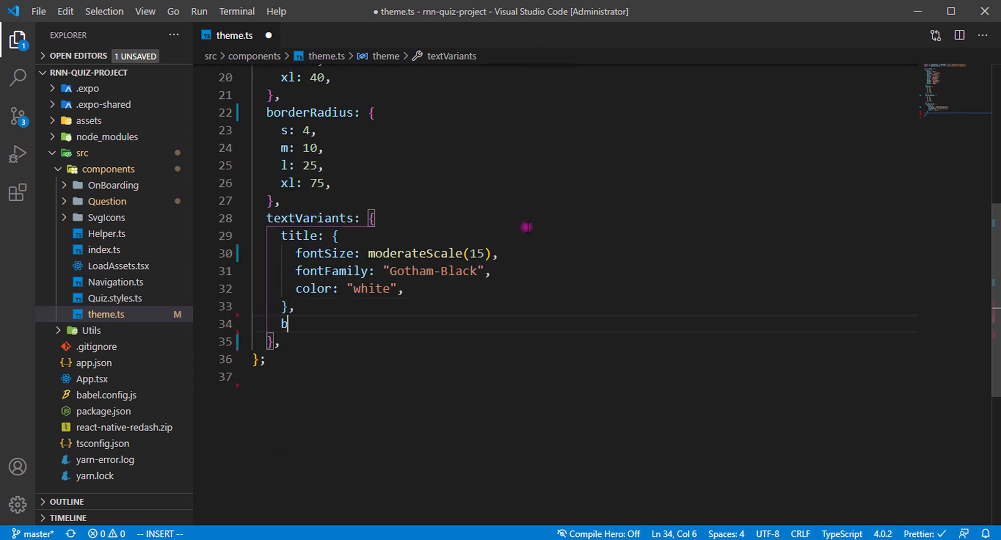
pyautogui.write('ody: {')
pyautogui.write('fontSize: 1')
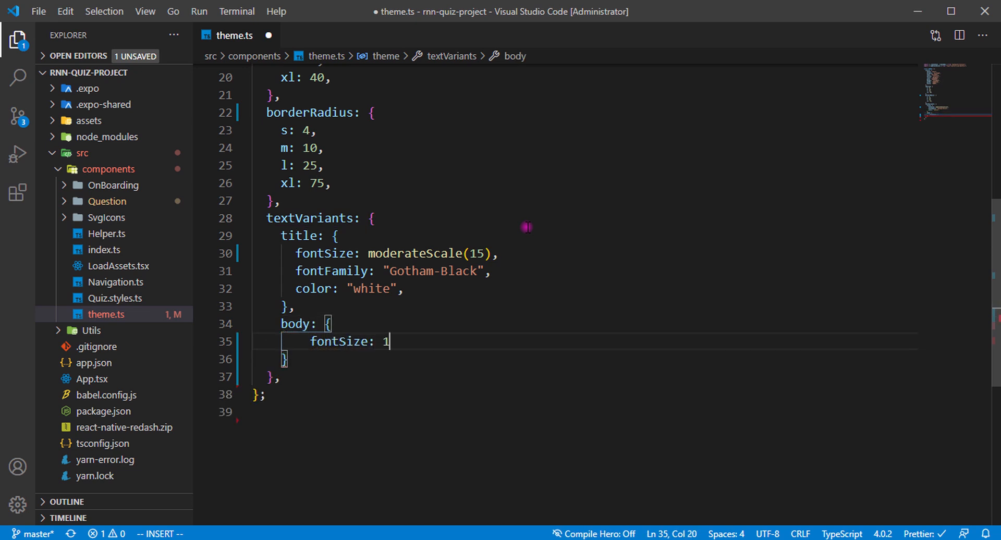
pyautogui.write('6,')
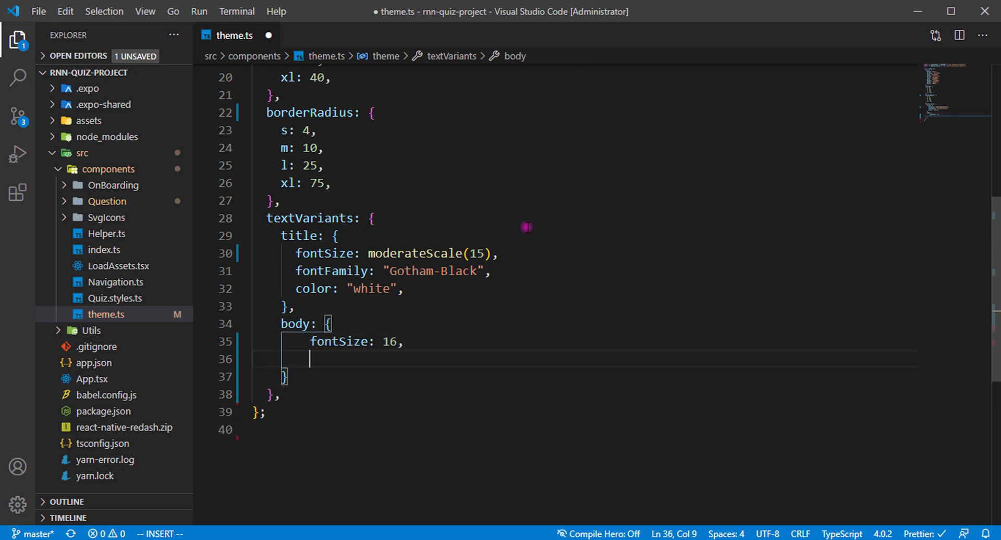
pyautogui.write('lineHi')
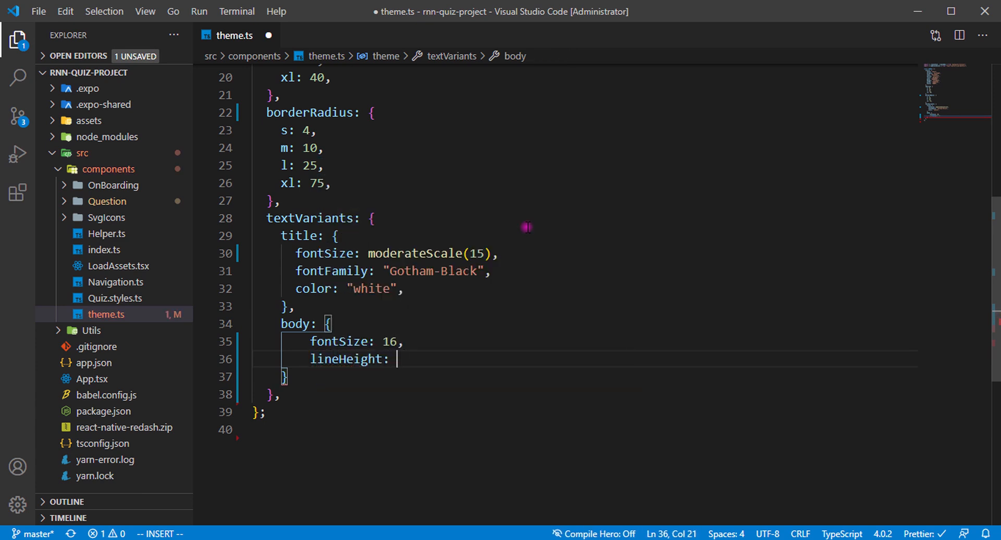
pyautogui.write("fontFamily: '")
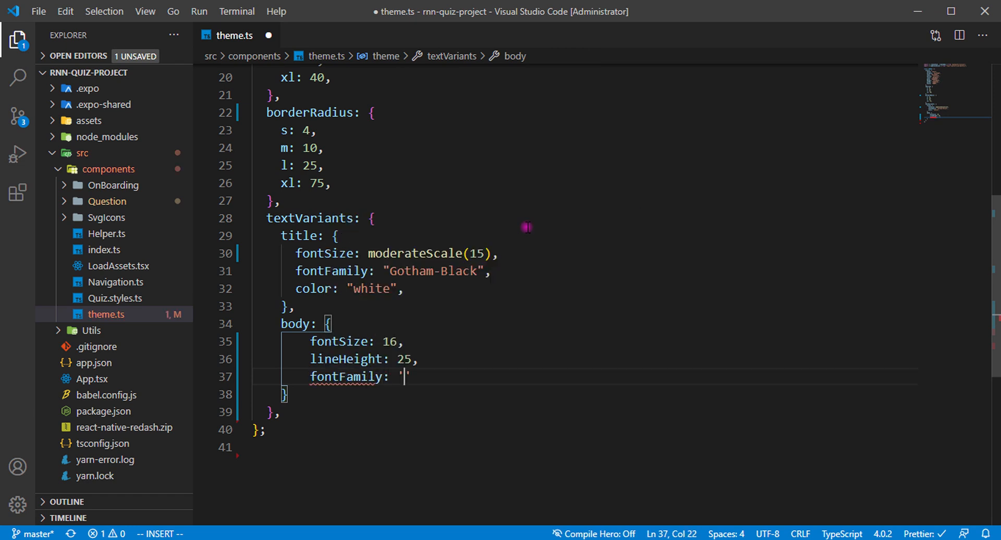
pyautogui.write('Gotham-Medium')
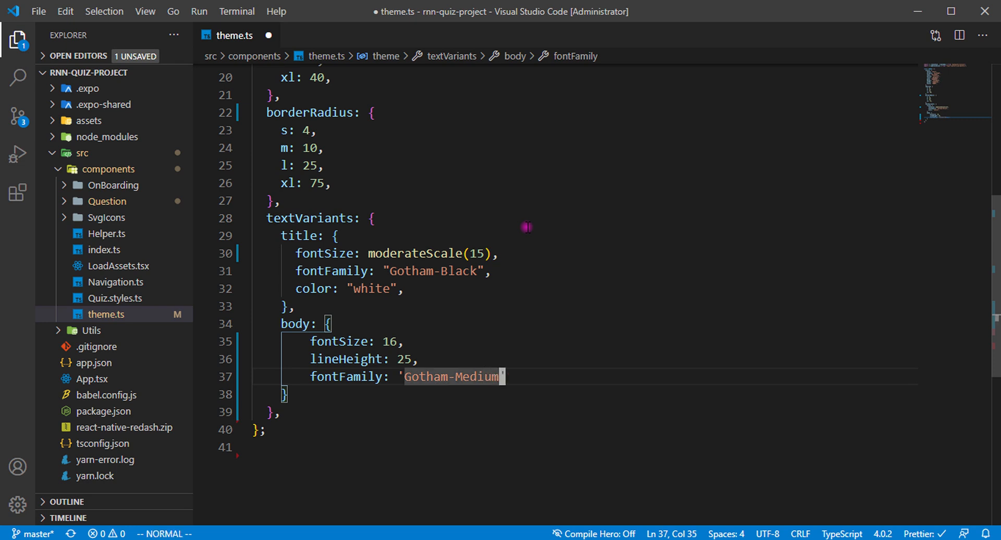
pyautogui.write('te')
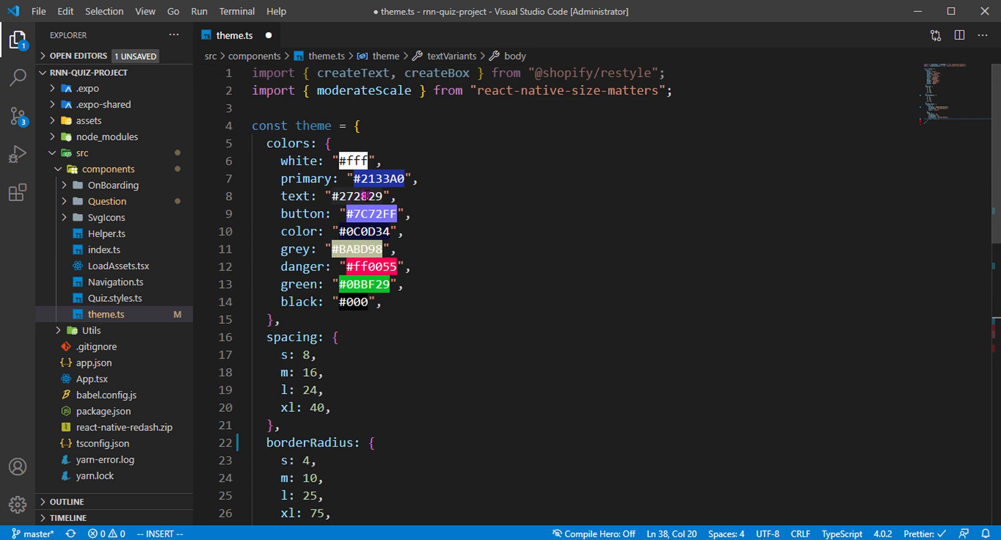
# - Add a button variant: fontSize 15, fontFamily 'Gotham-Bold', color text
pyautogui.scroll(-3)
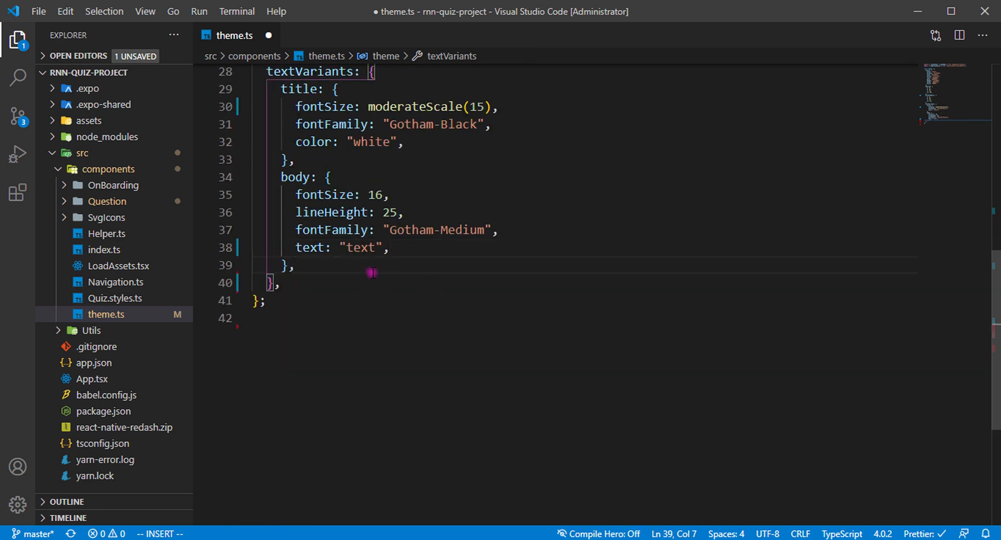
pyautogui.write('bod')
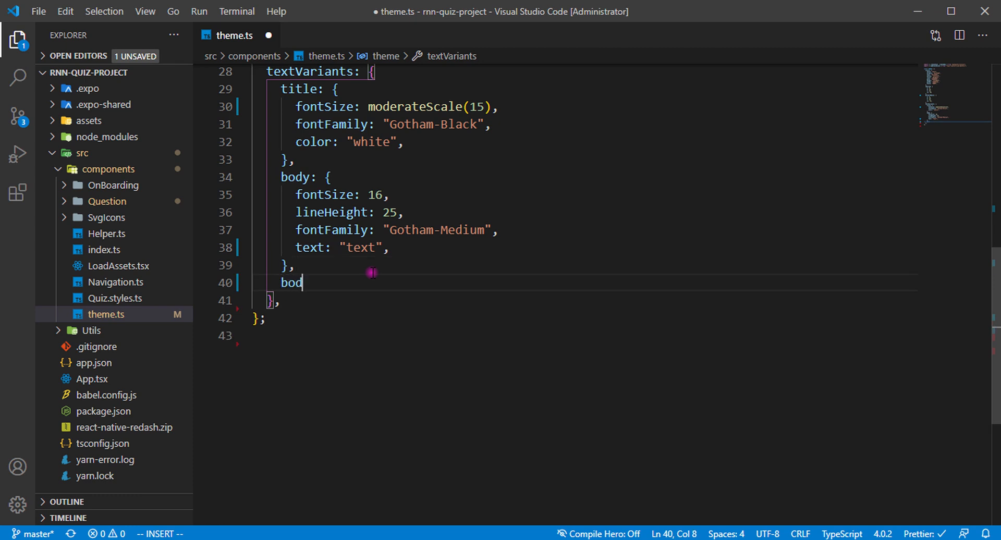
pyautogui.press('Backspace')
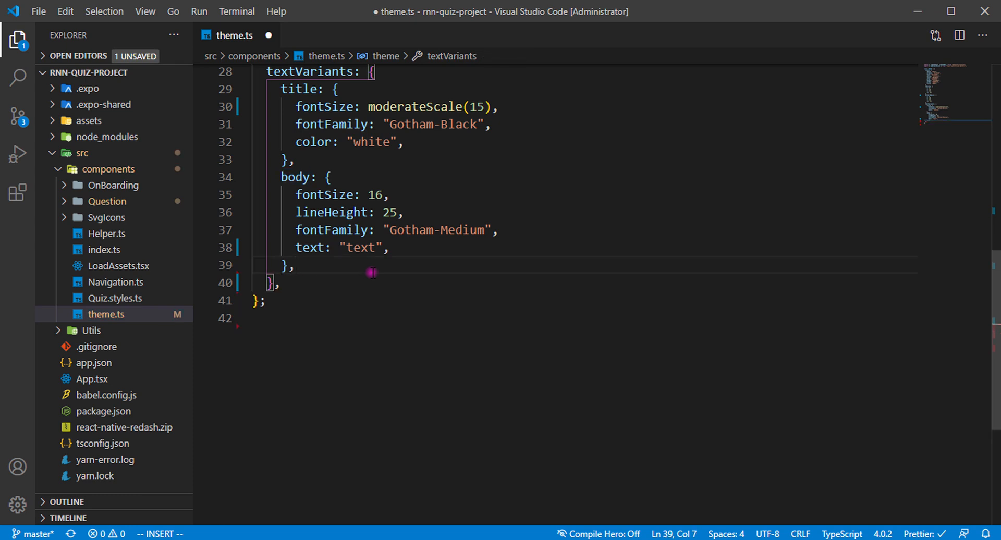
pyautogui.write('button: {')
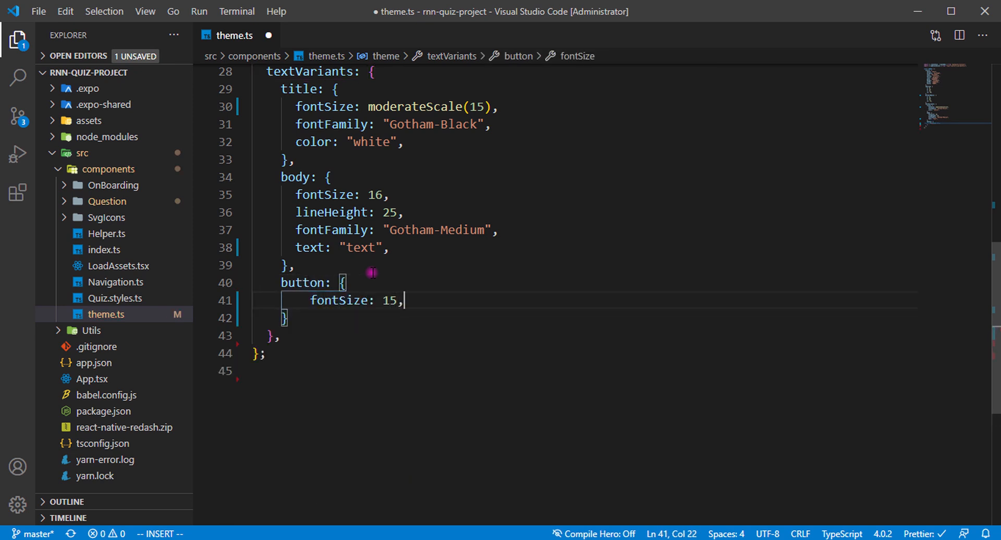
pyautogui.write('fontFamily:')
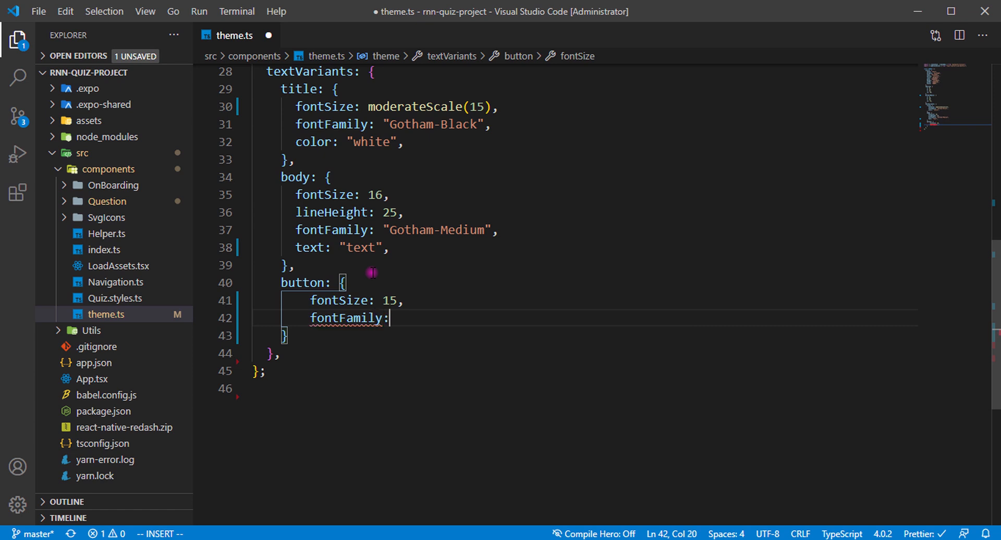
pyautogui.write("'Goth'")
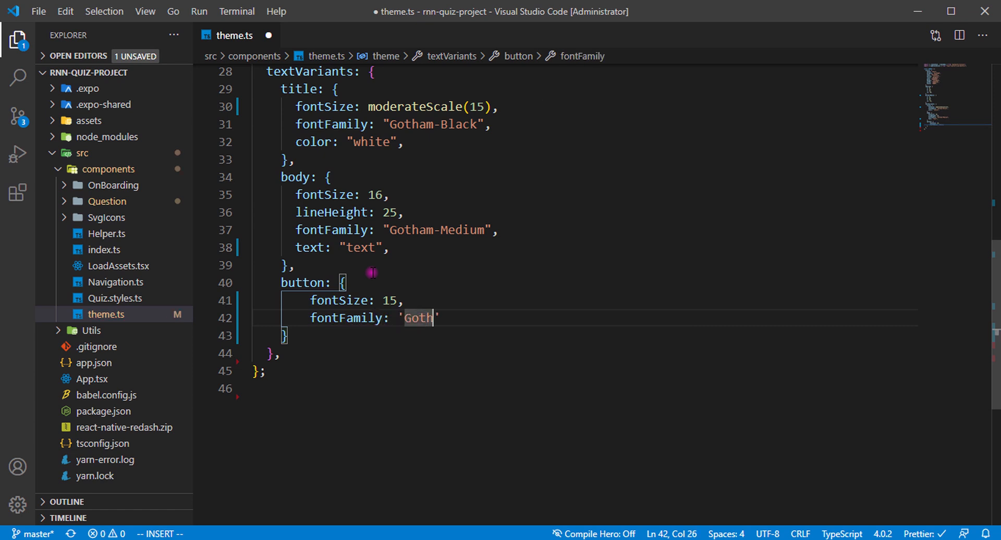
pyautogui.write('am-Bold",')
pyautogui.write('color: "text",')
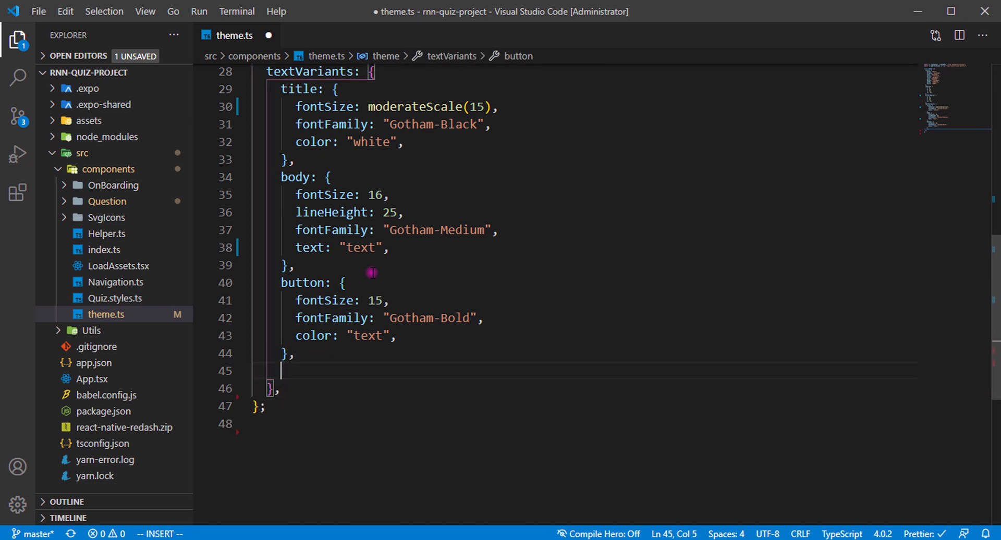
# - Add an empty breakpoints entry and 'export type Theme = typeof theme'
pyautogui.write('break')
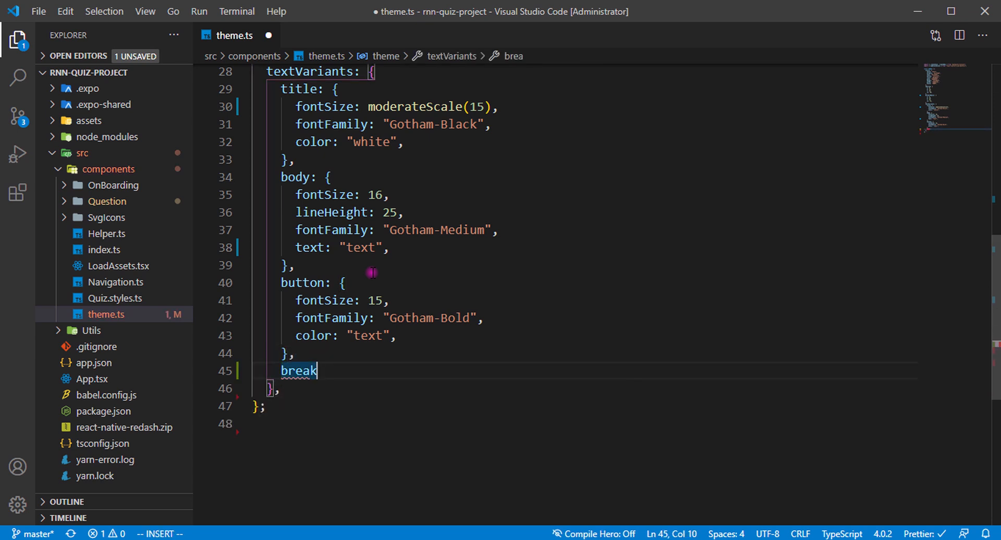
pyautogui.write('po')
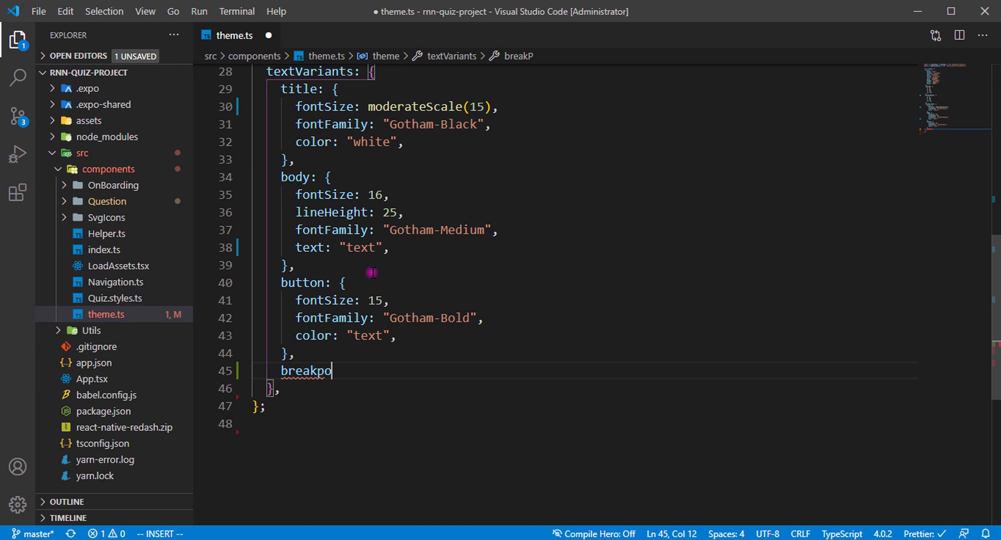
pyautogui.write('ints: {},')
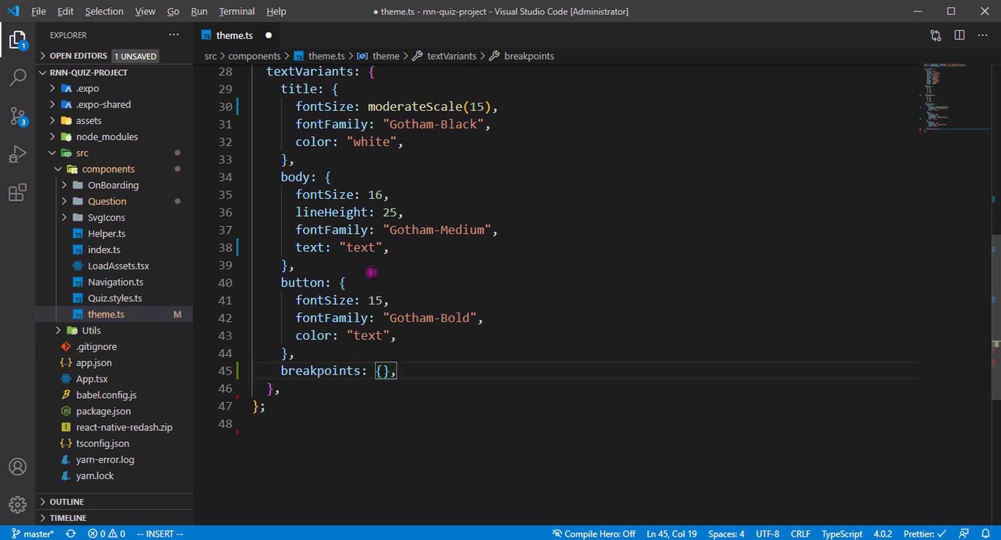
pyautogui.write('e')
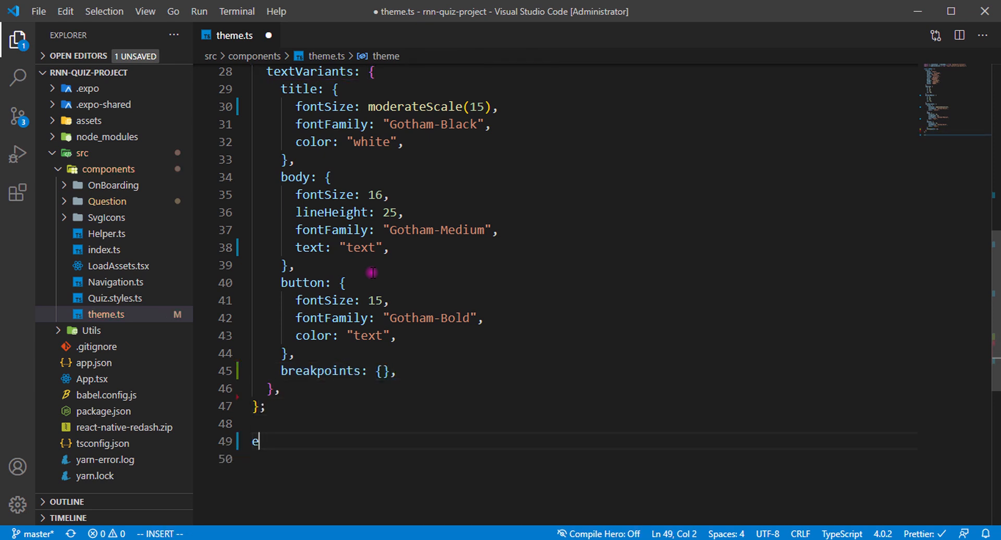
pyautogui.write('xport type')
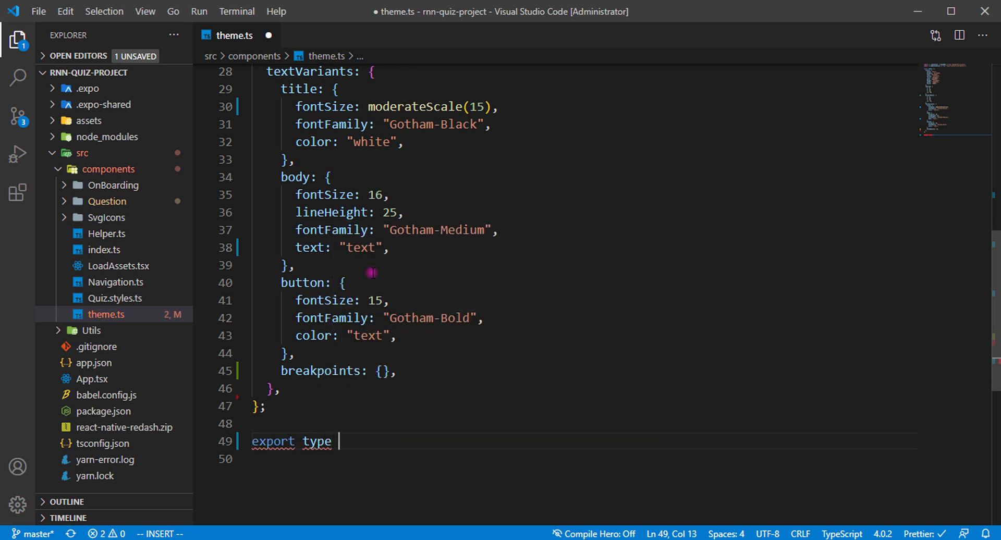
pyautogui.write('Theme')
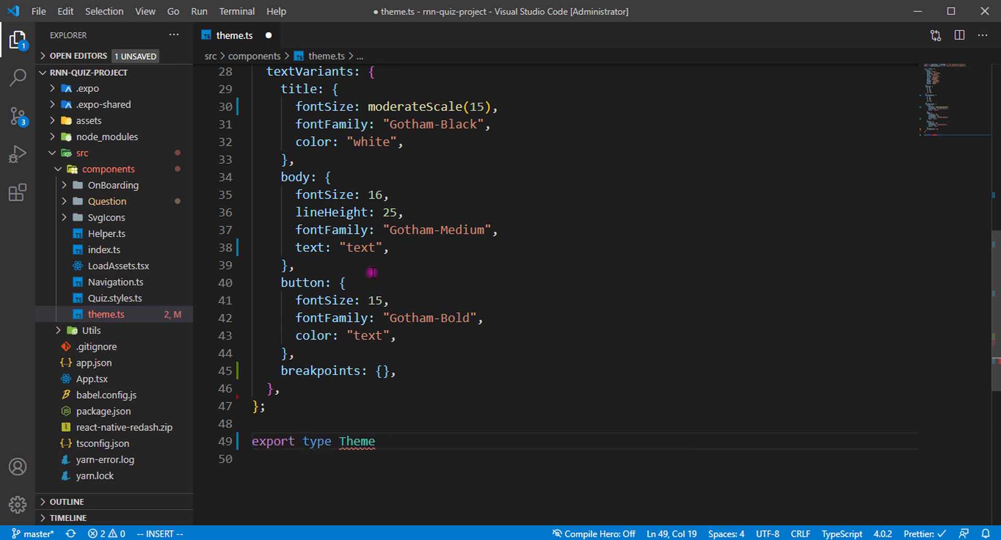
pyautogui.write('= ty')
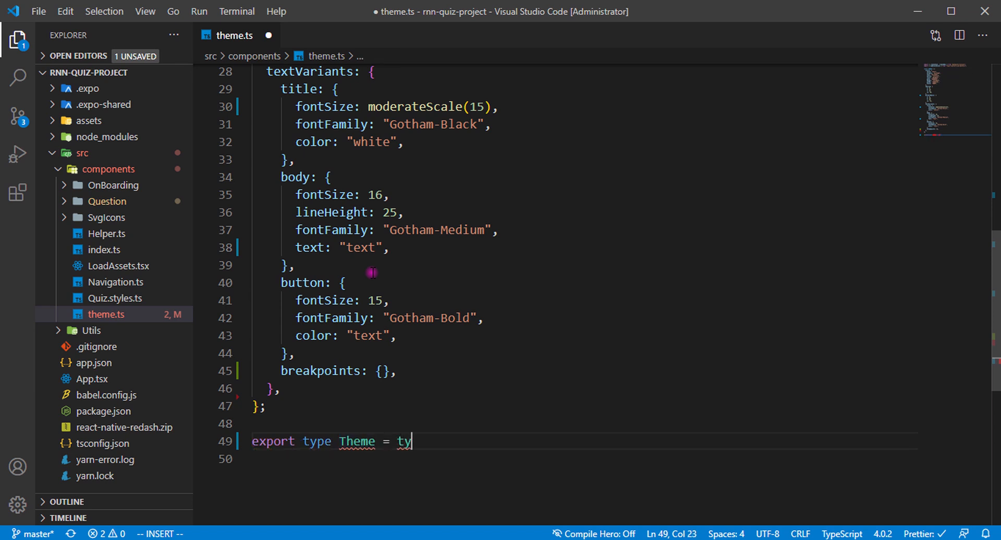
pyautogui.write('peof Them')
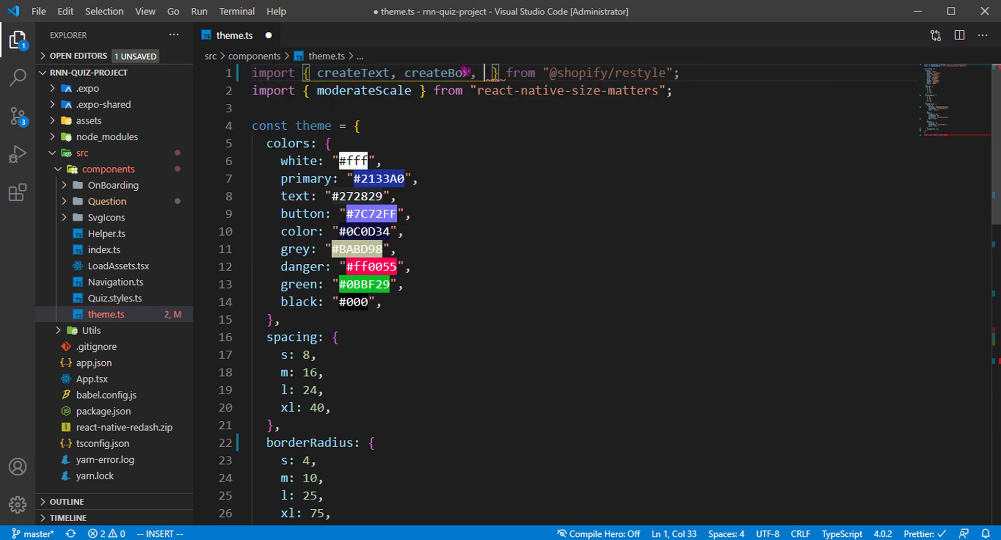
pyautogui.press('Backspace')
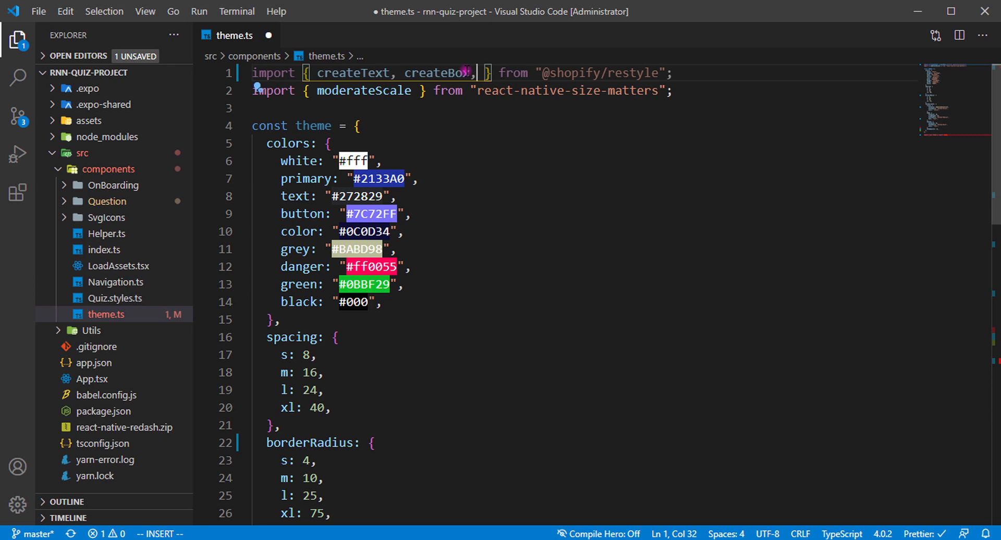
pyautogui.scroll(-3)
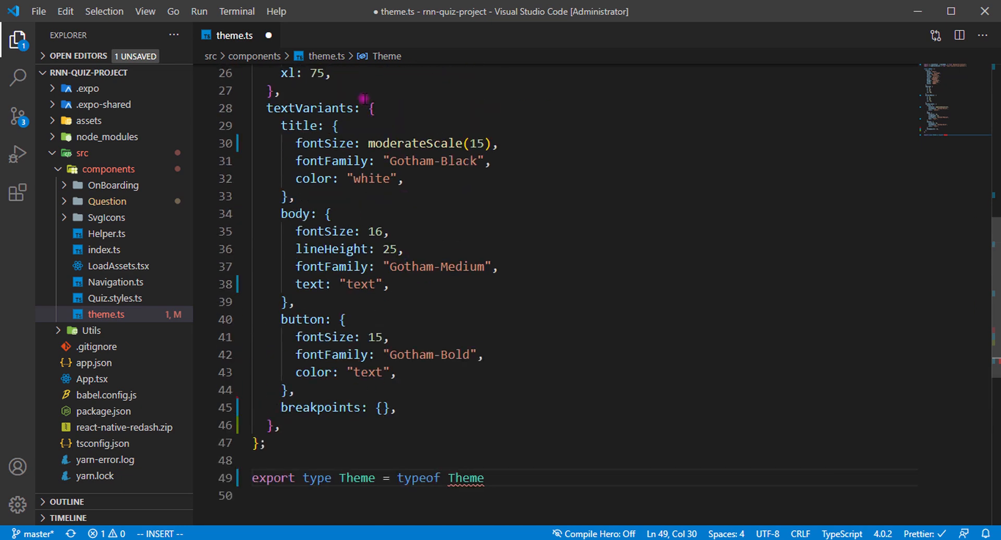
pyautogui.click(373, 108)
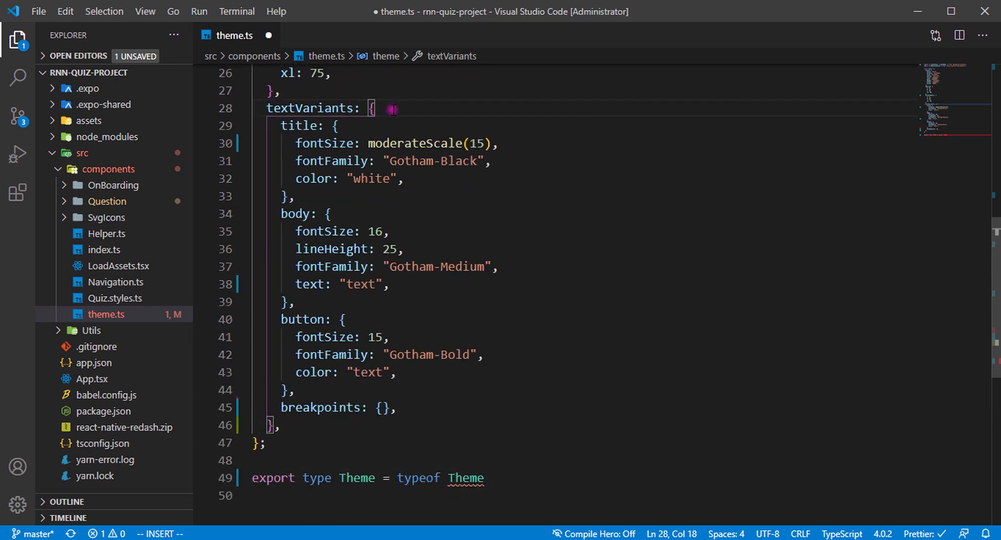
pyautogui.scroll(-3)
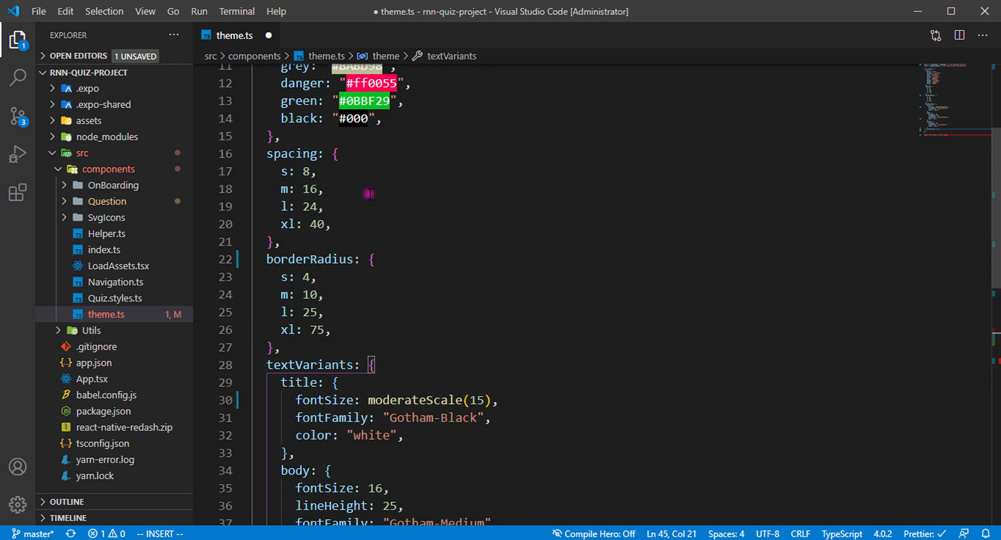
pyautogui.scroll(-3)
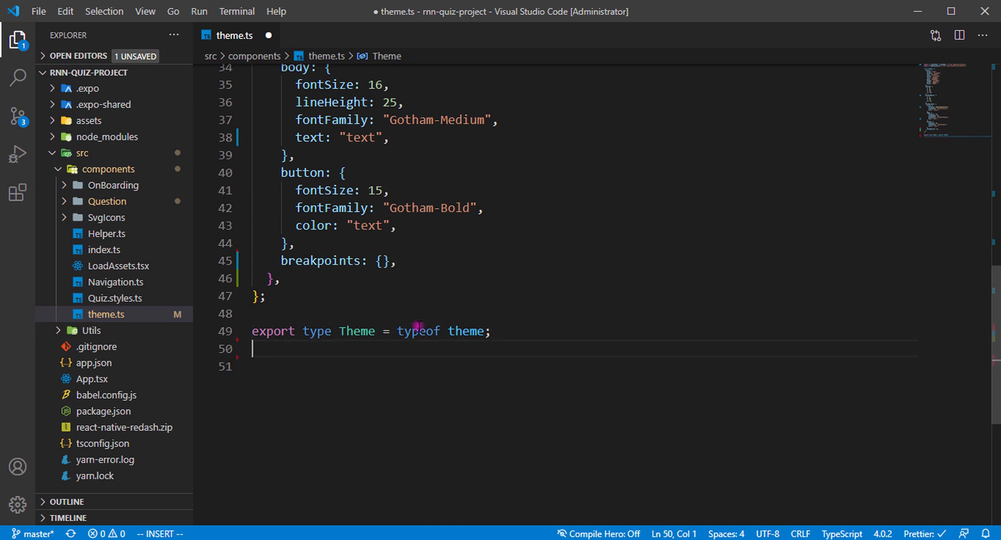
# - Export Text as createText<Theme>()
pyautogui.write('export const')
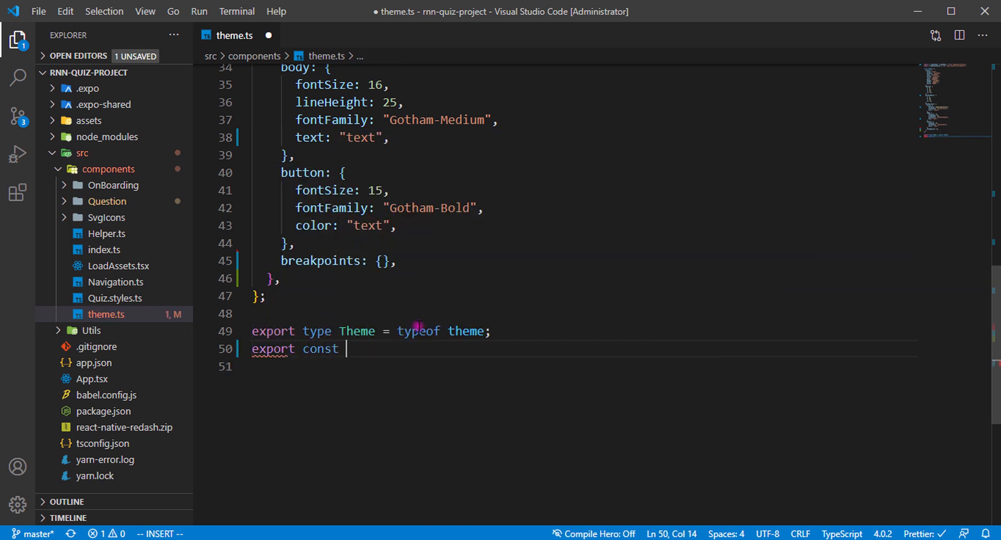
pyautogui.write('Text =')
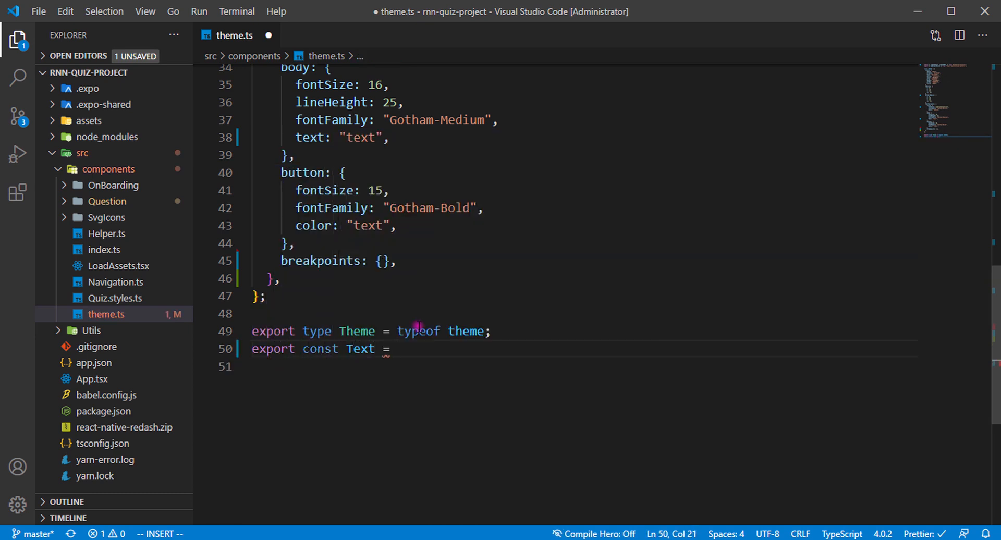
pyautogui.press('Escape')
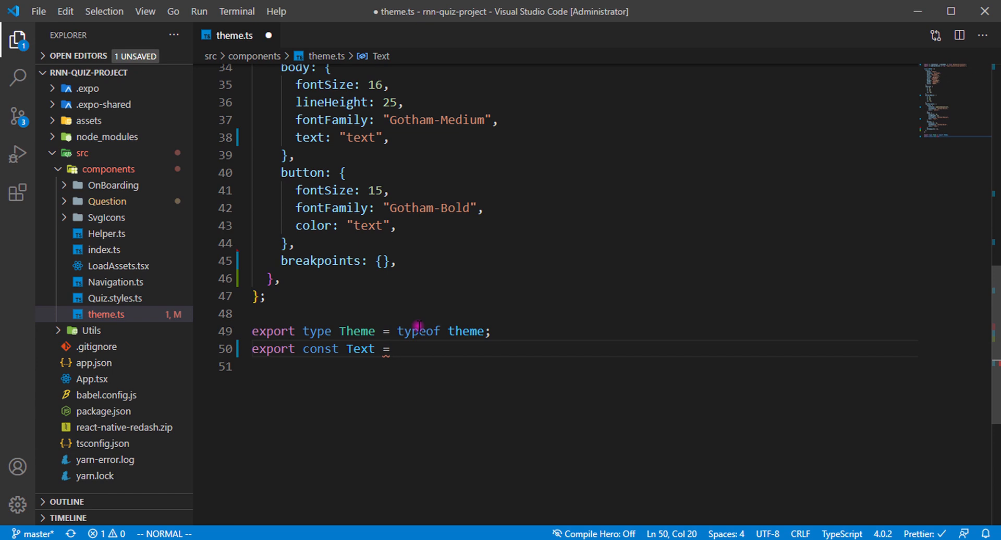
pyautogui.write('createText')
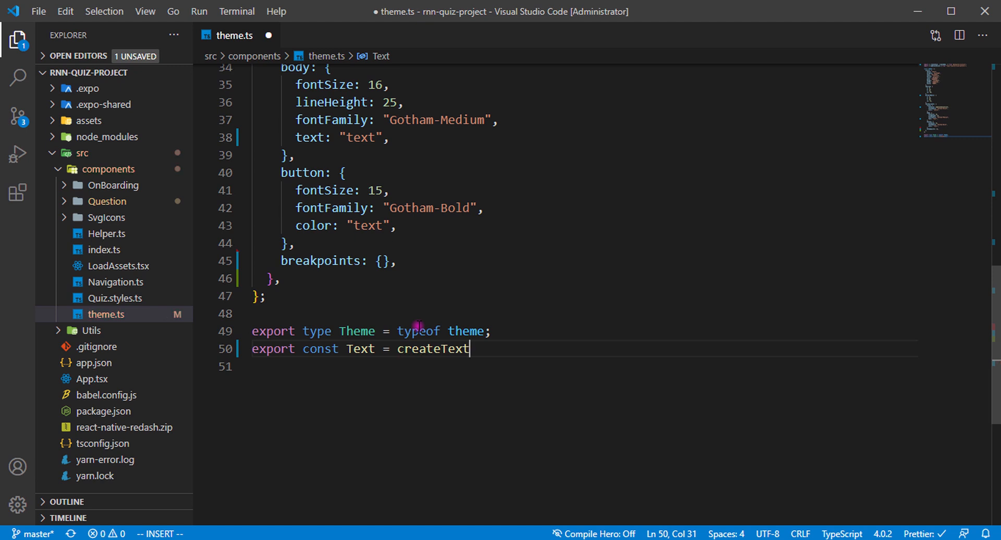
pyautogui.write('();')
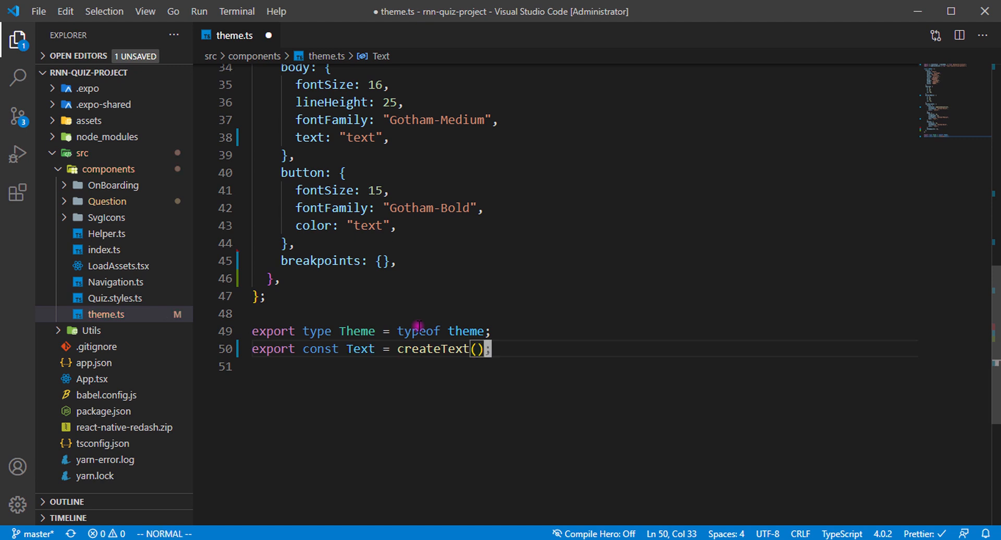
# - Export Box as createBox<Theme>() and begin the default export
pyautogui.write('e')
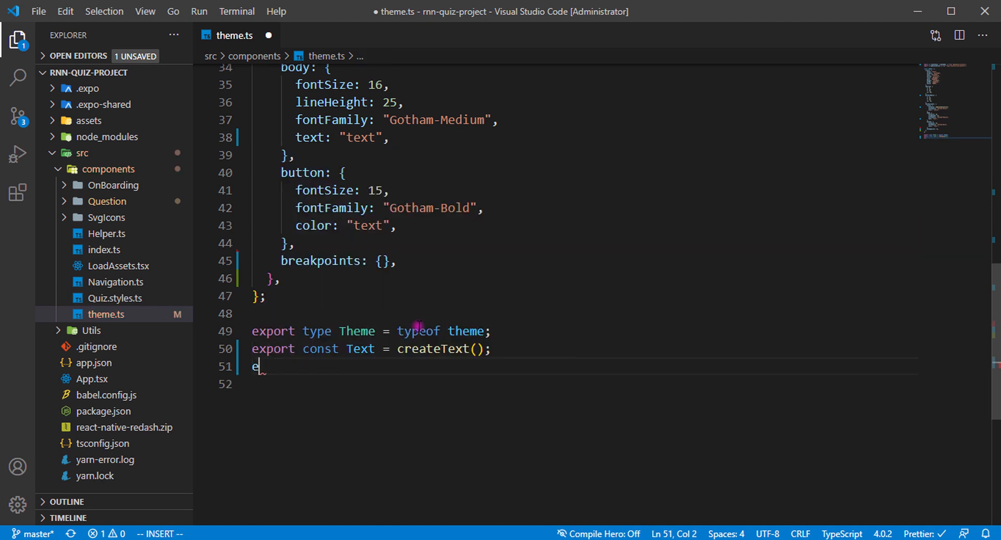
pyautogui.write('xport const B')
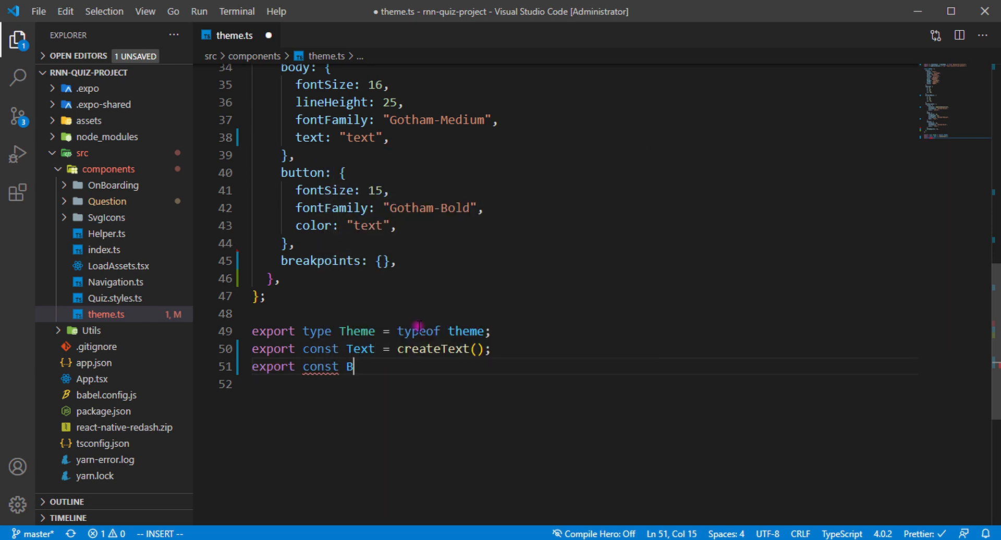
pyautogui.write('ox = createBox();')
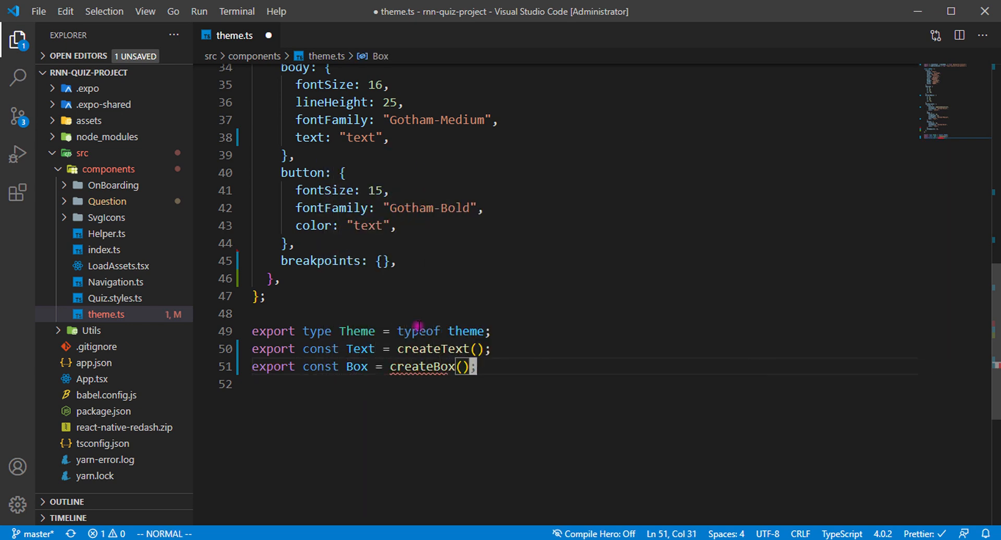
pyautogui.write('<>')
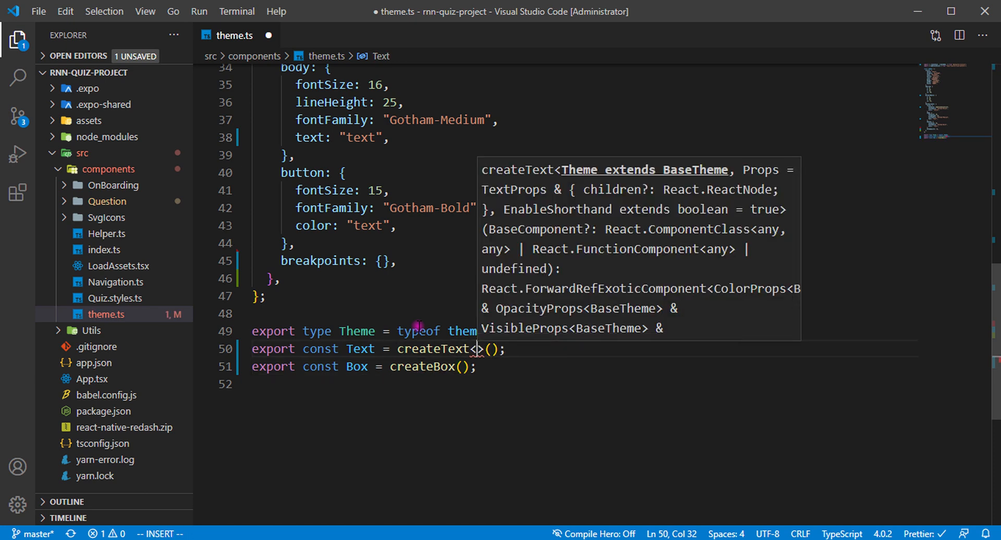
pyautogui.write('t')
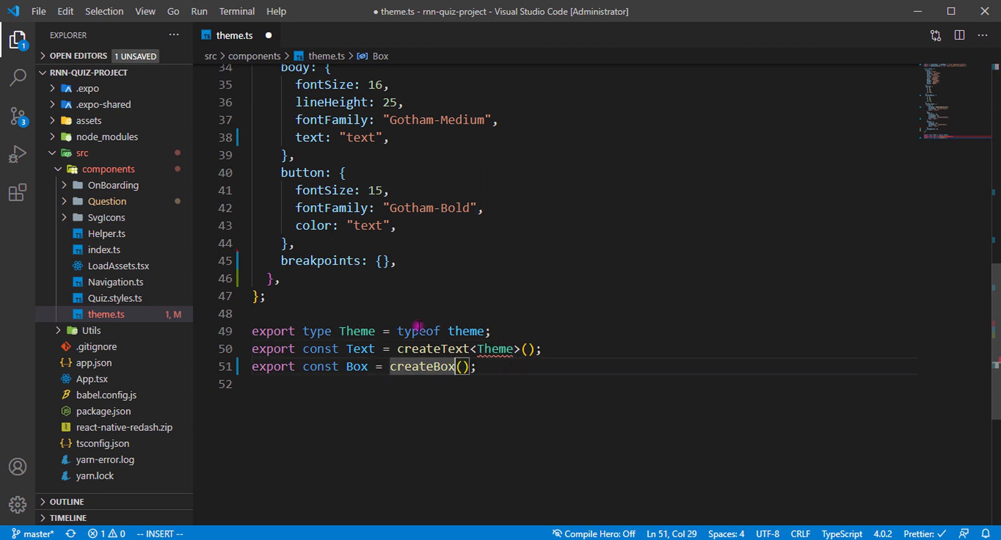
pyautogui.write('<>')
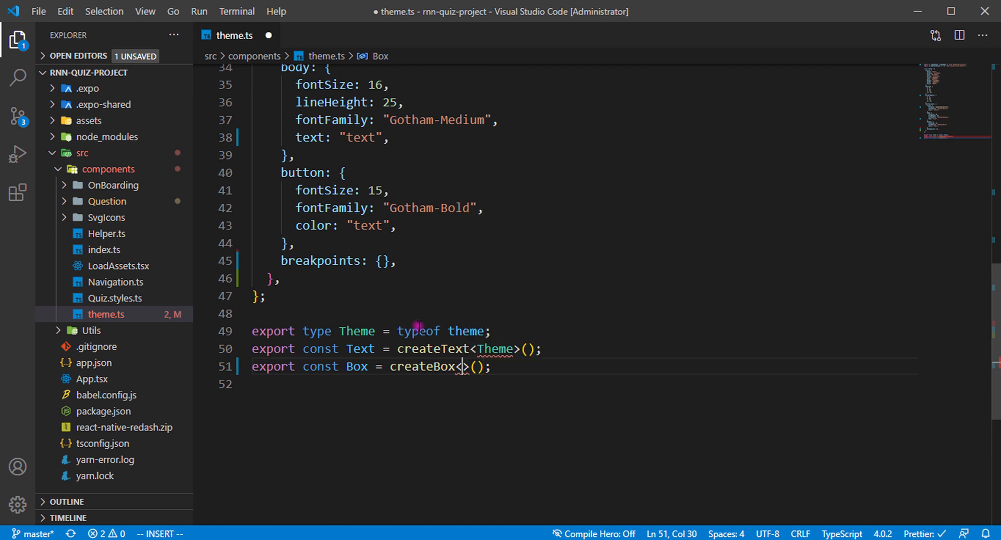
pyautogui.write('Theme')
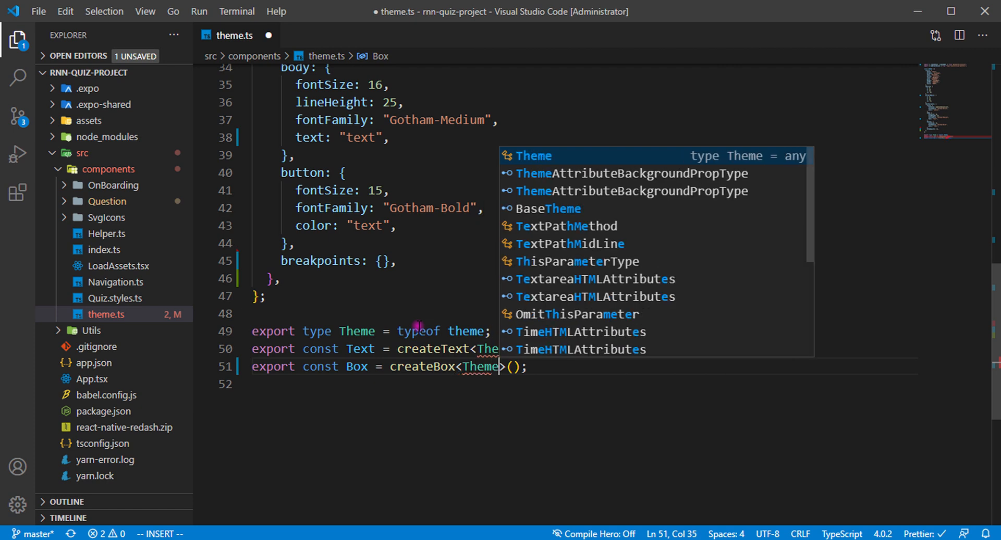
pyautogui.press('Escape')
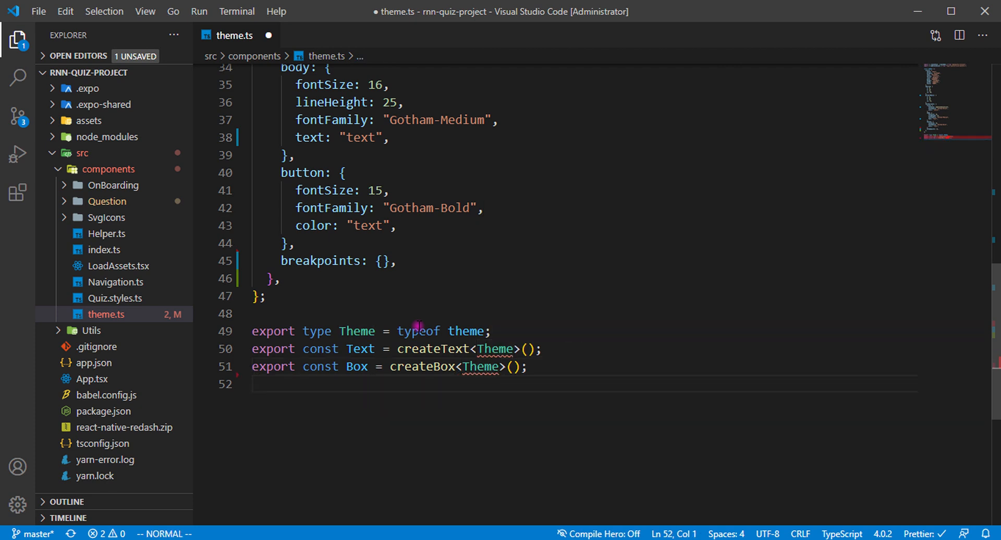
pyautogui.press('enter')
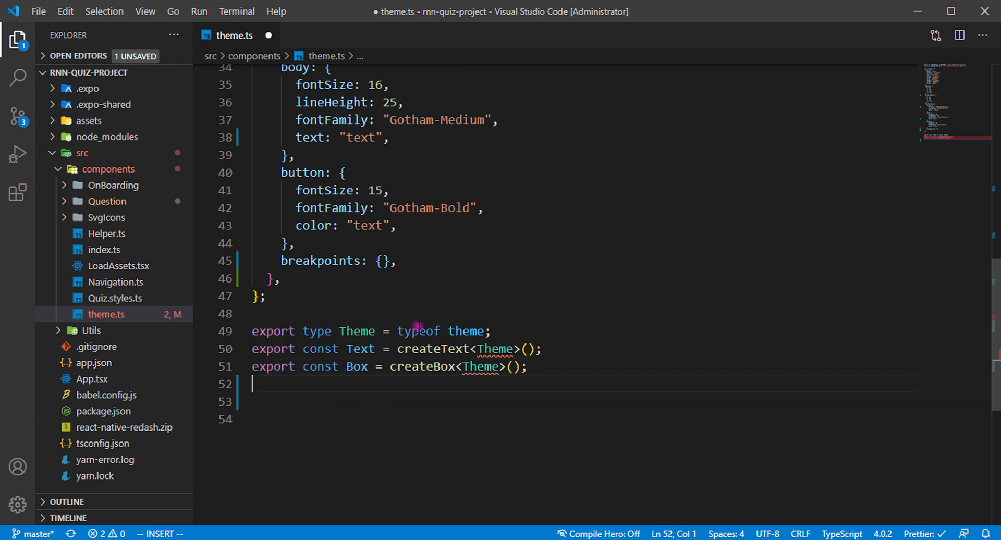
pyautogui.write('default th')
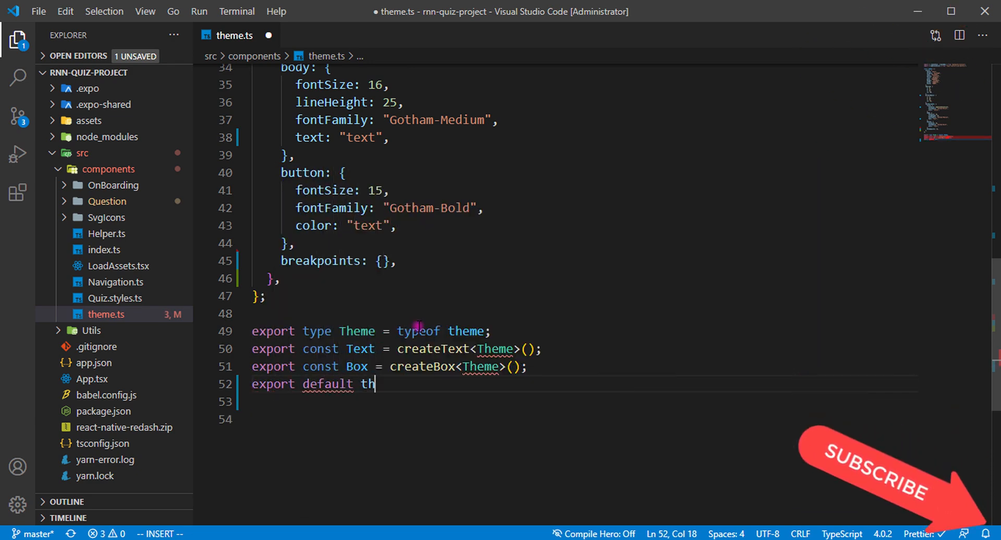
# - Complete 'export default theme;' at the end of theme.ts and save the file
pyautogui.write('eme;')
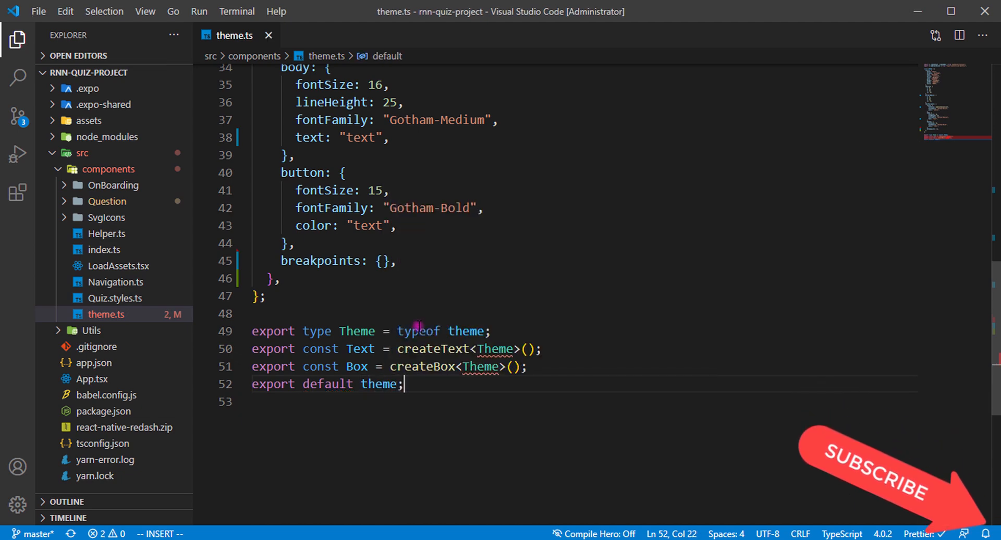
pyautogui.moveTo(494, 349)
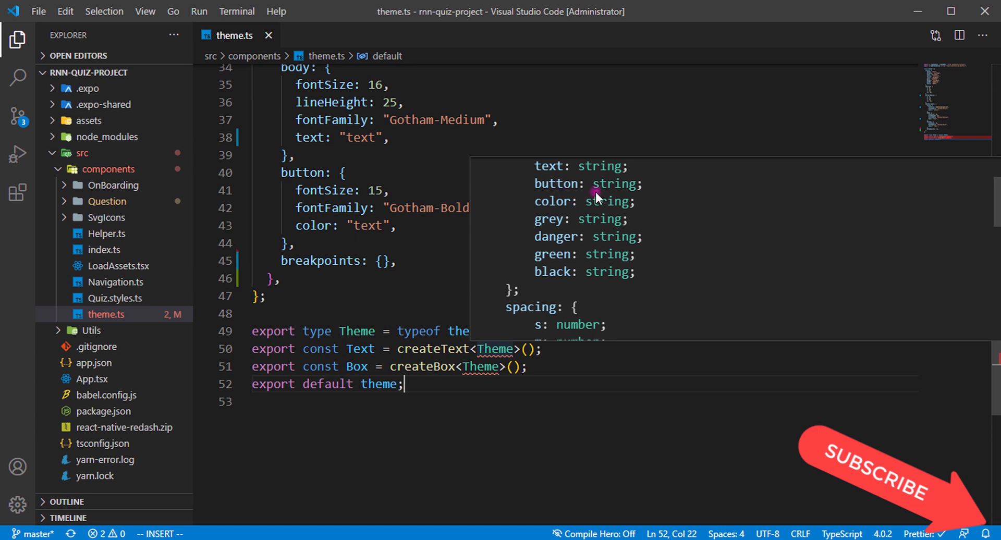
pyautogui.moveTo(555, 217)
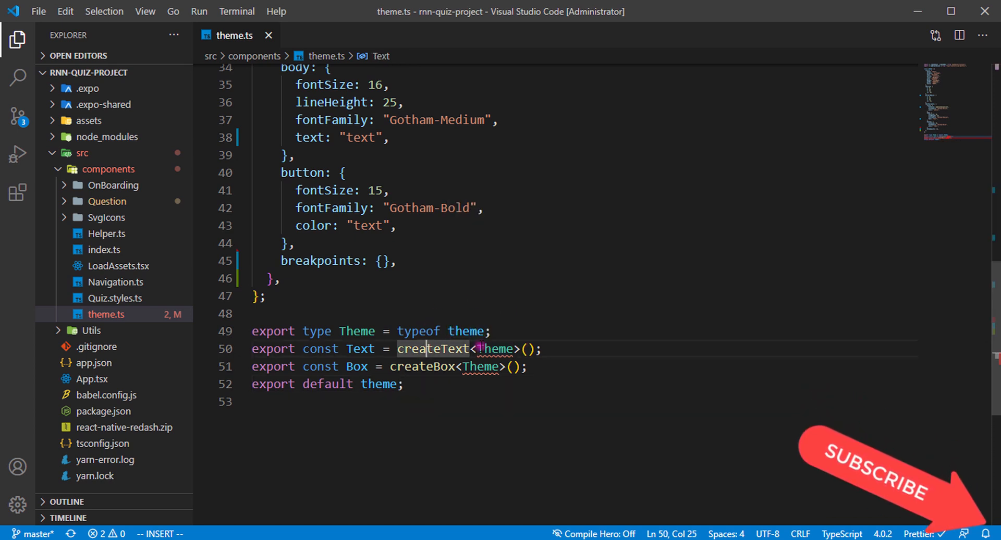
pyautogui.moveTo(497, 349)
pyautogui.write('yarn')
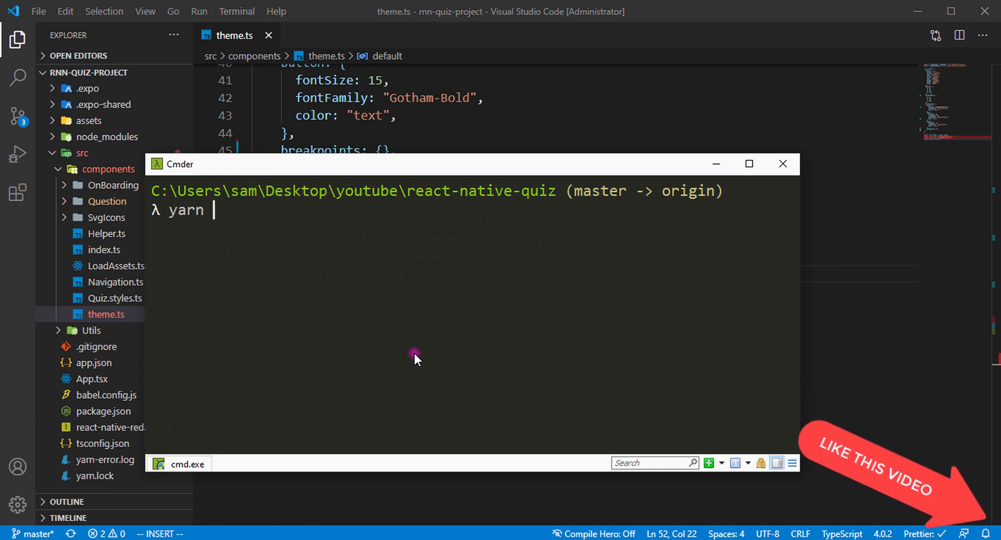
# - Run 'yarn android' in Cmder from the react-native-quiz project folder
pyautogui.write('android')
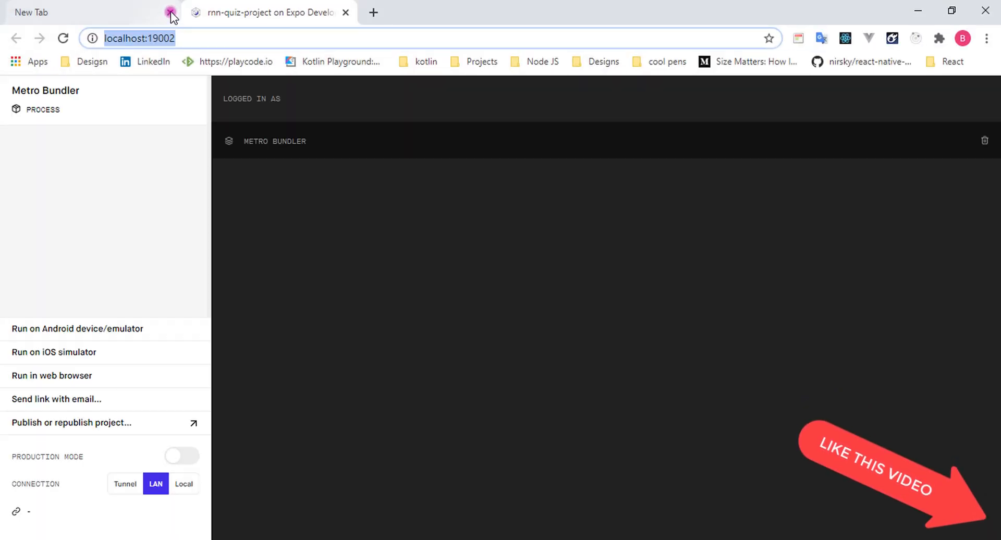
# - Close the blank 'New Tab', keeping the Expo Developer Tools Metro Bundler page
pyautogui.click(171, 12)
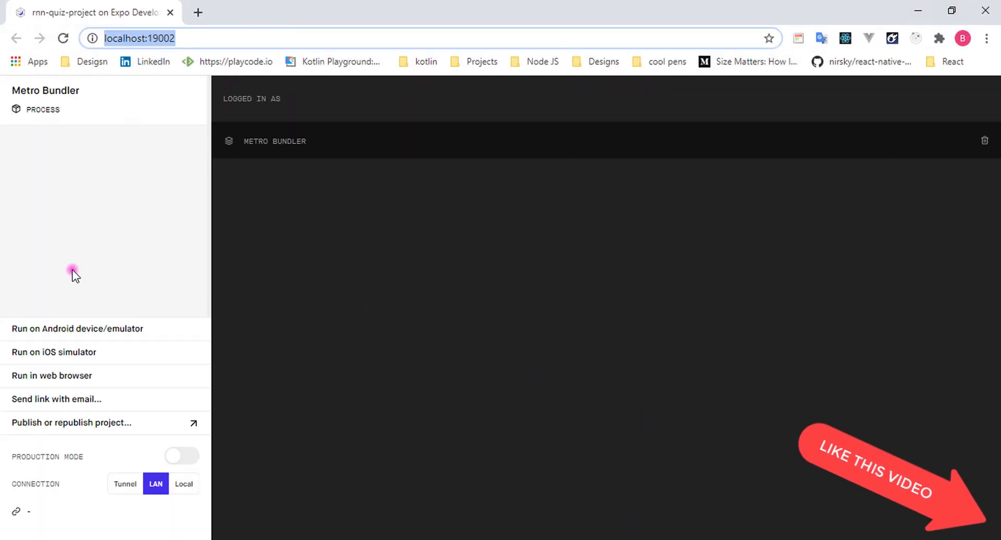
pyautogui.moveTo(134, 239)
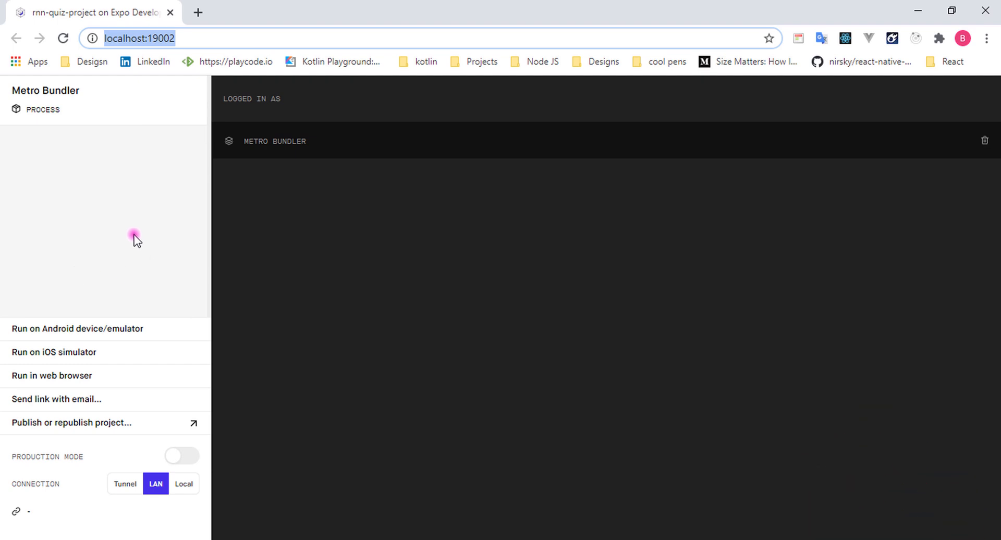